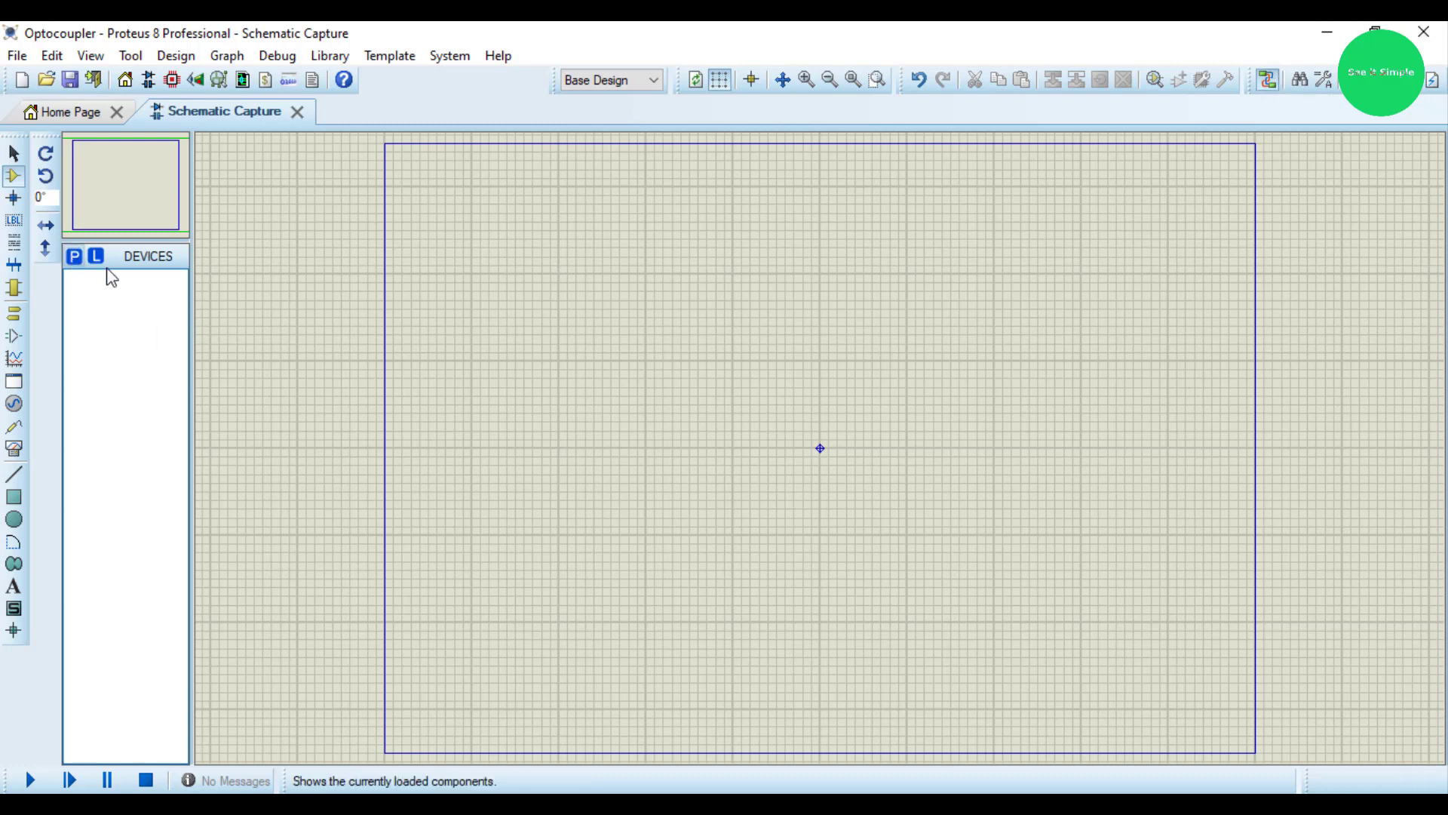
- Find the 4N35 optocoupler in Pick Devices and add it as U1
click(74, 257)
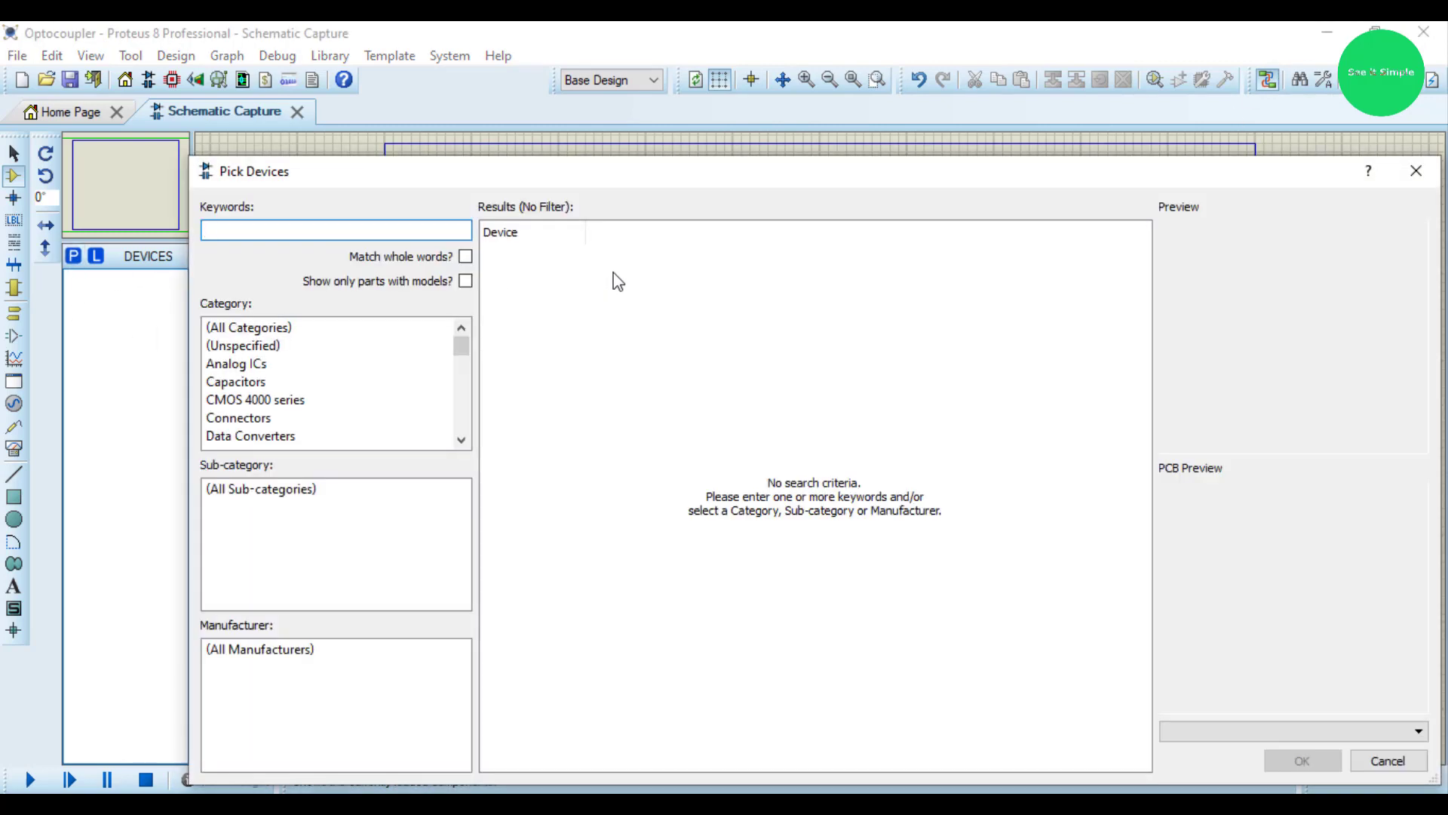
text(4N35)
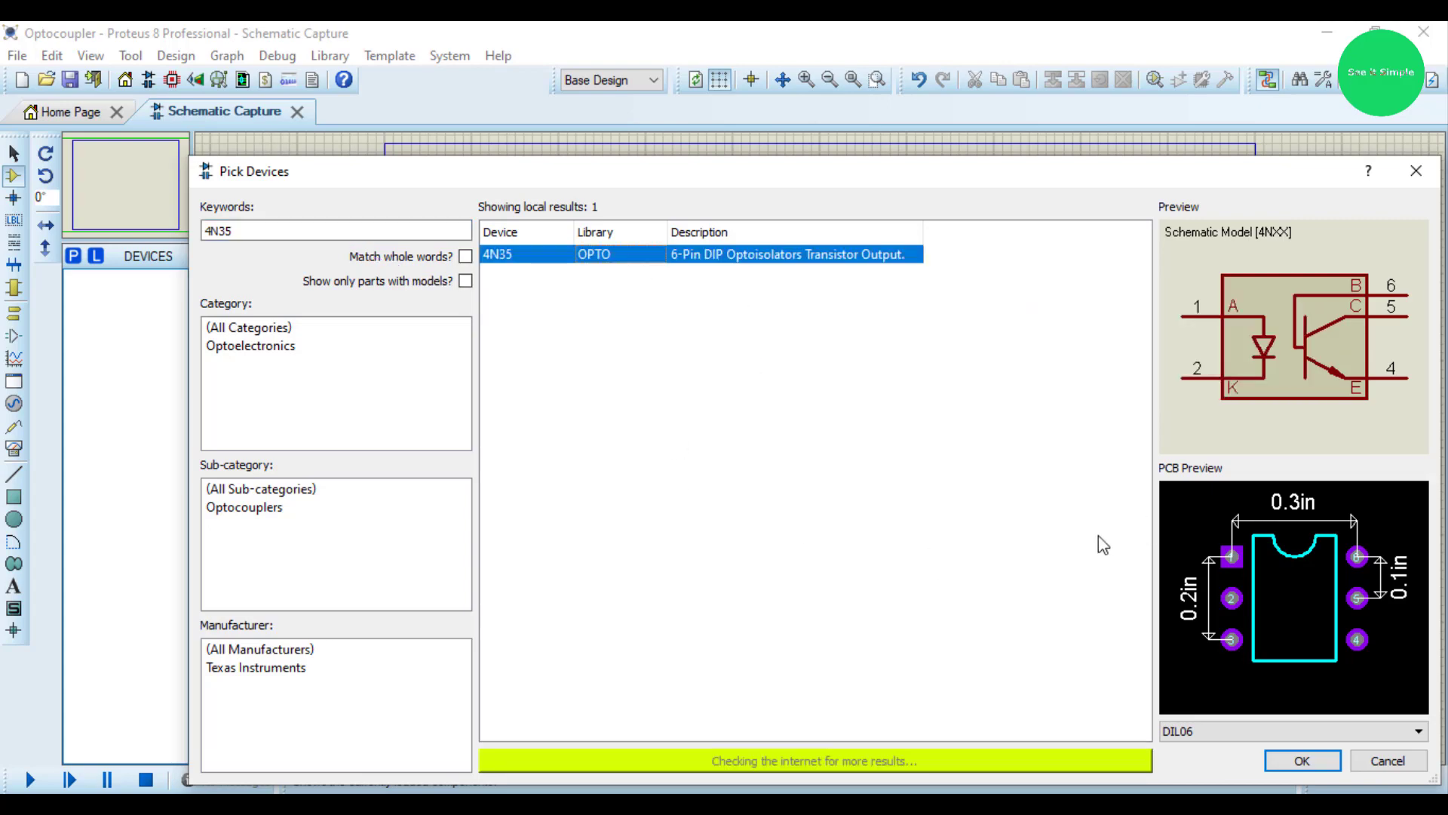
click(1302, 760)
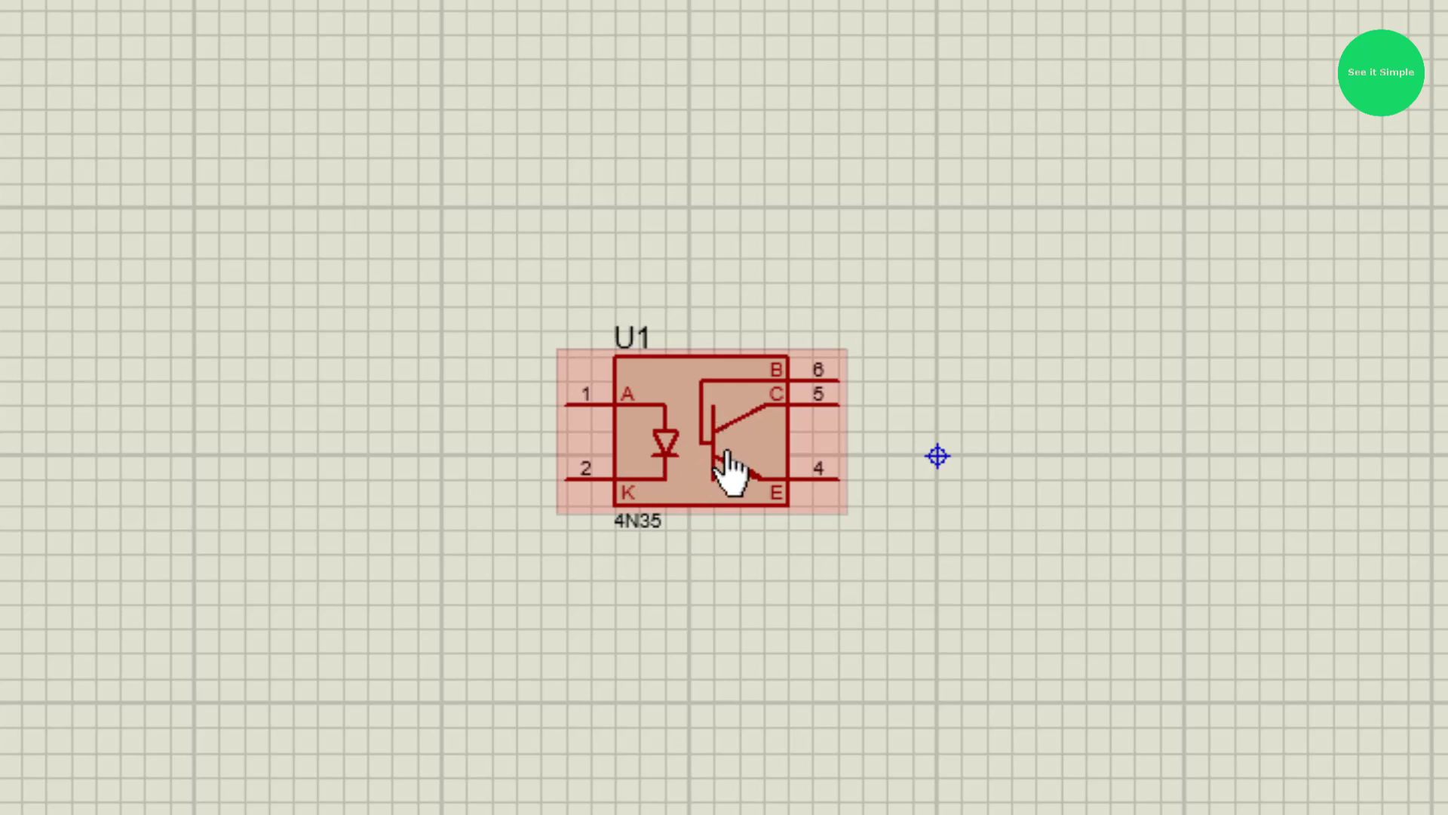
mouse_move(771, 452)
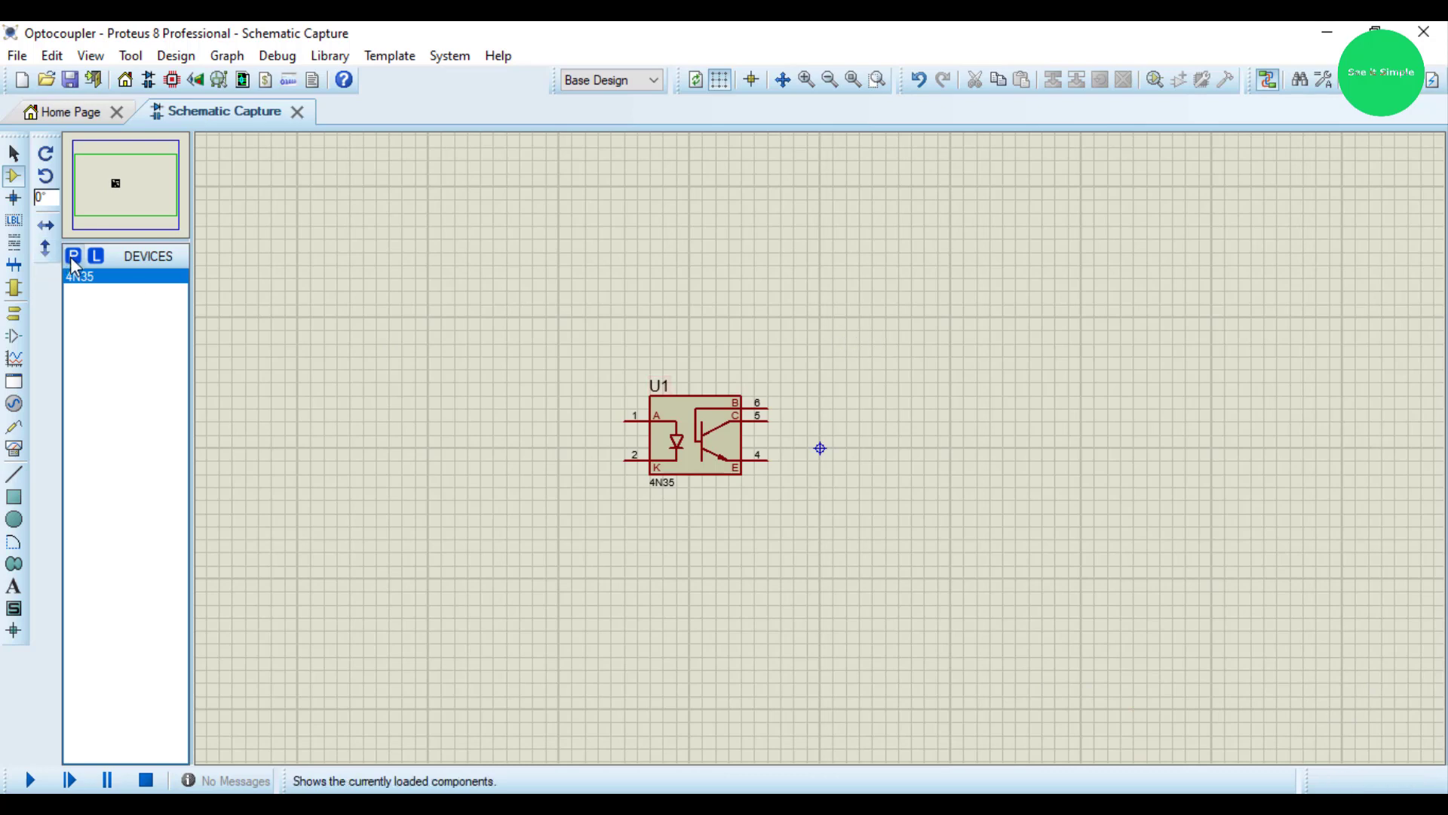
- Pick the LAMP device and place it above and right of U1
click(73, 256)
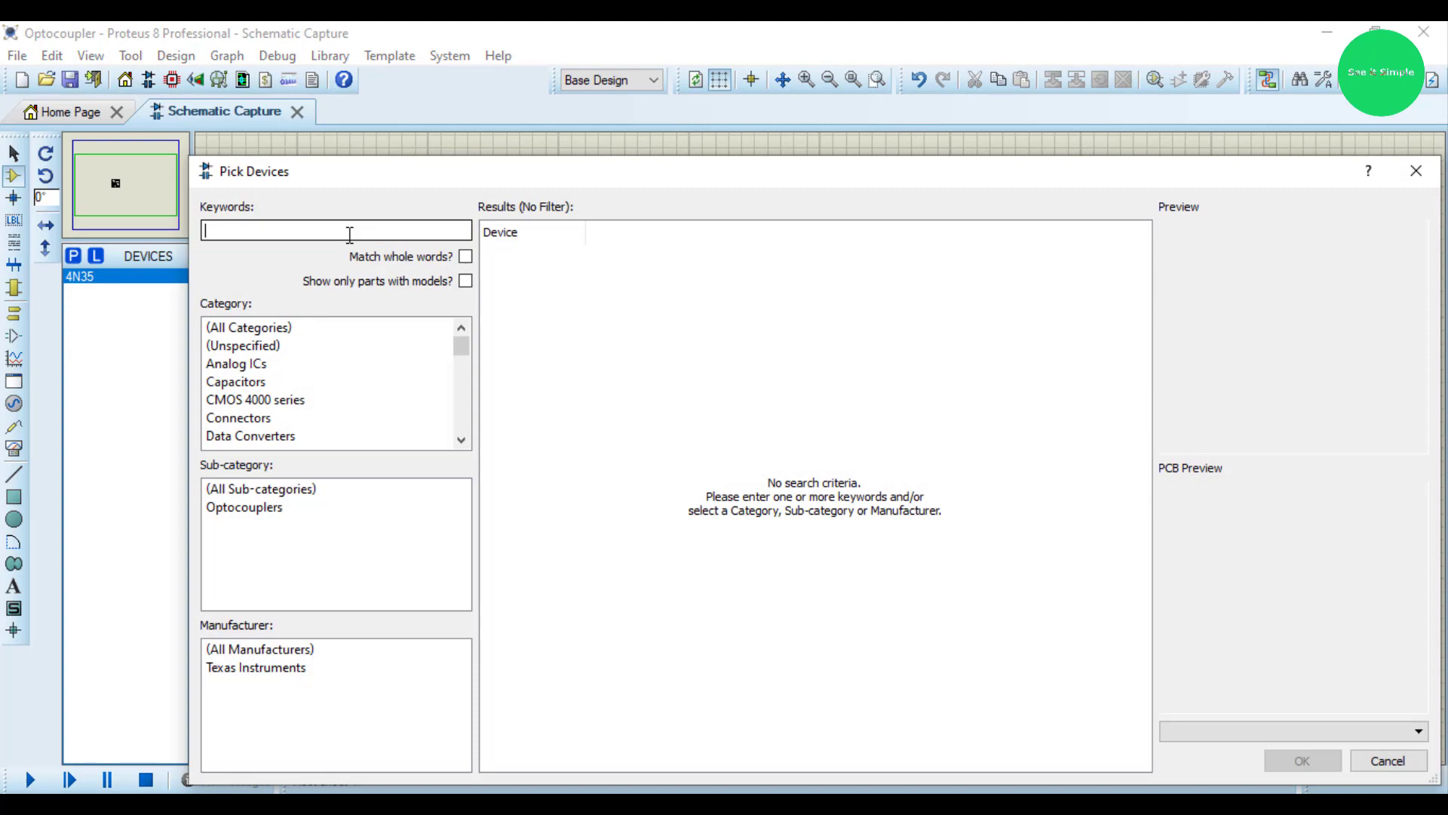
text(lamp)
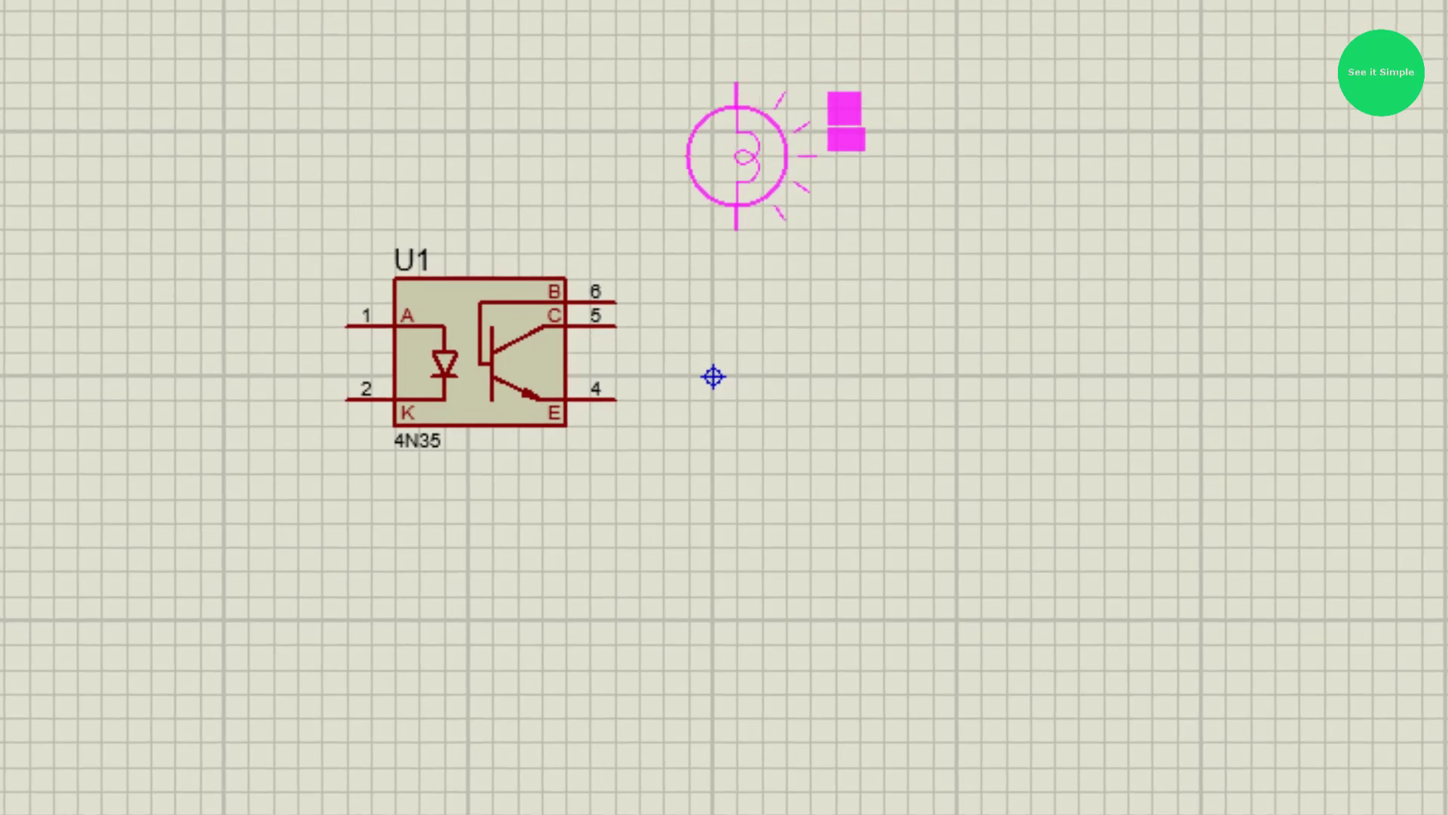
click(743, 152)
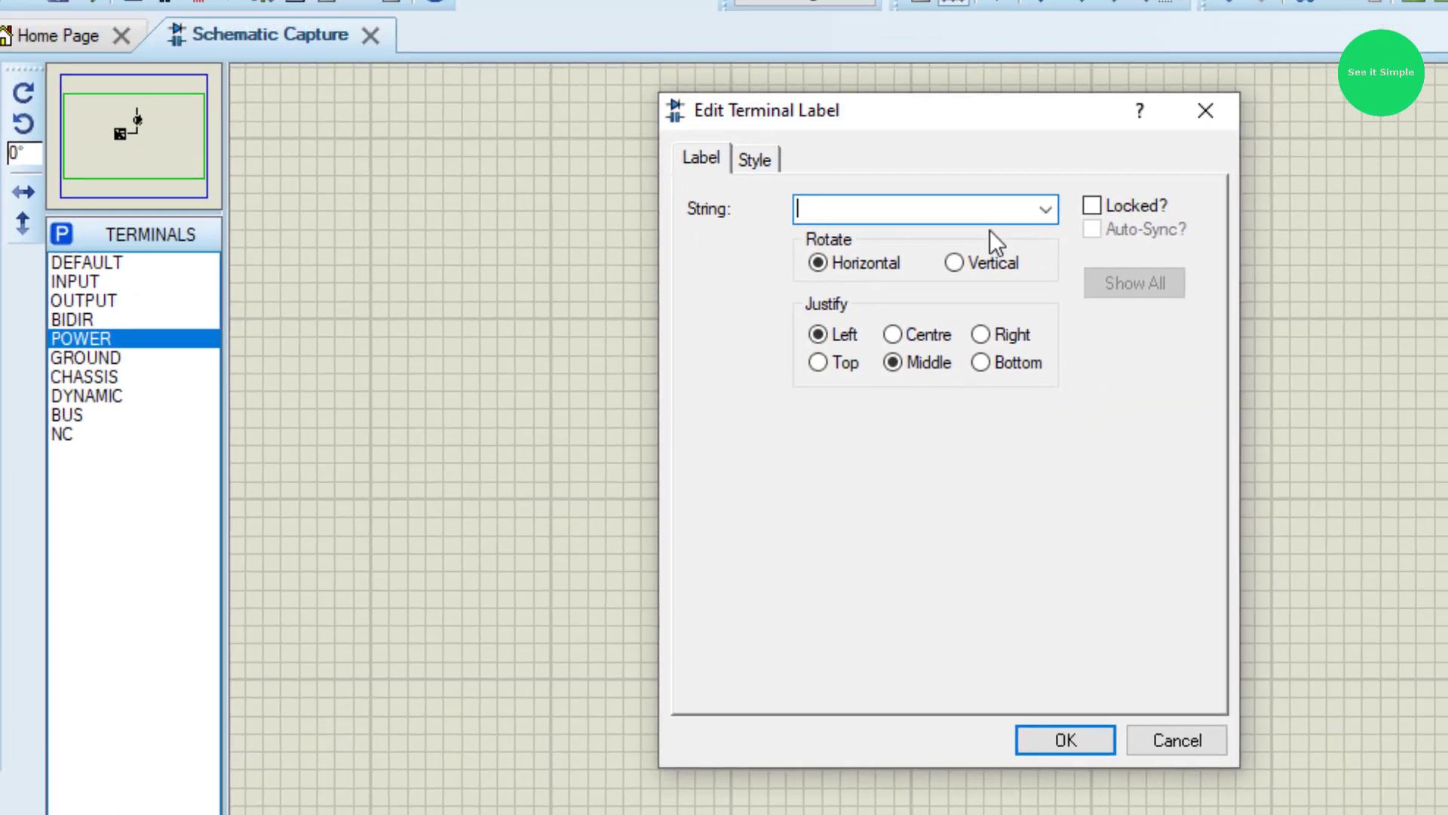
- Label the power terminal +12V and confirm it for the lamp's supply
text(1)
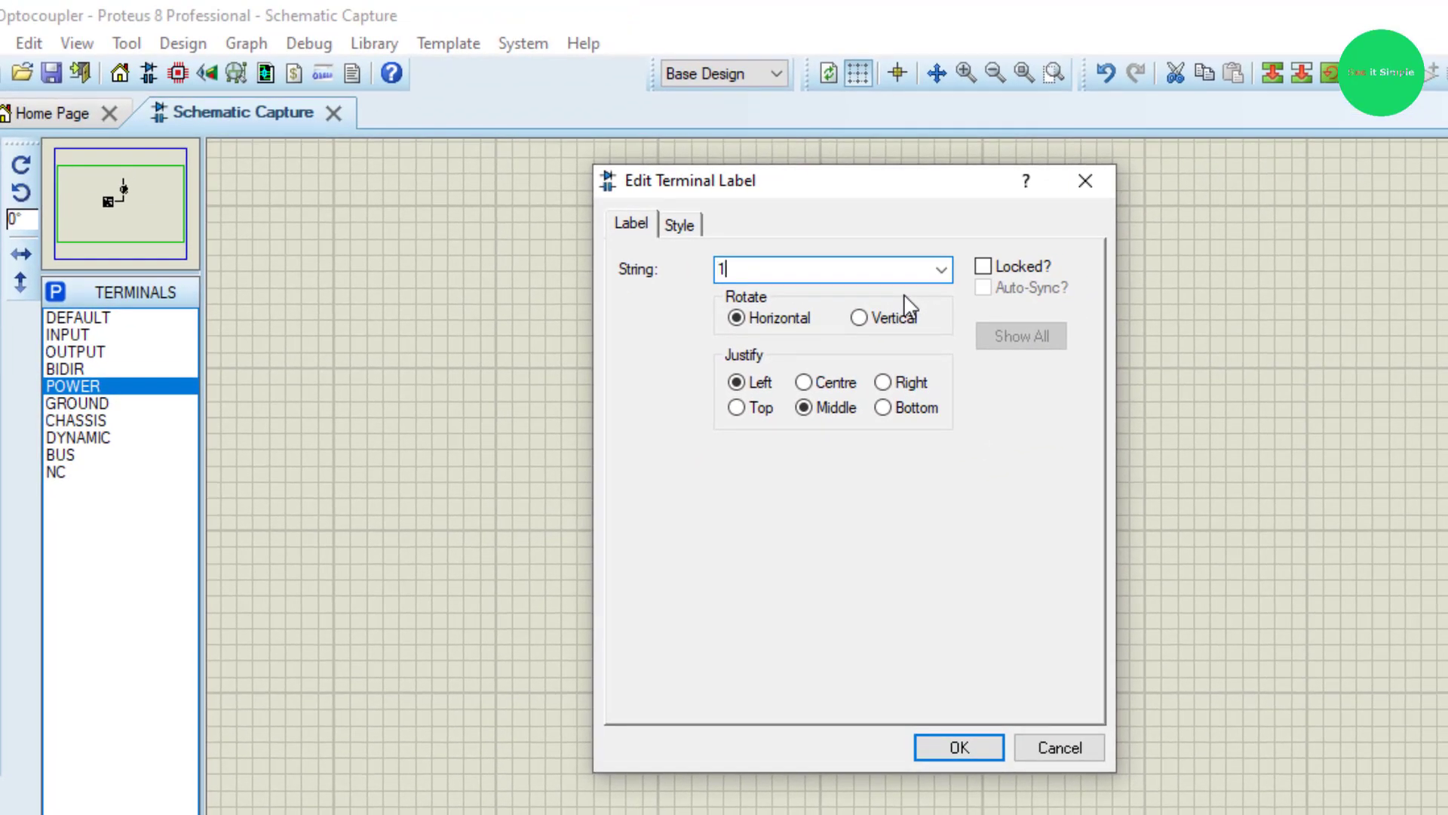
text(2V)
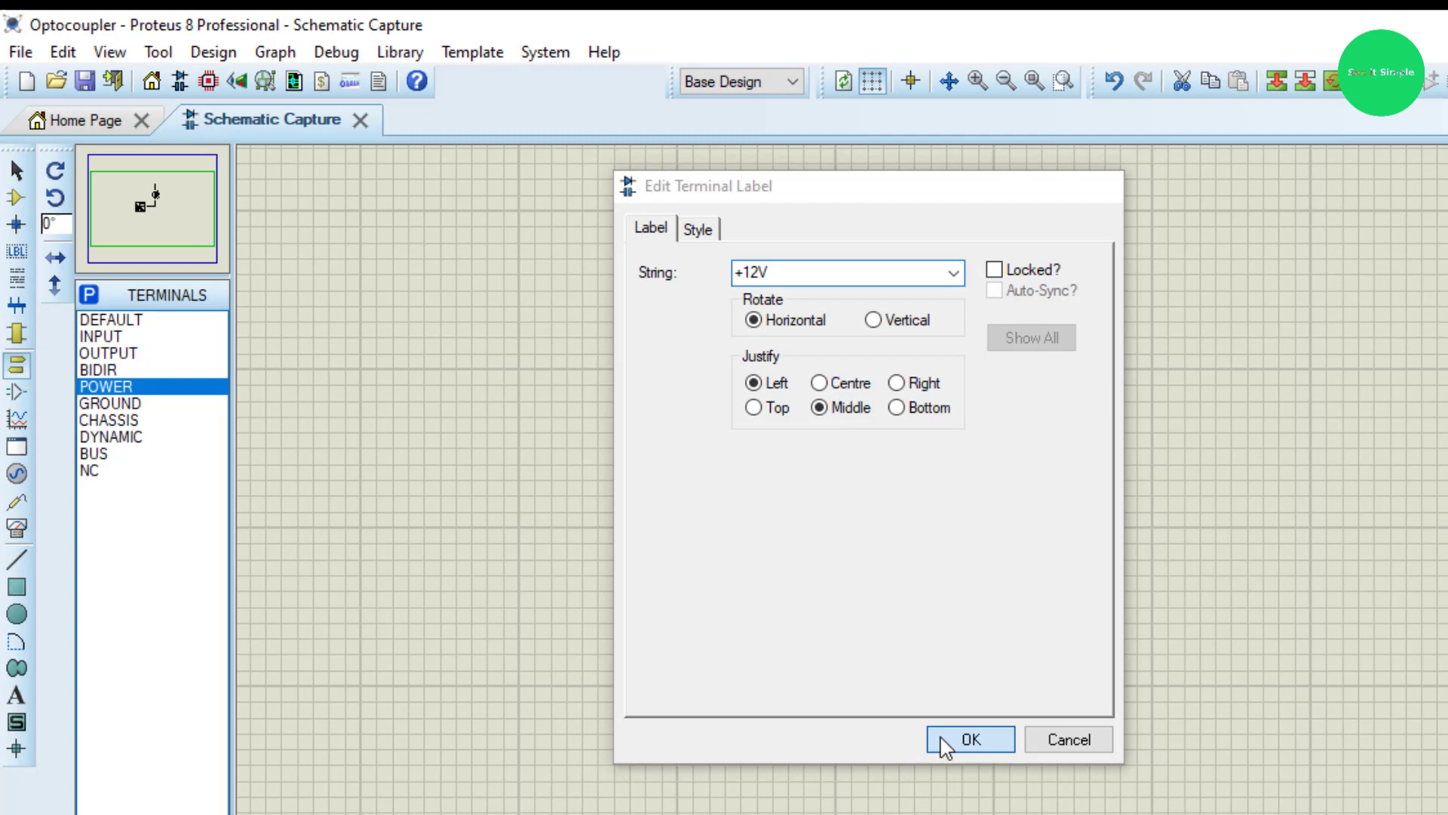
click(968, 739)
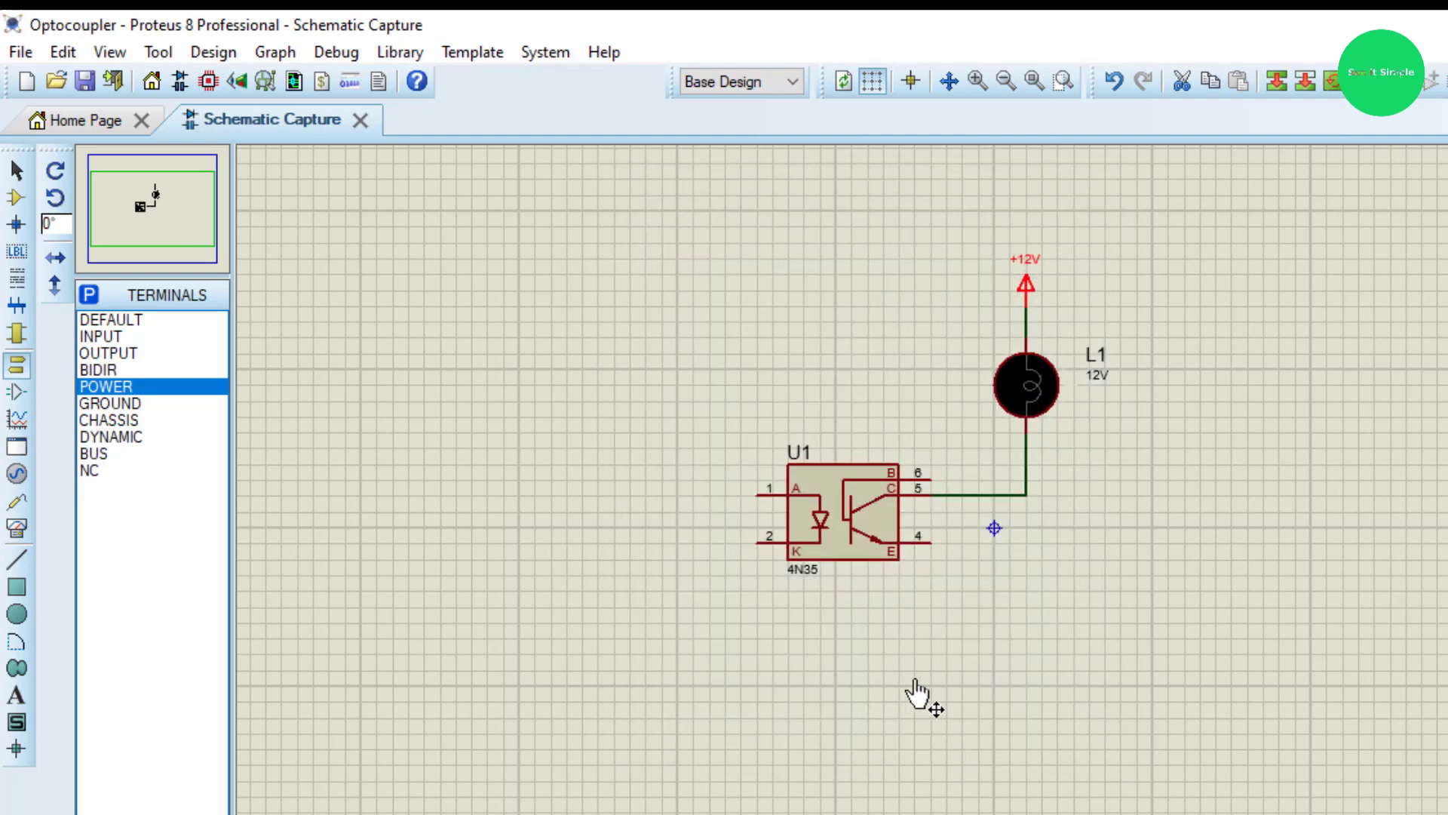
mouse_move(113, 511)
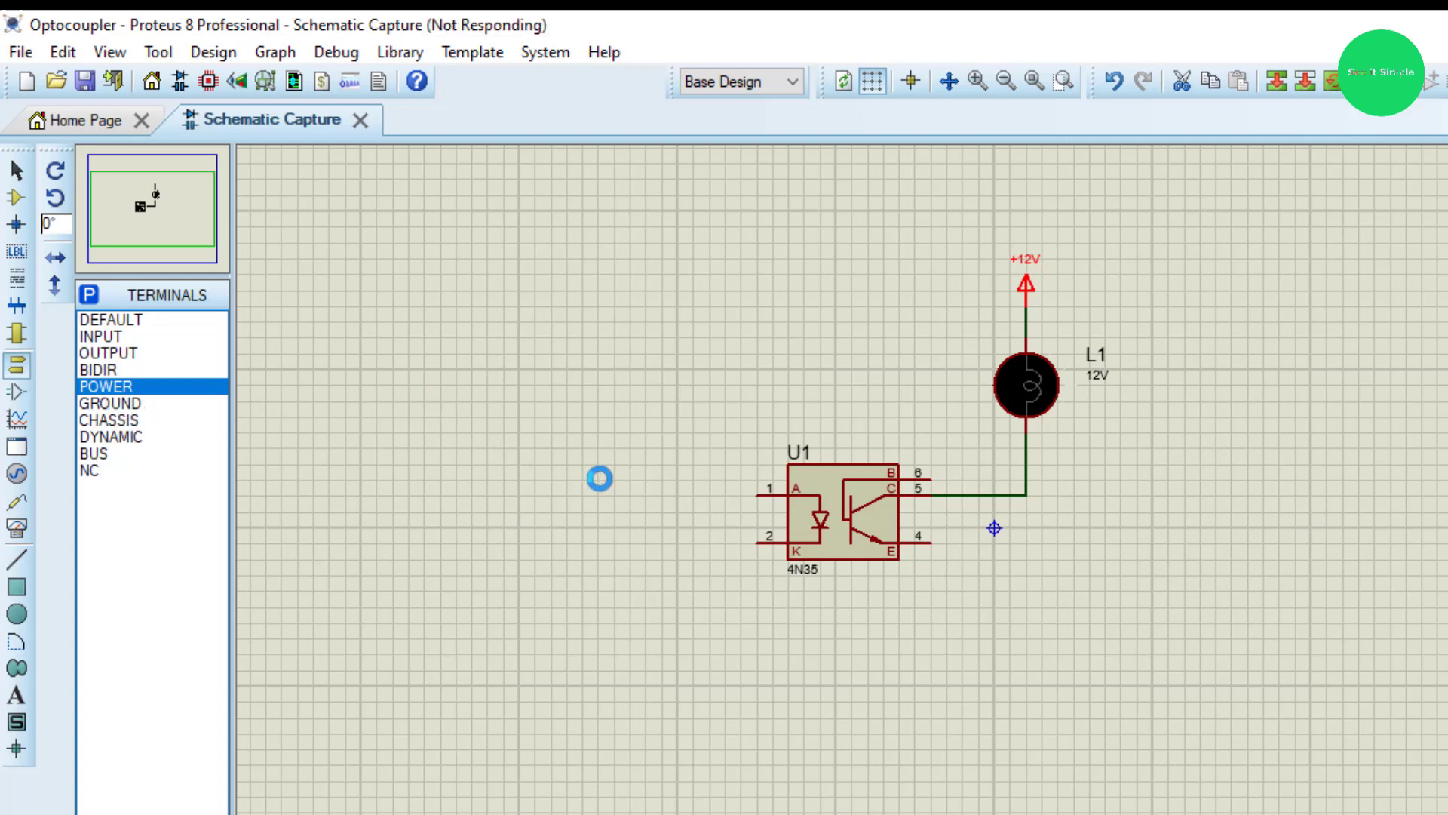
- Place ground terminals and wire U1's pin 2 down to ground
click(107, 403)
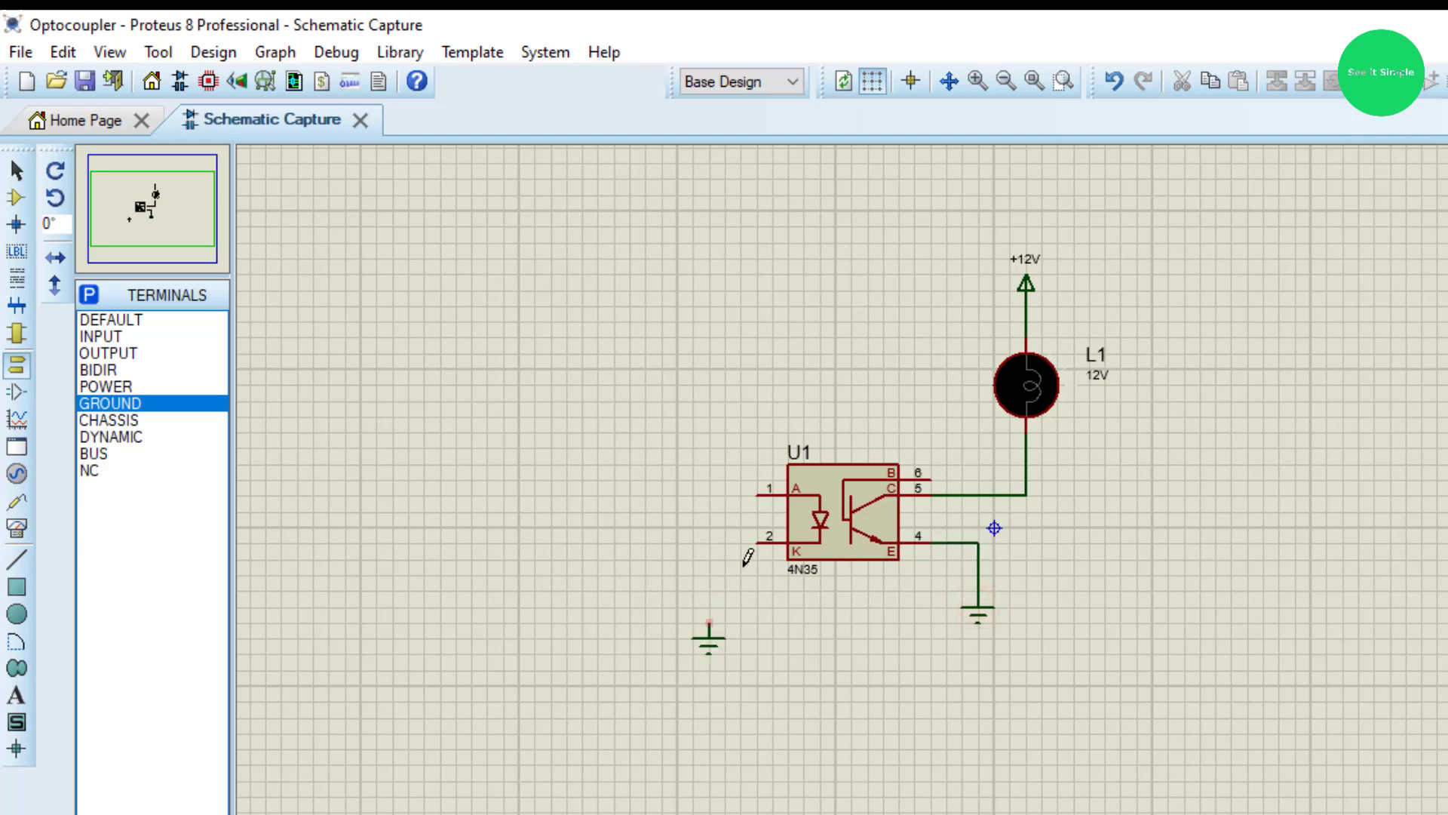
drag(762, 534, 709, 617)
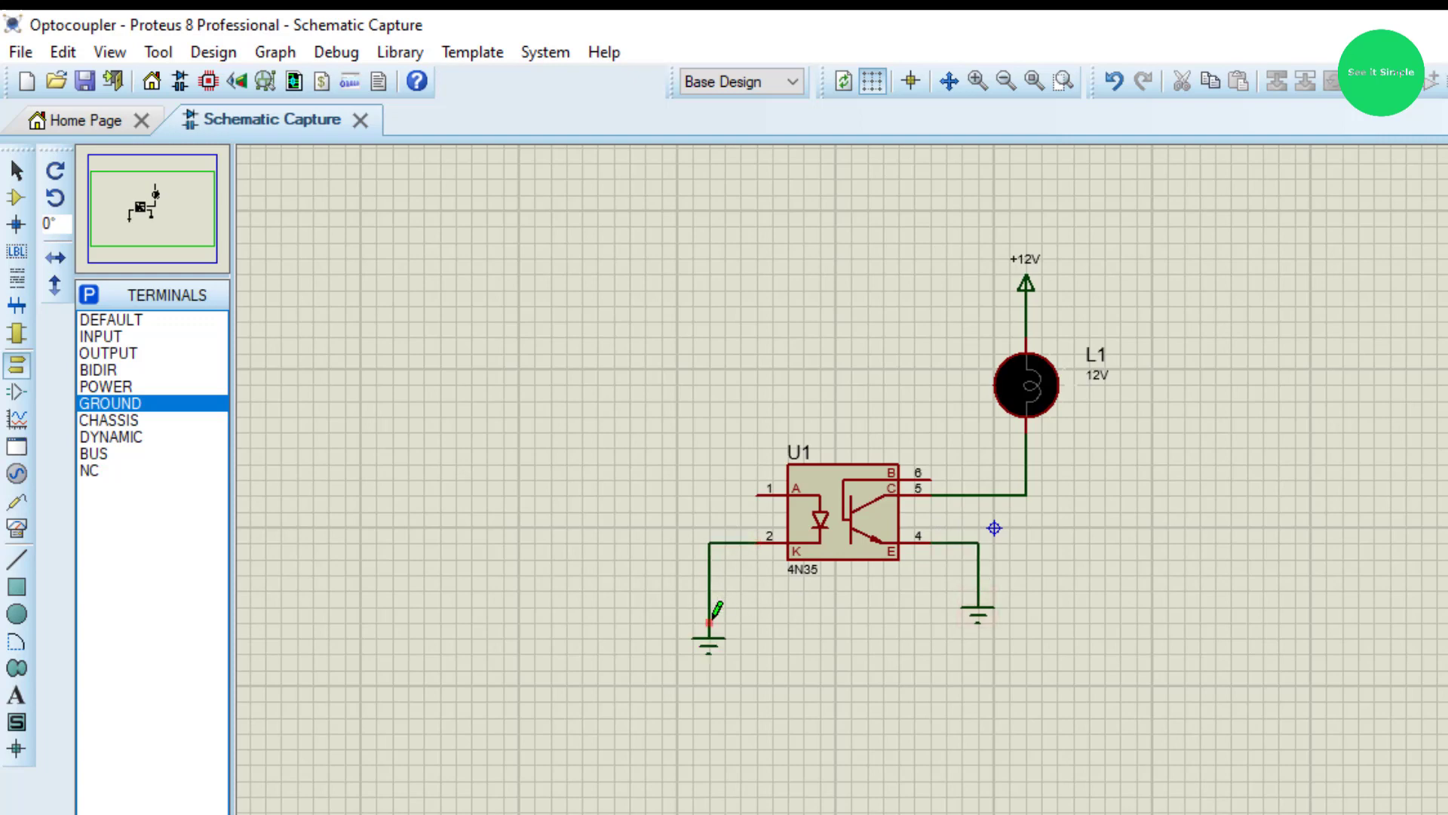
mouse_move(857, 658)
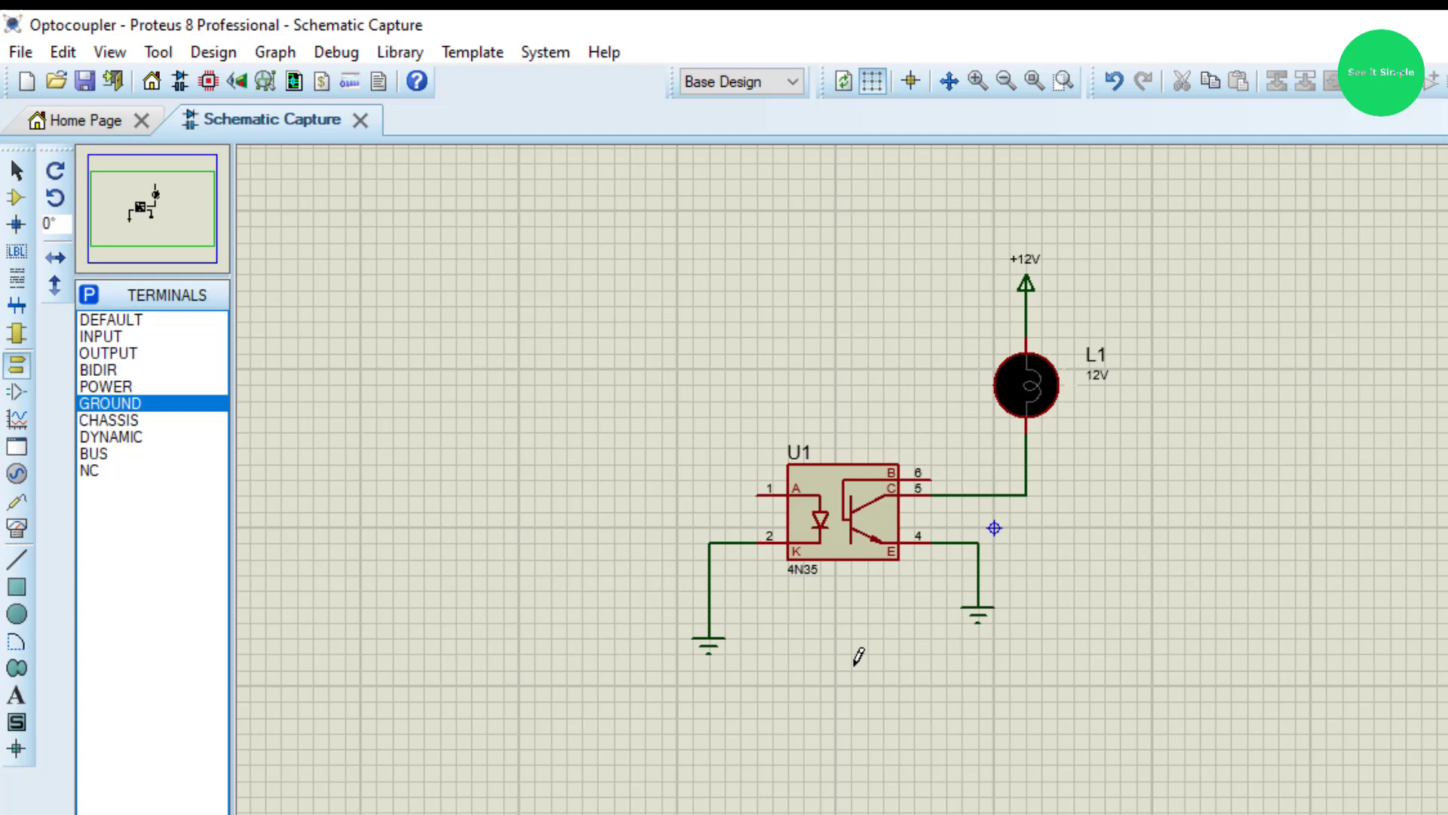
mouse_move(752, 486)
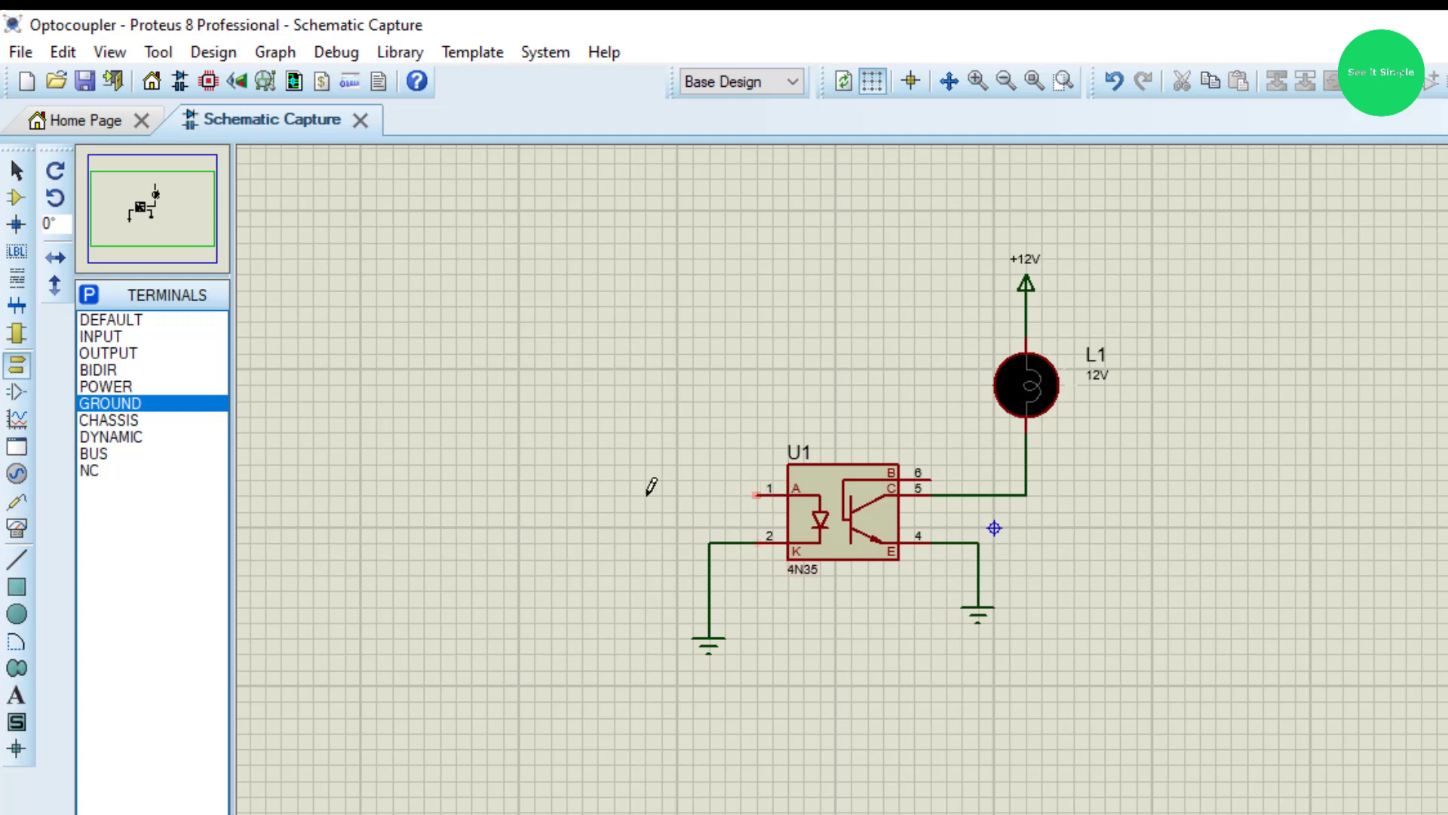
mouse_move(746, 487)
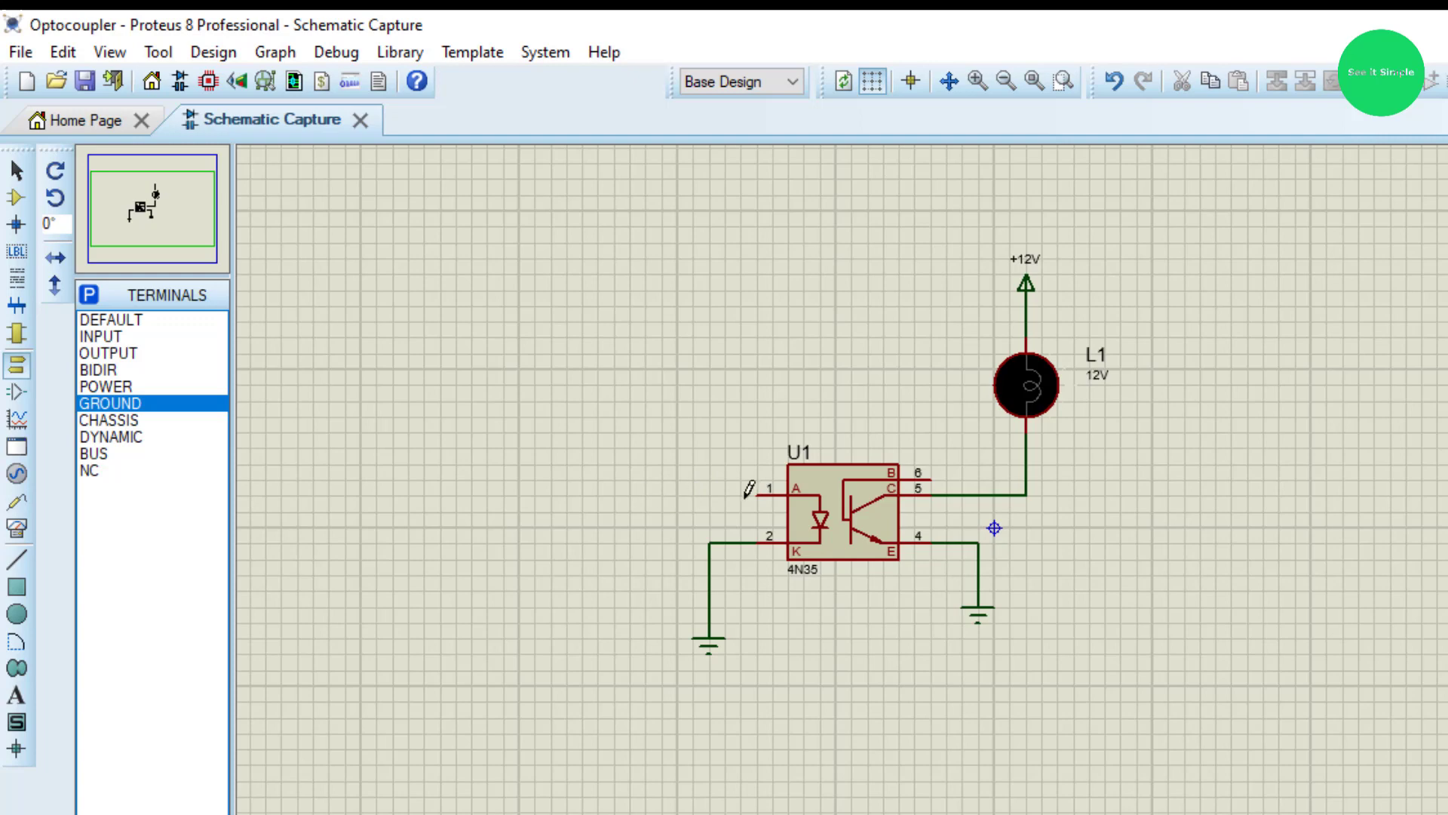
click(813, 499)
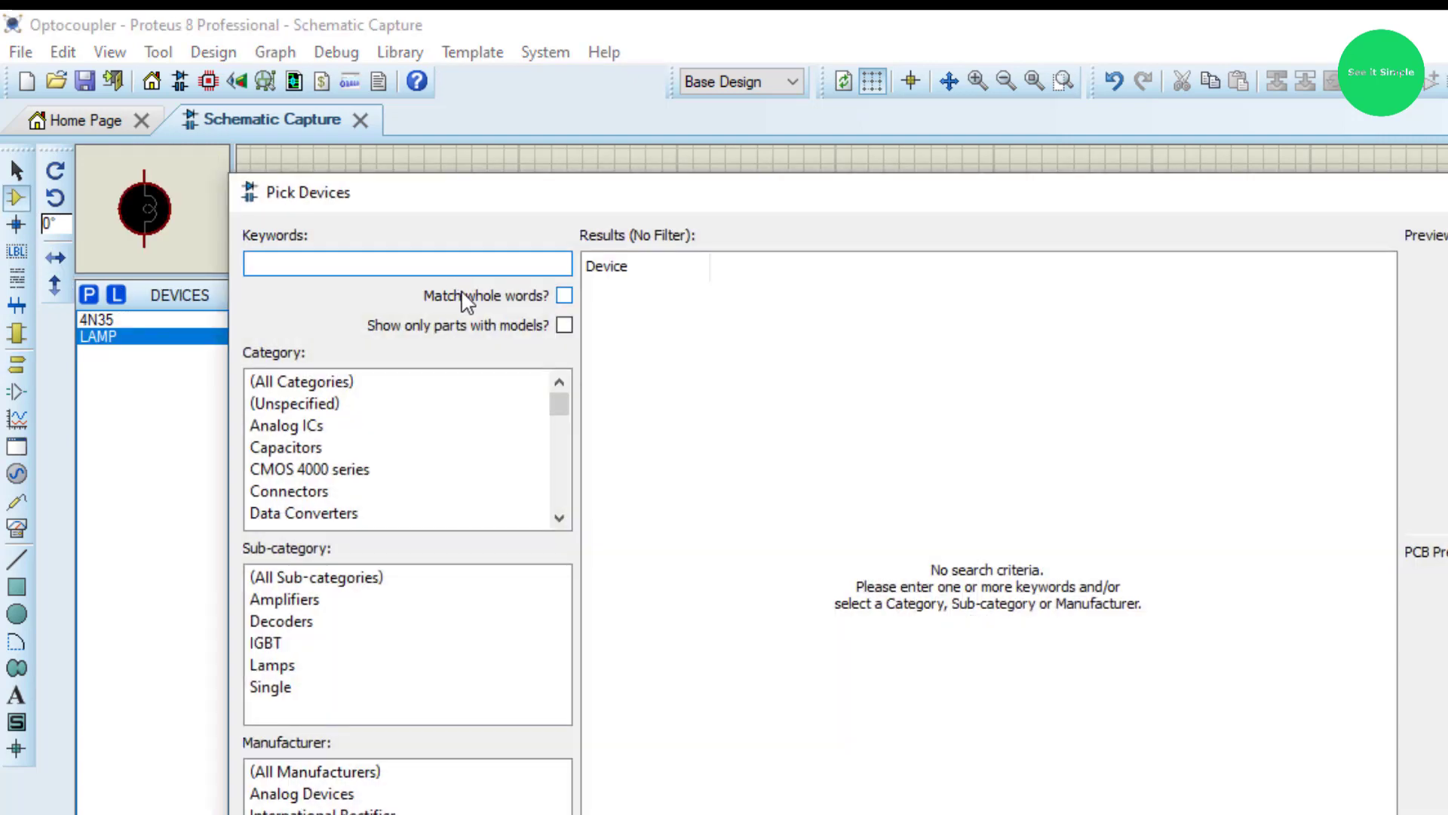
- Add a LOGICTOGGLE on U1's pin 1 and toggle it 1 and back to 0 during simulation
text(to)
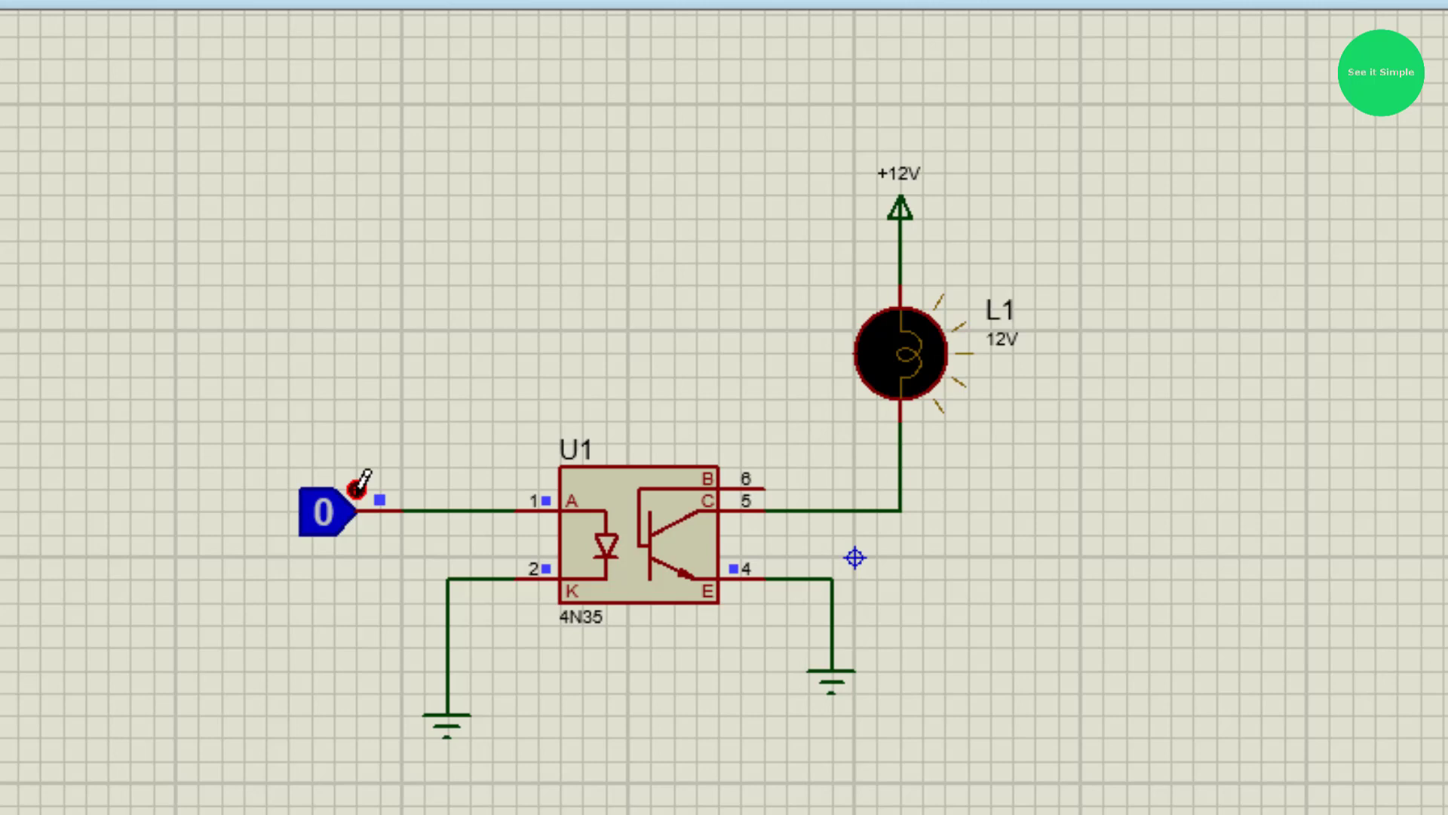
click(323, 510)
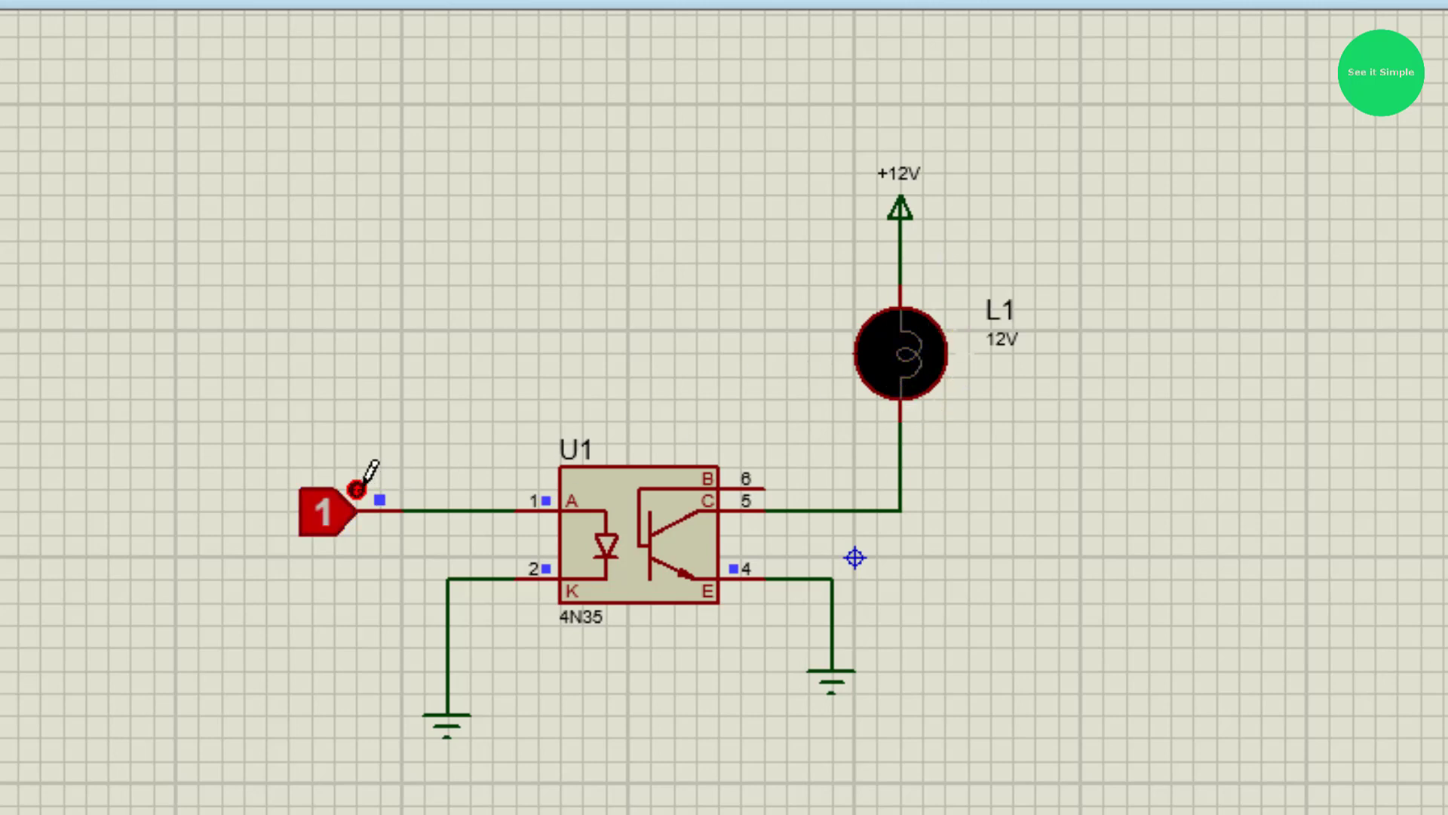
click(320, 507)
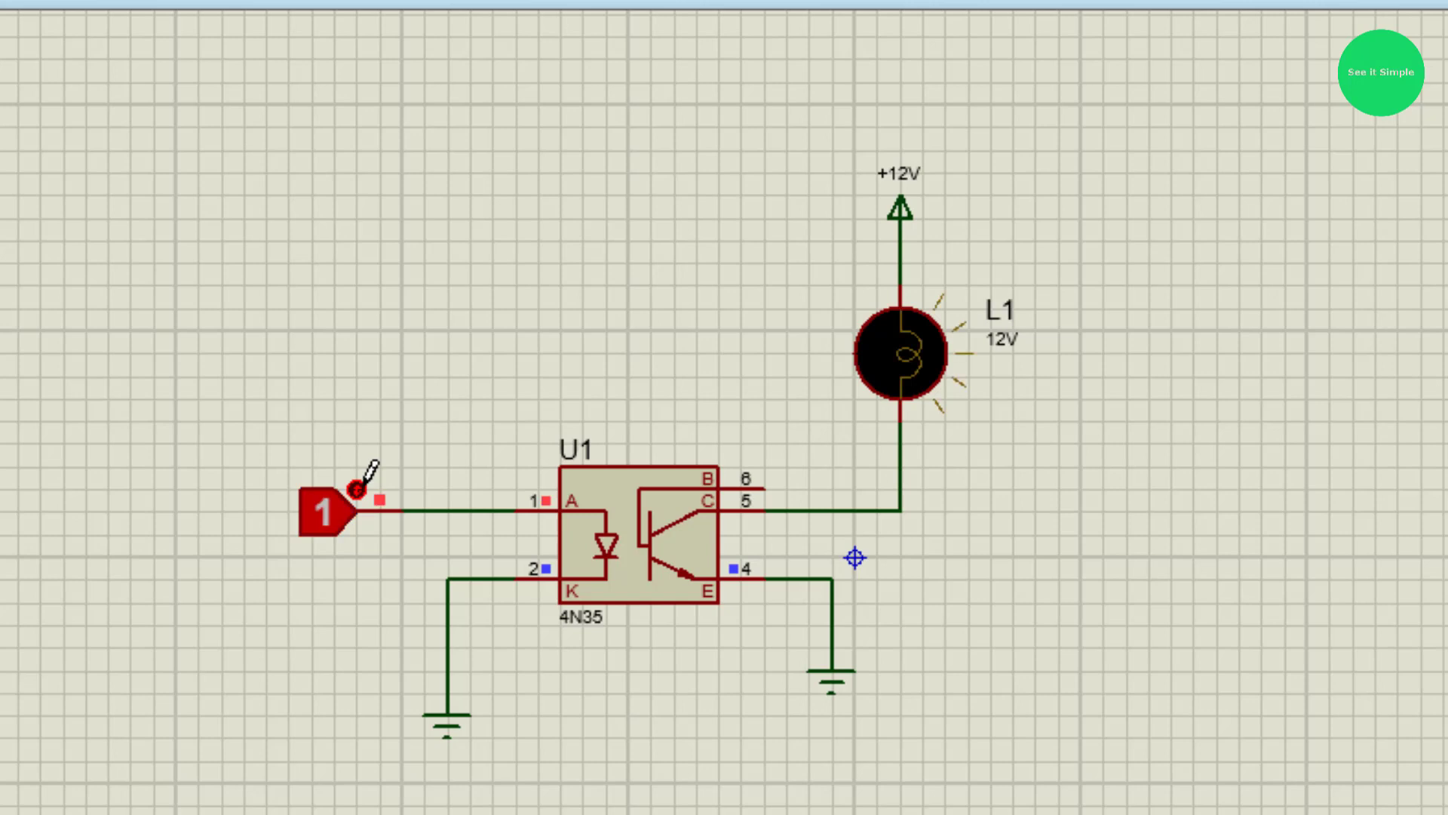
click(318, 509)
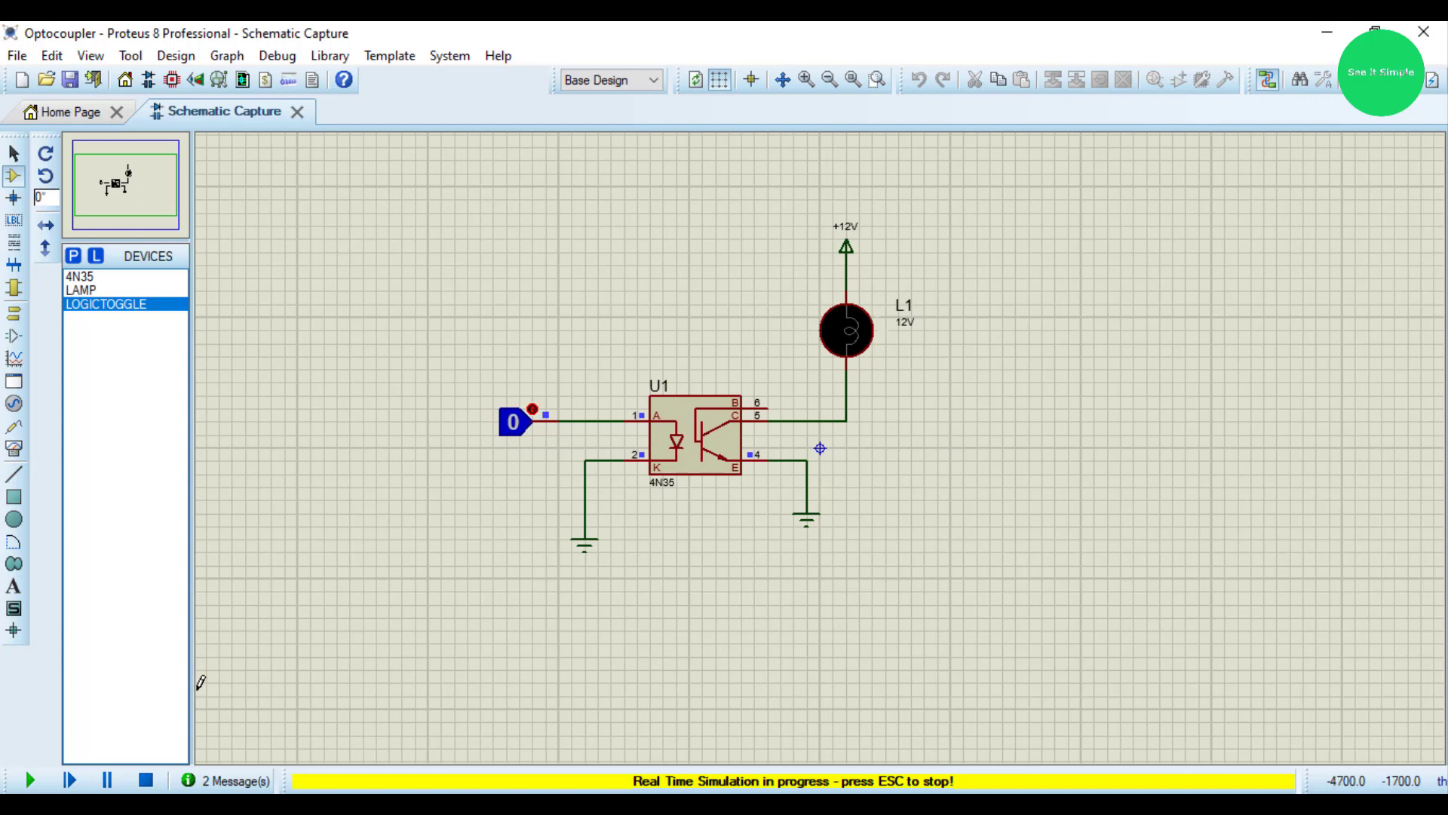
- Stop the simulation, add an NE555 timer U2 and wire its pin 6 up to pin 8
click(692, 434)
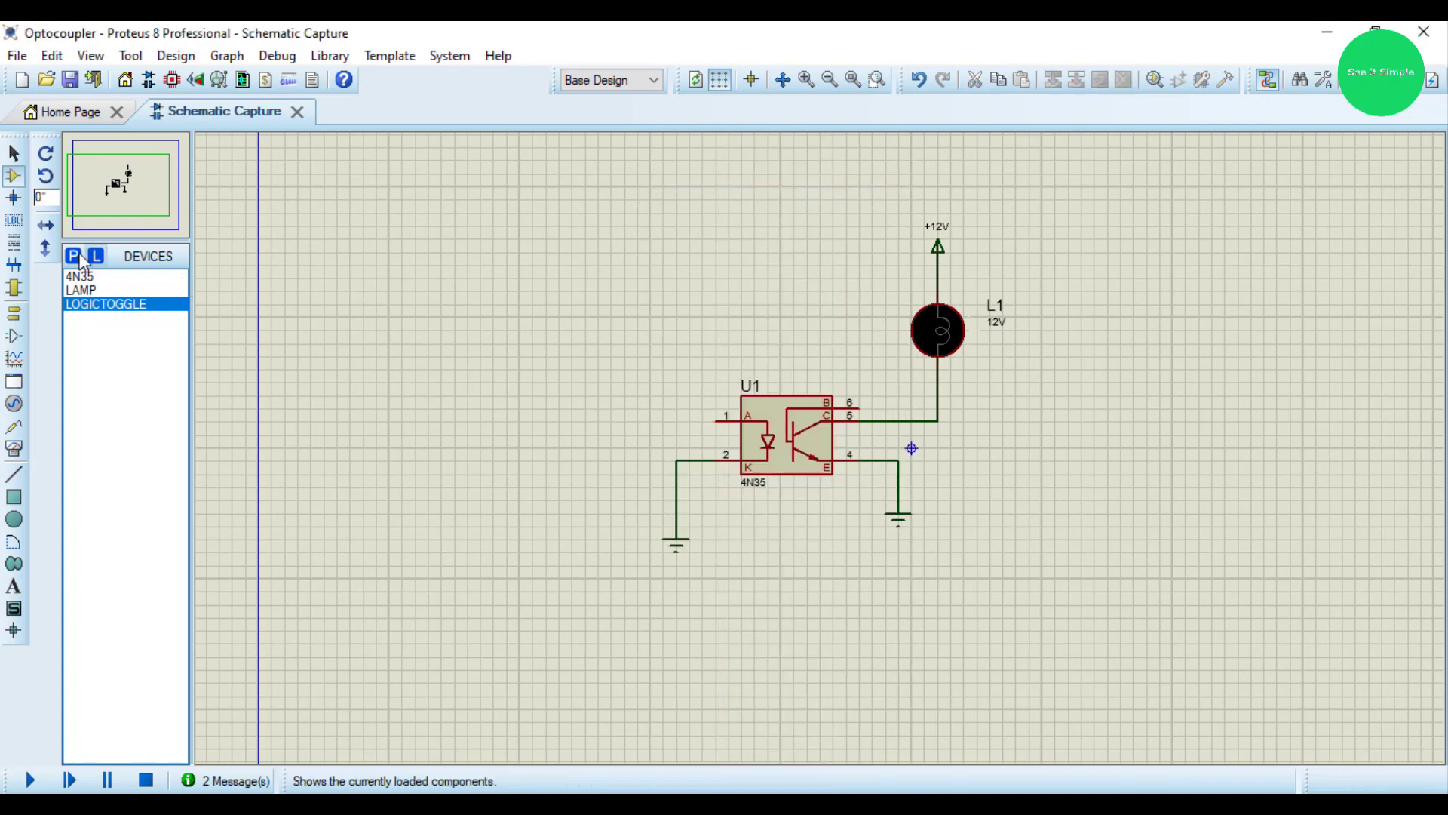
click(72, 256)
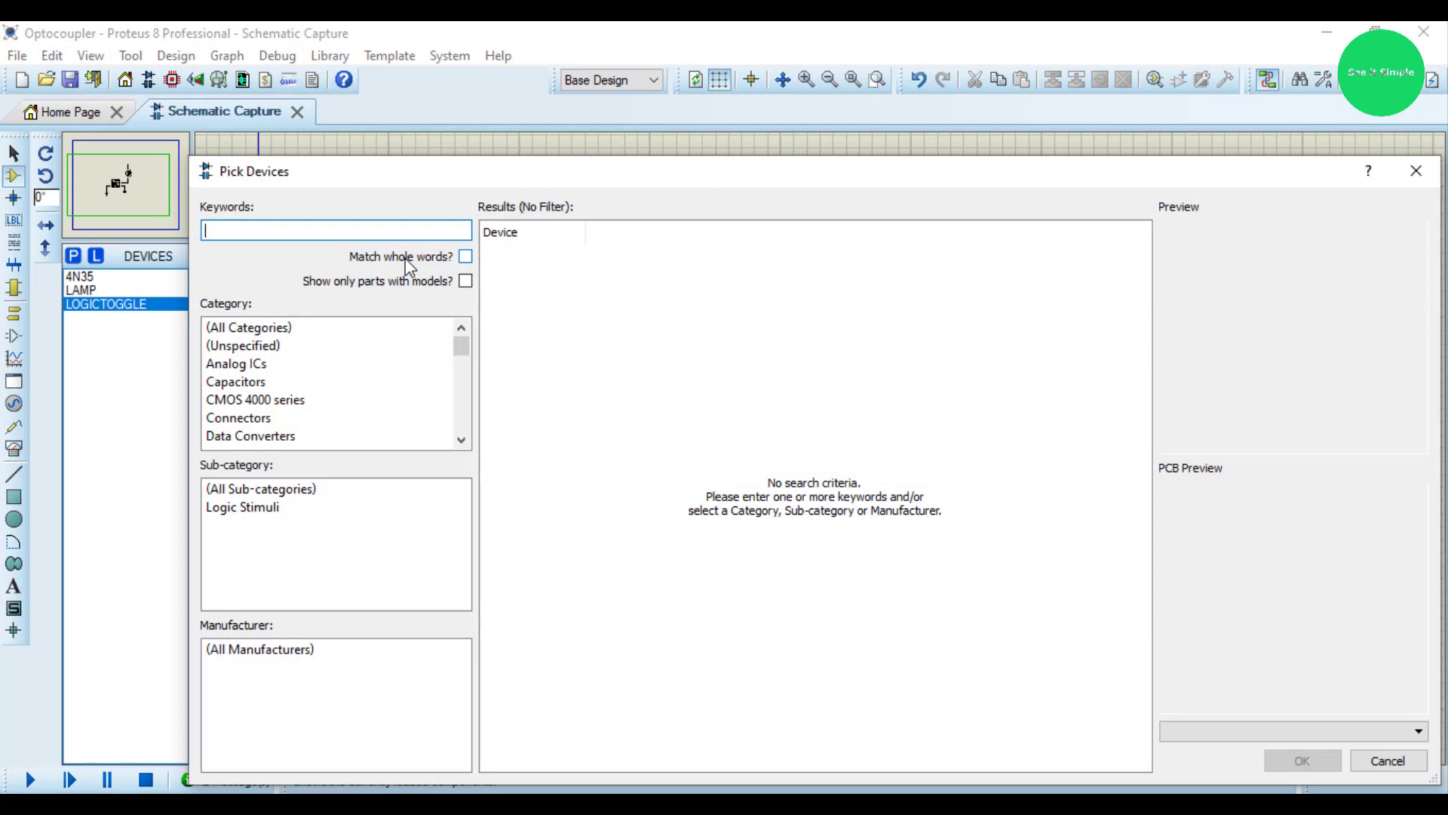
text(NE555)
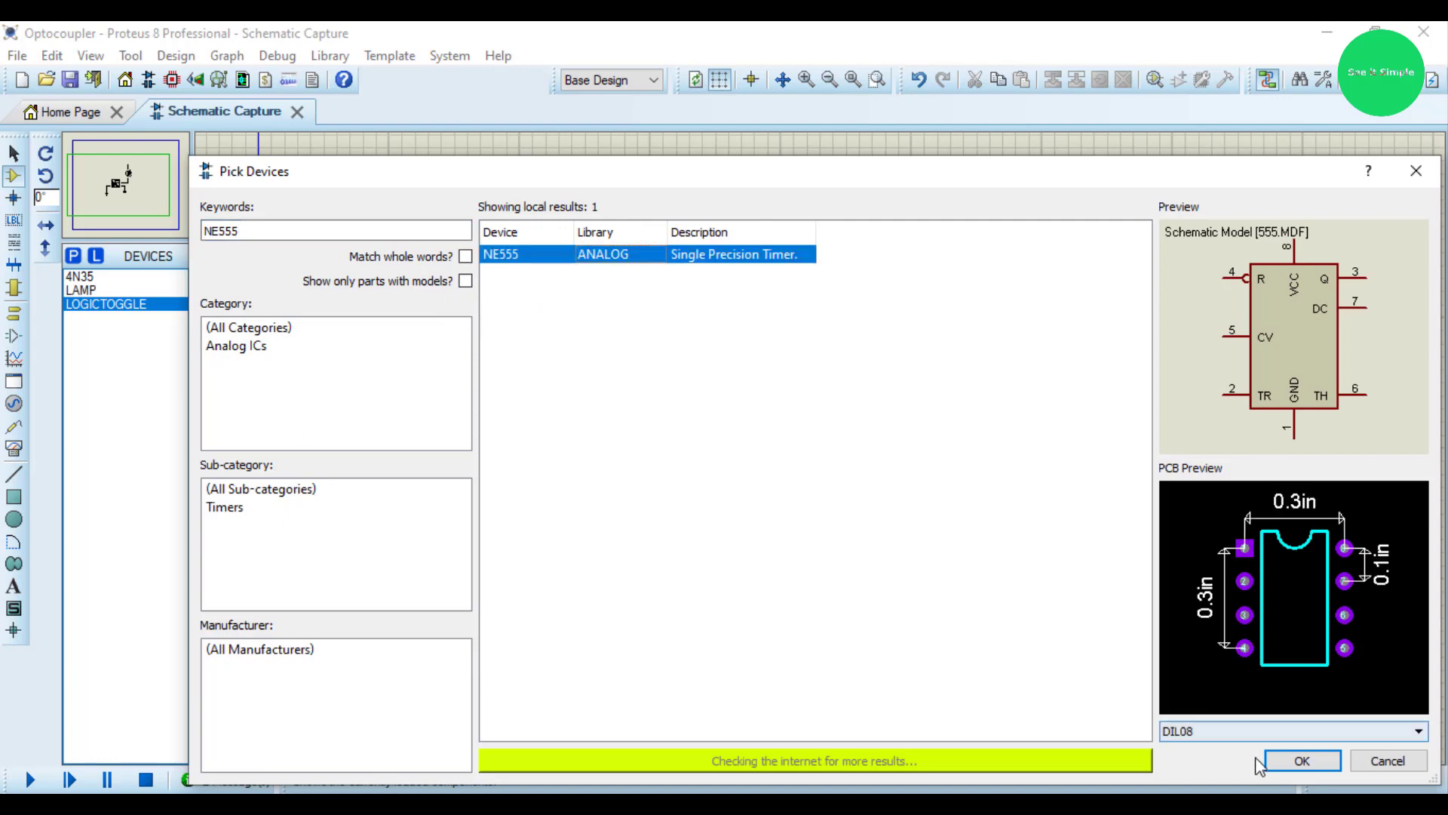
click(1302, 760)
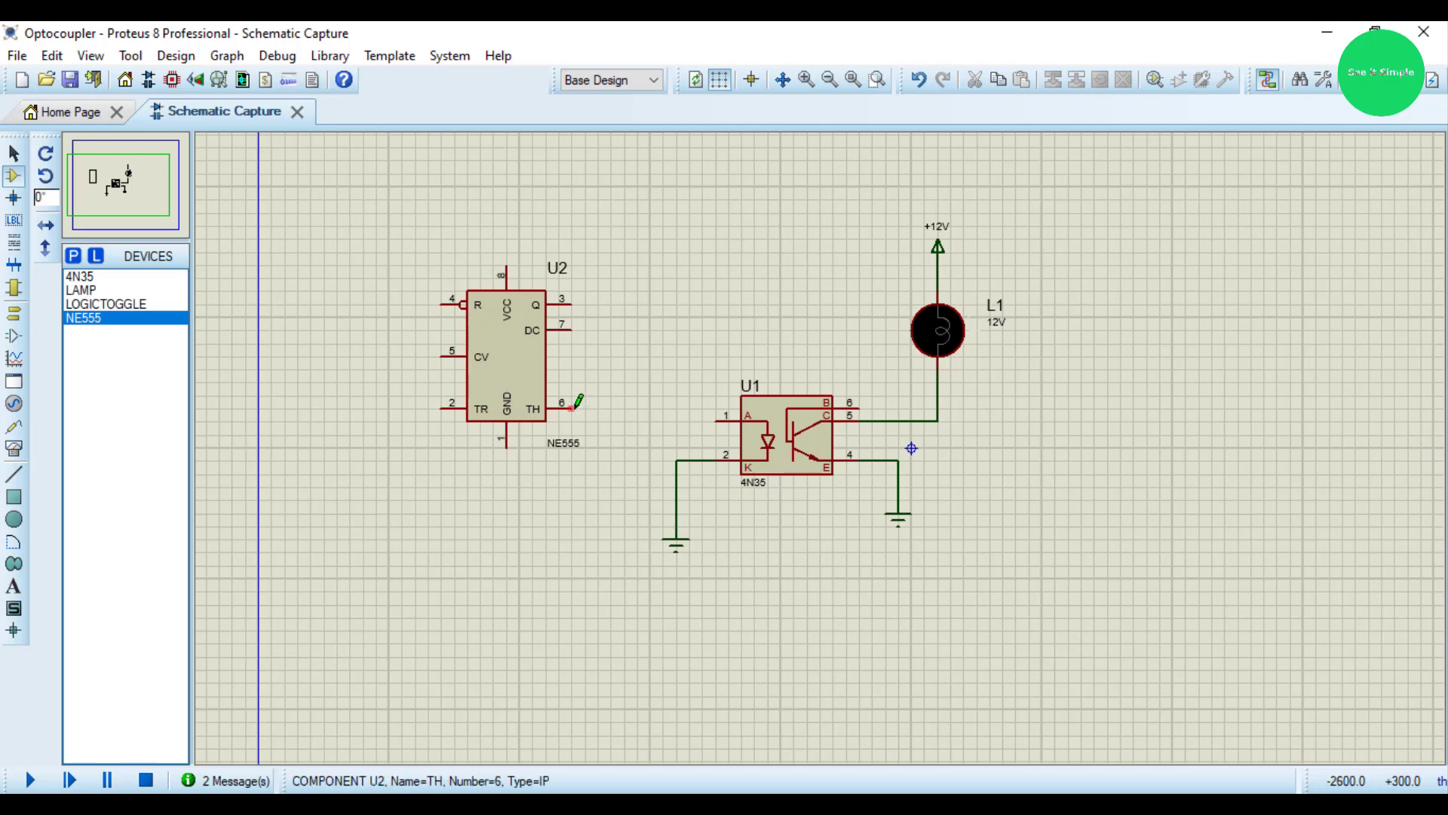
drag(574, 401, 670, 266)
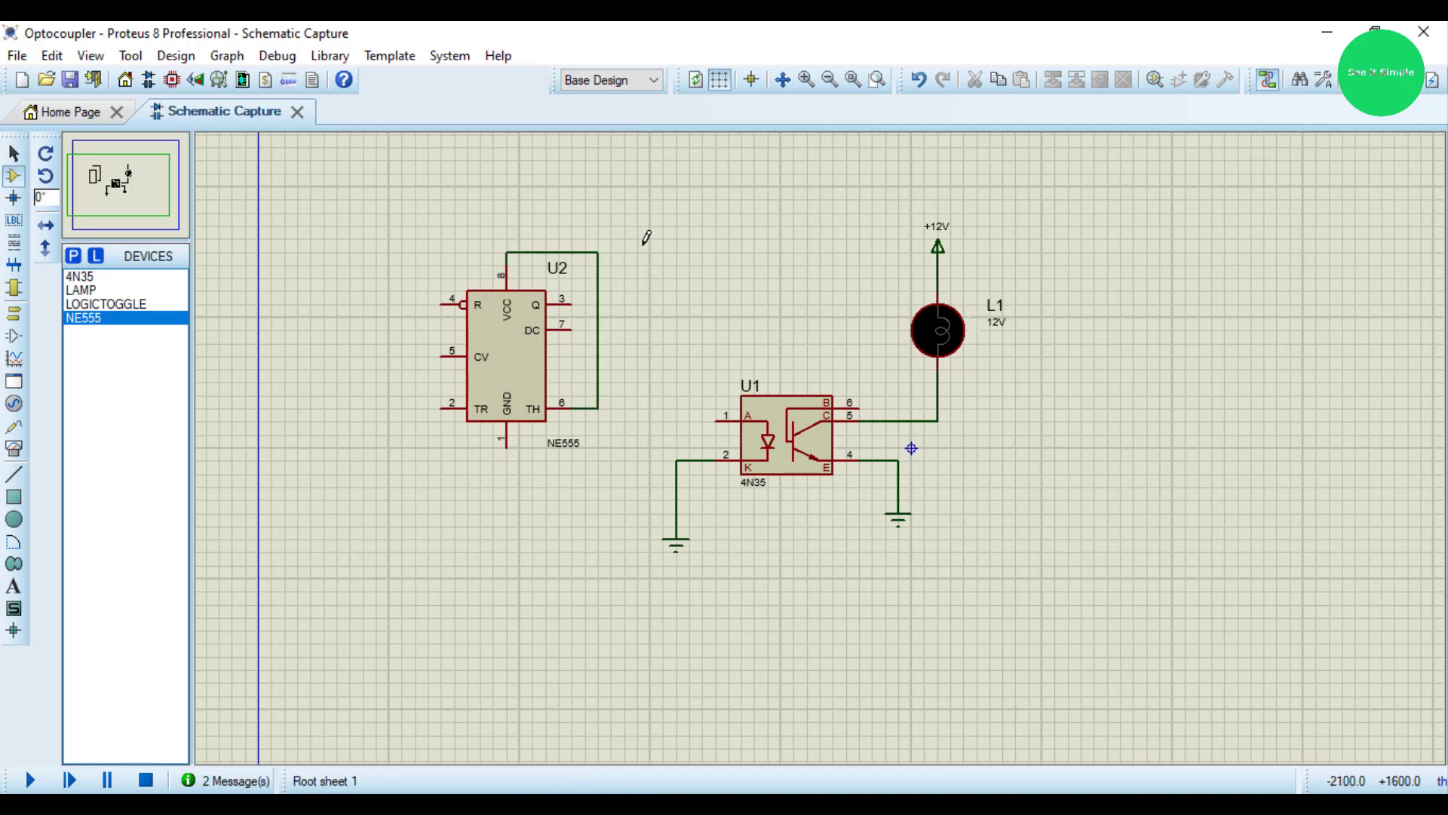
- Place a POWER terminal labelled +9 above U2 feeding its VCC pin
click(13, 313)
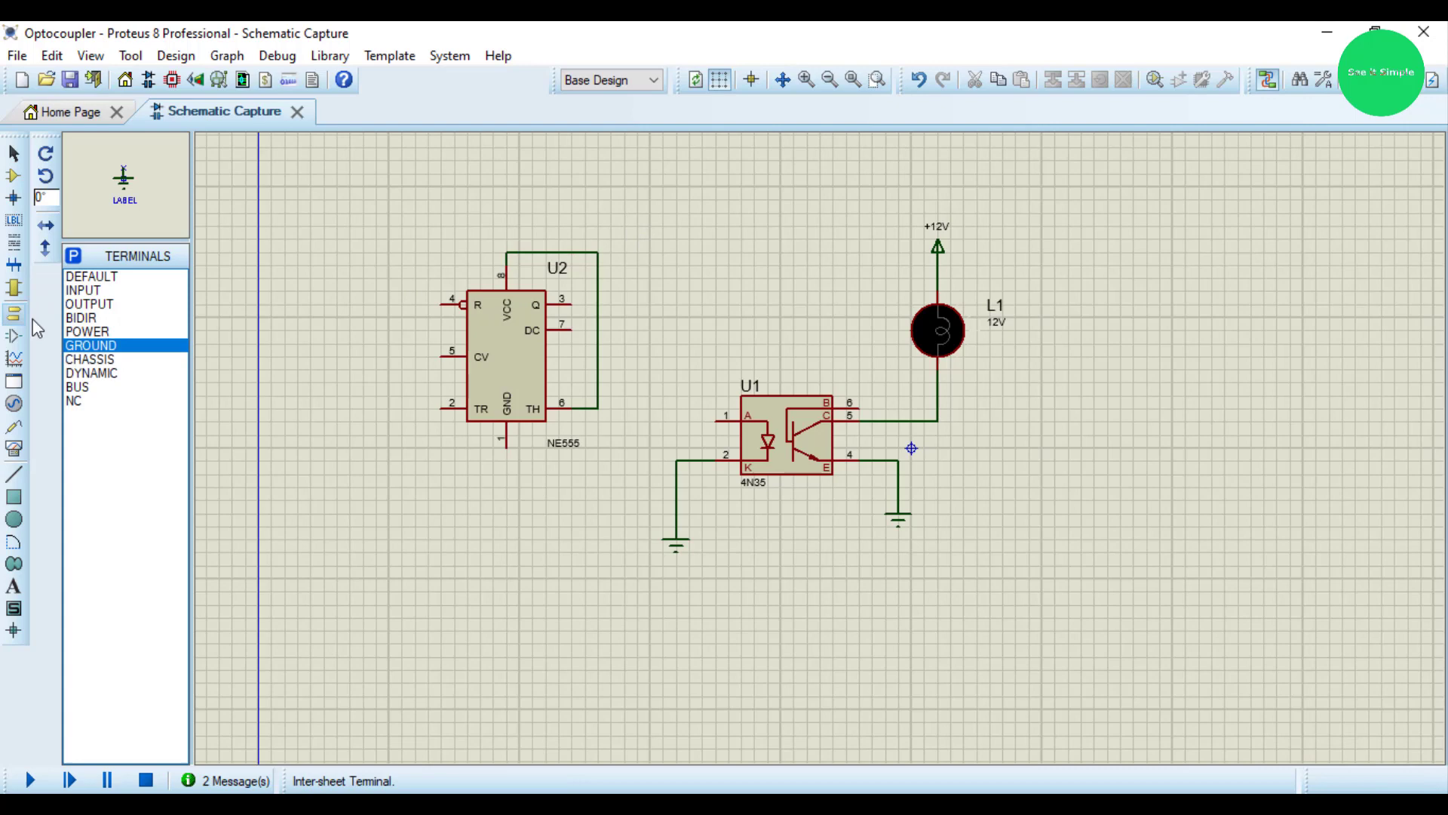
click(88, 330)
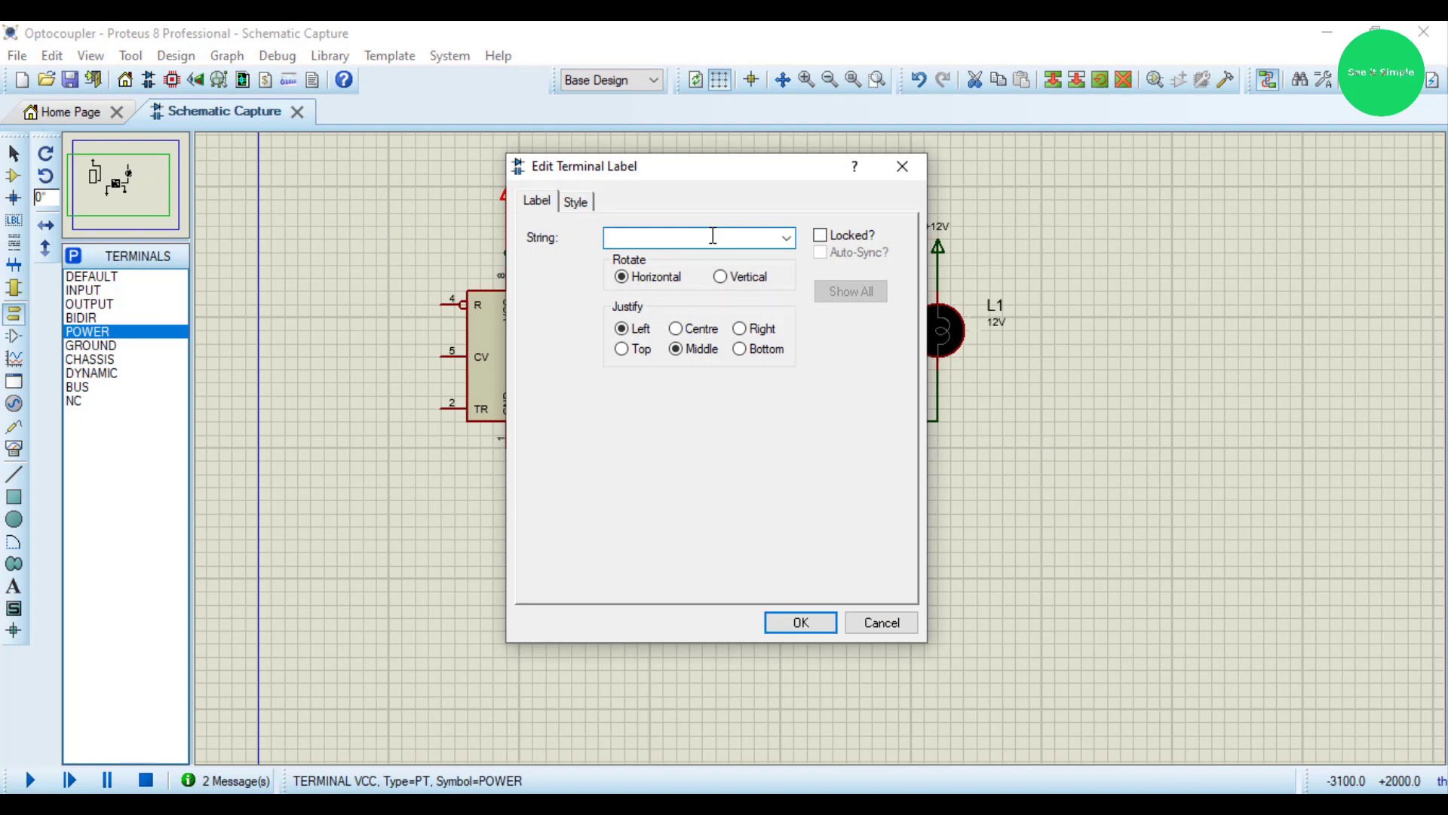
text(+9)
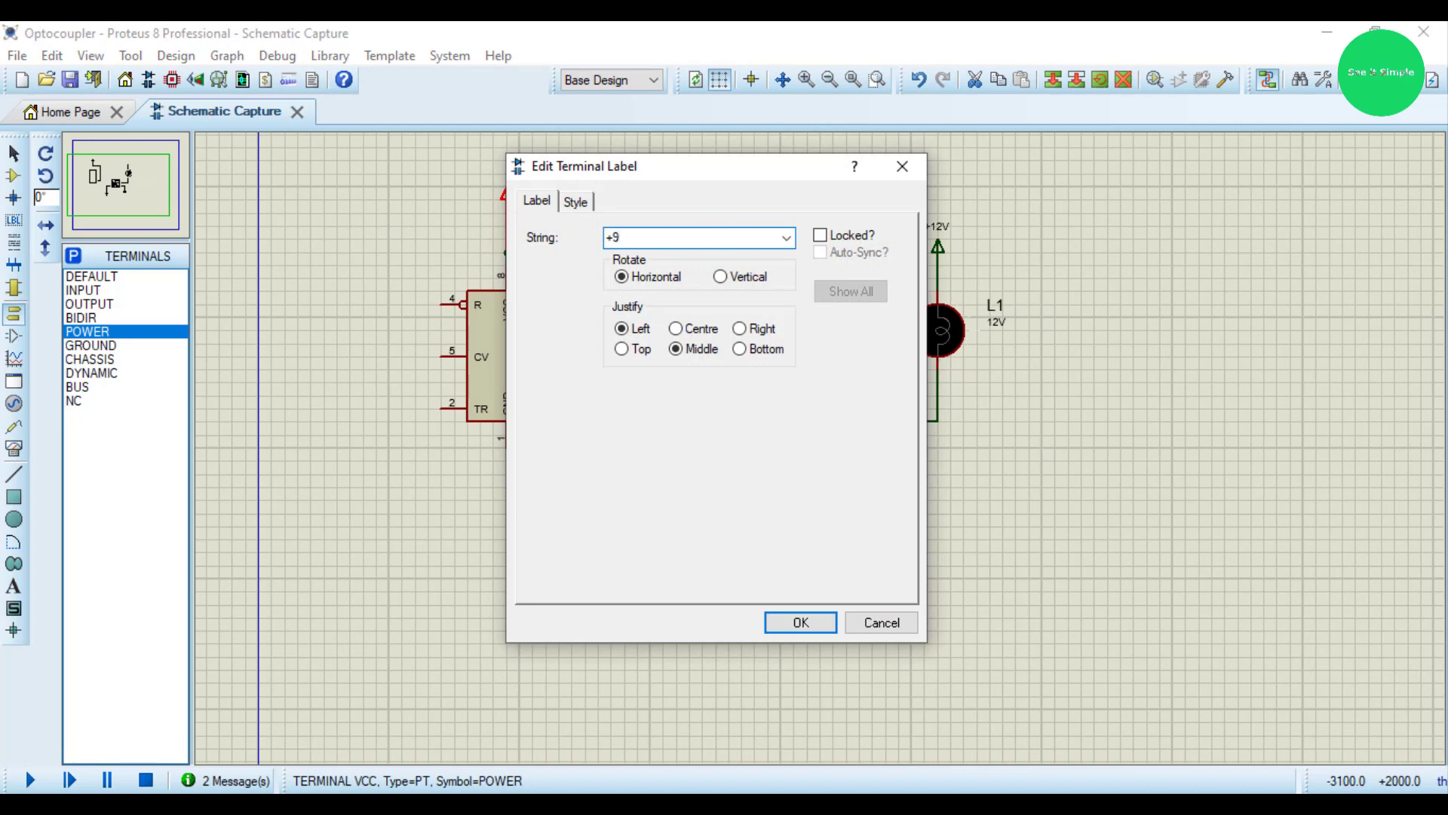
click(798, 621)
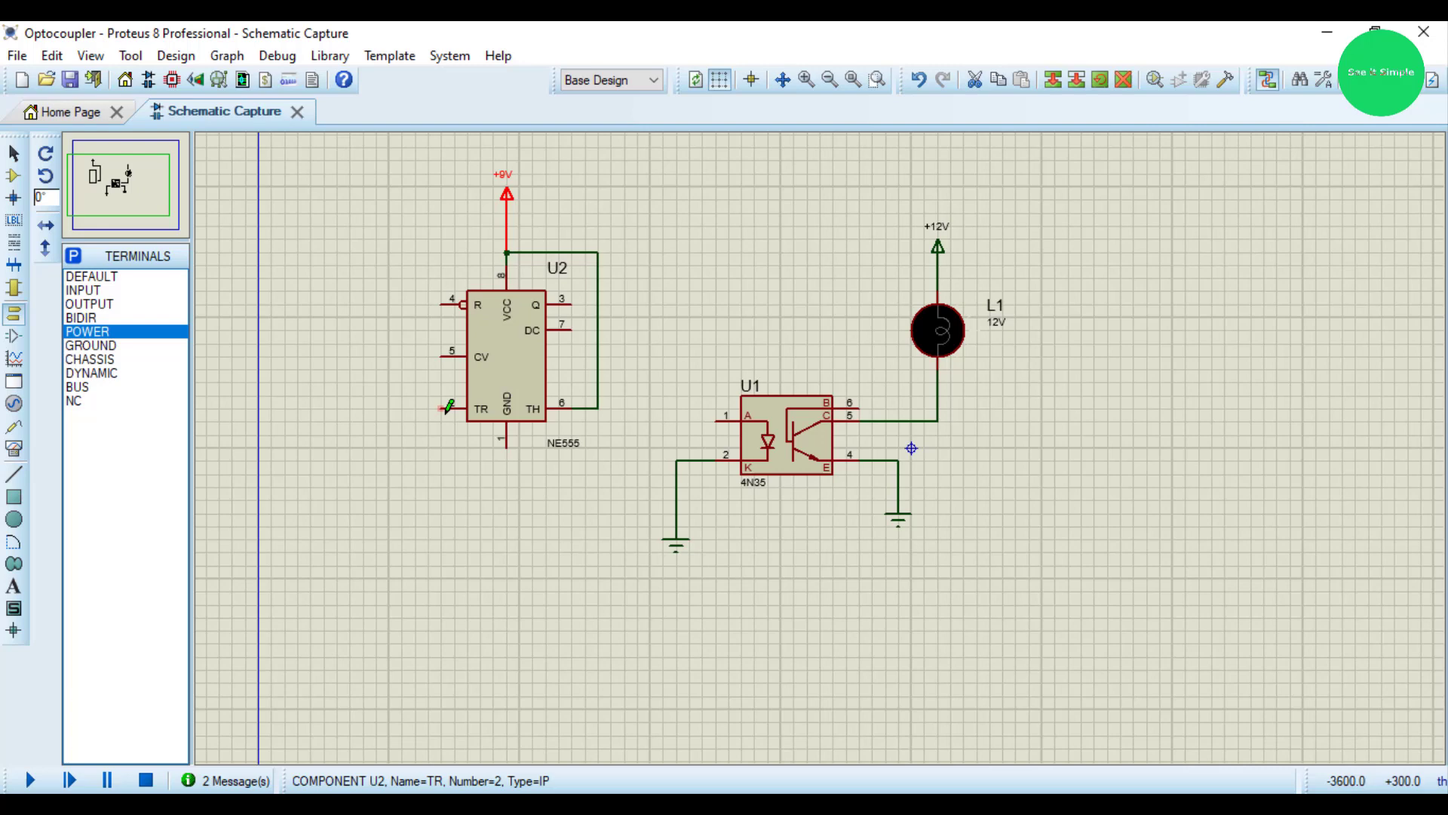
- Place a GROUND terminal below U2's GND pin
click(90, 344)
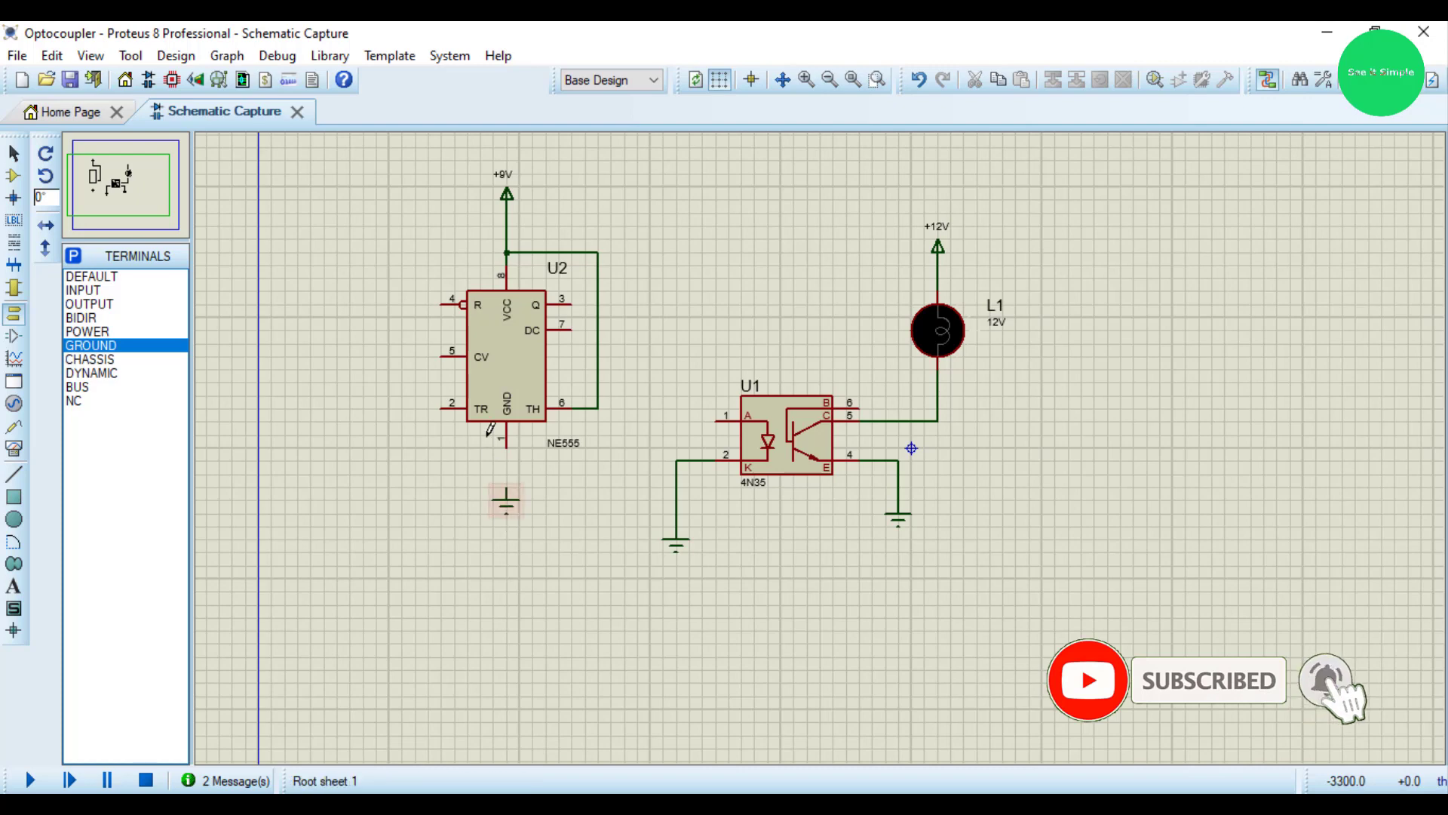
click(507, 489)
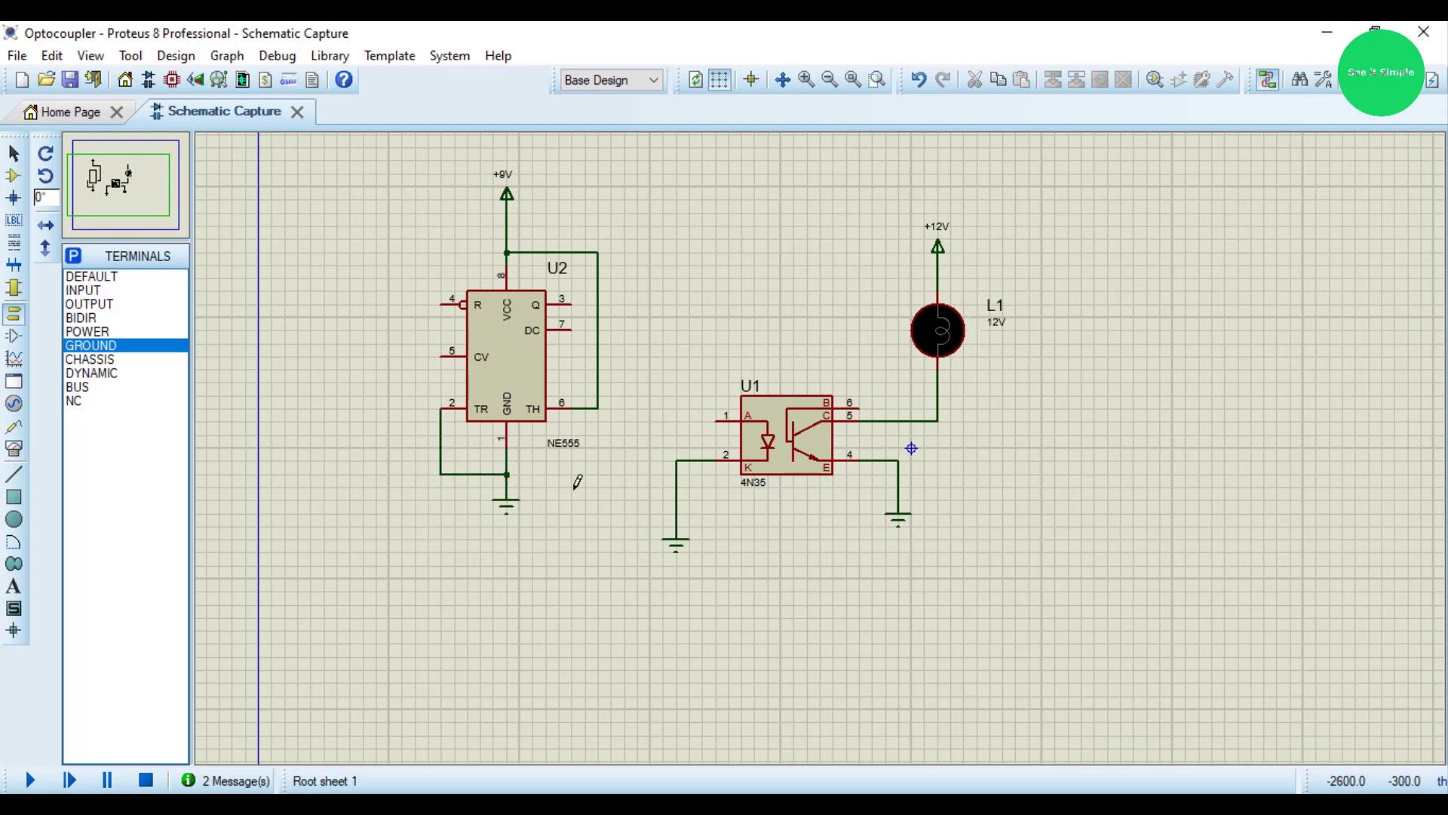
mouse_move(336, 392)
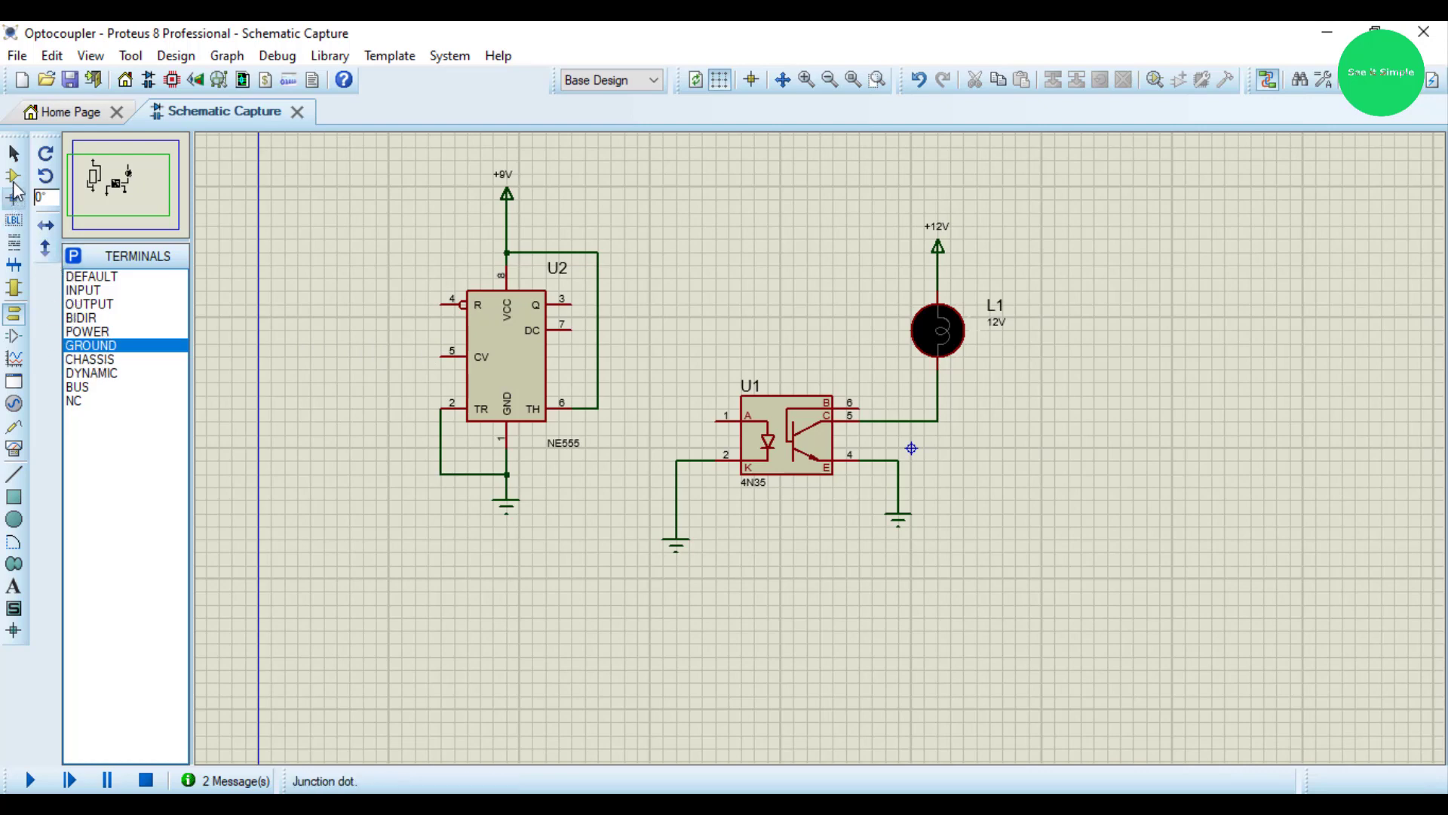
- Add capacitor C1 from U2's CV pin to the ground wire and set it to 10nF
click(72, 256)
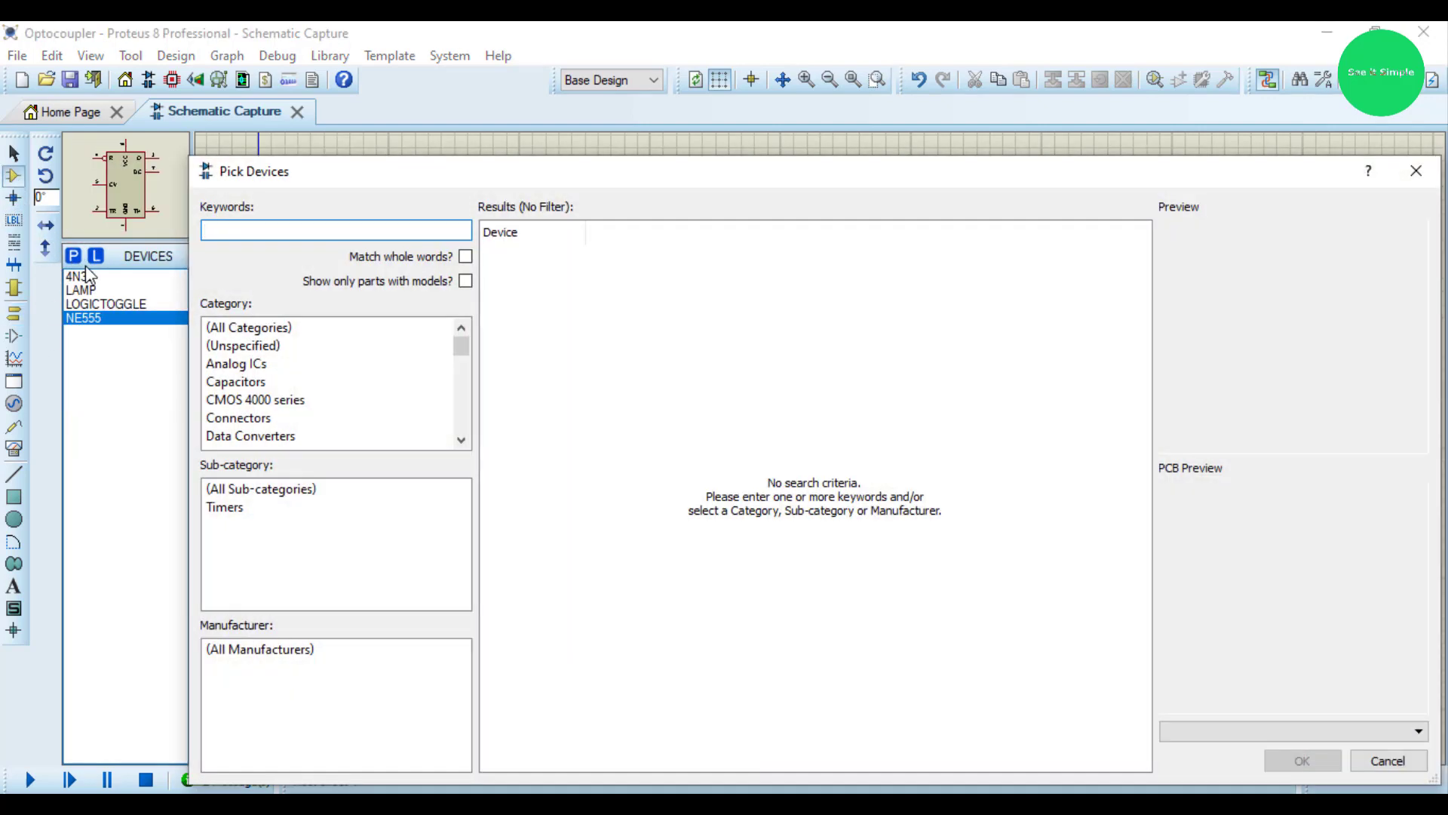
text(cap)
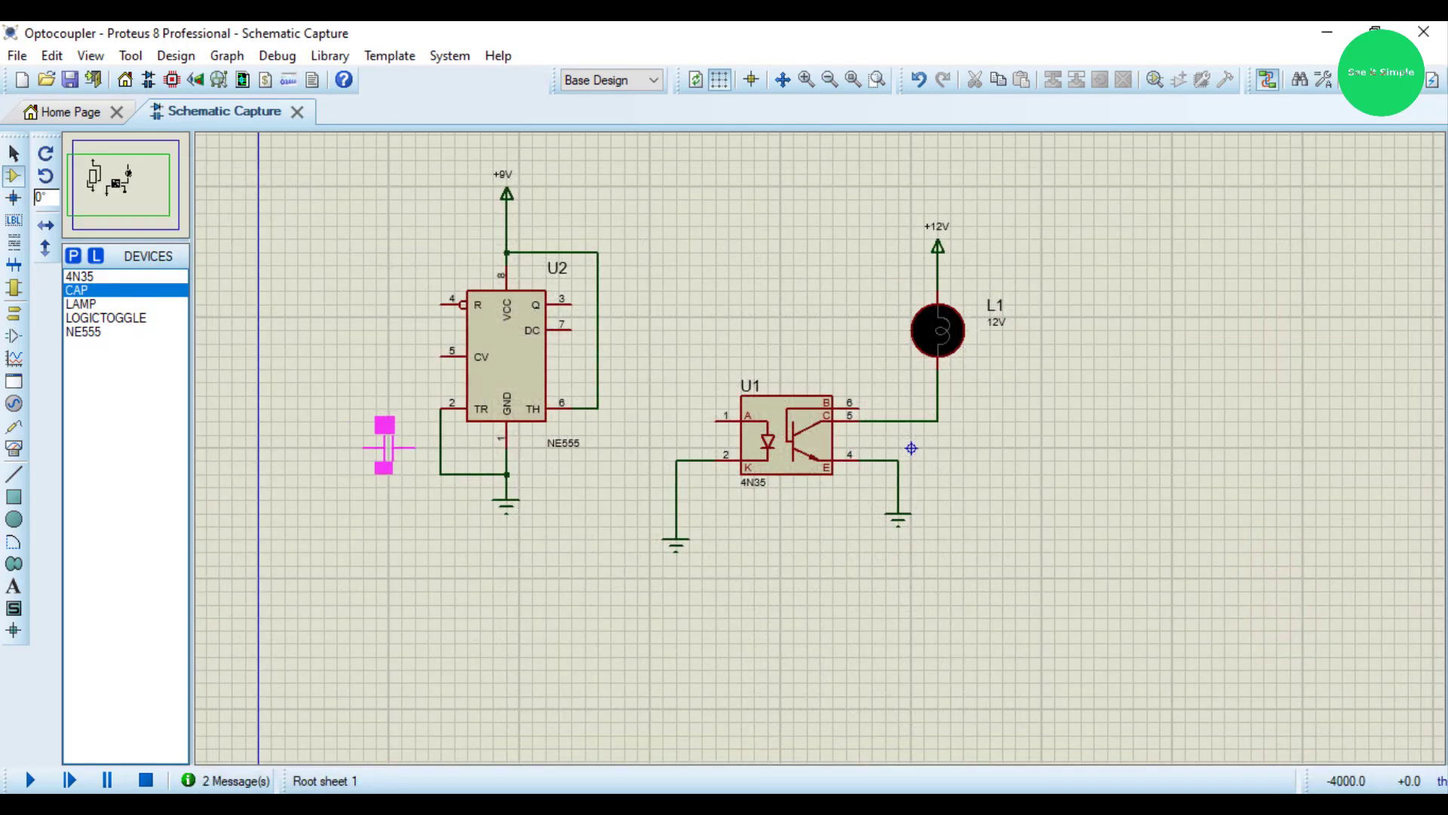
drag(383, 447, 360, 446)
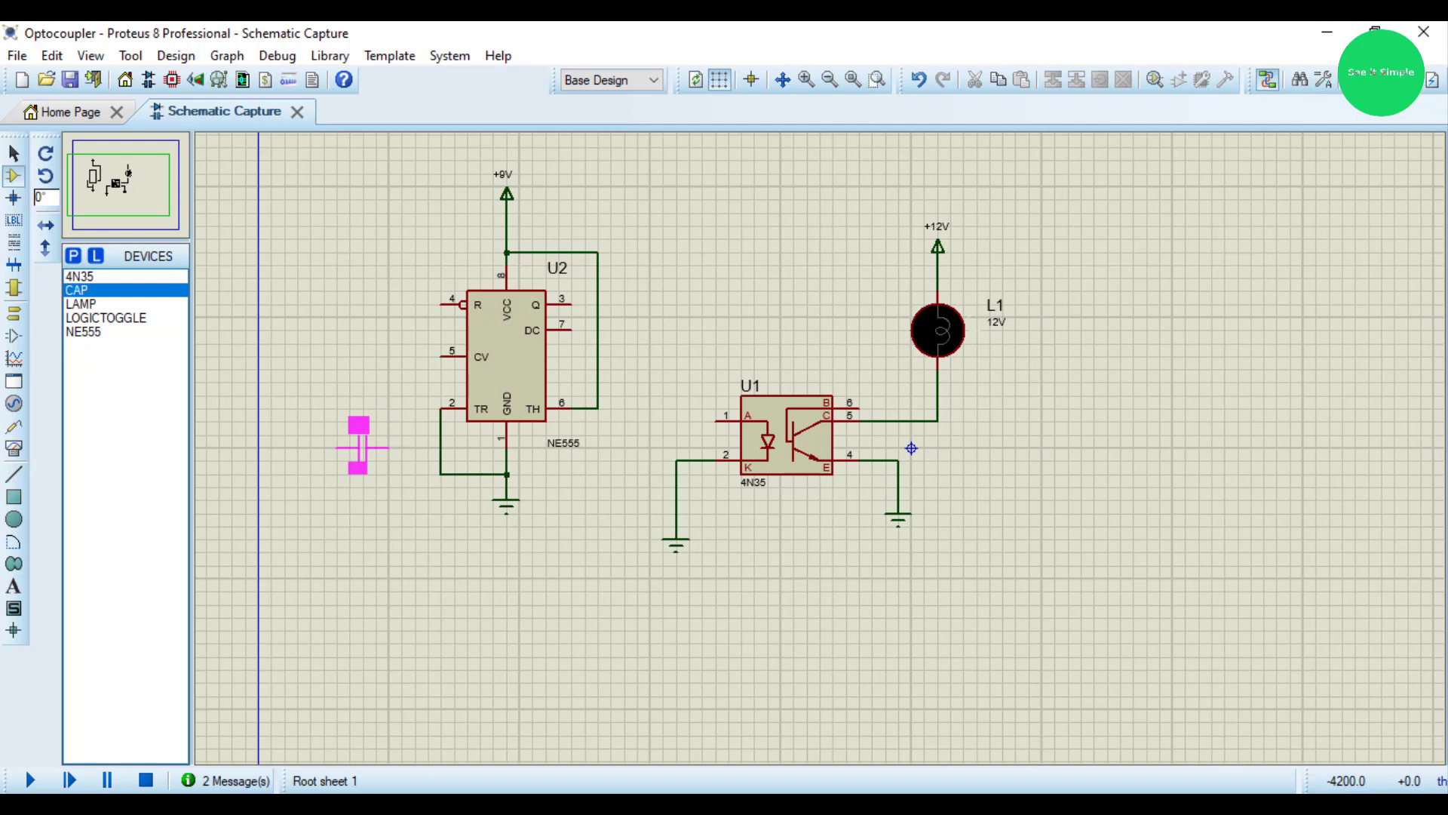
click(388, 470)
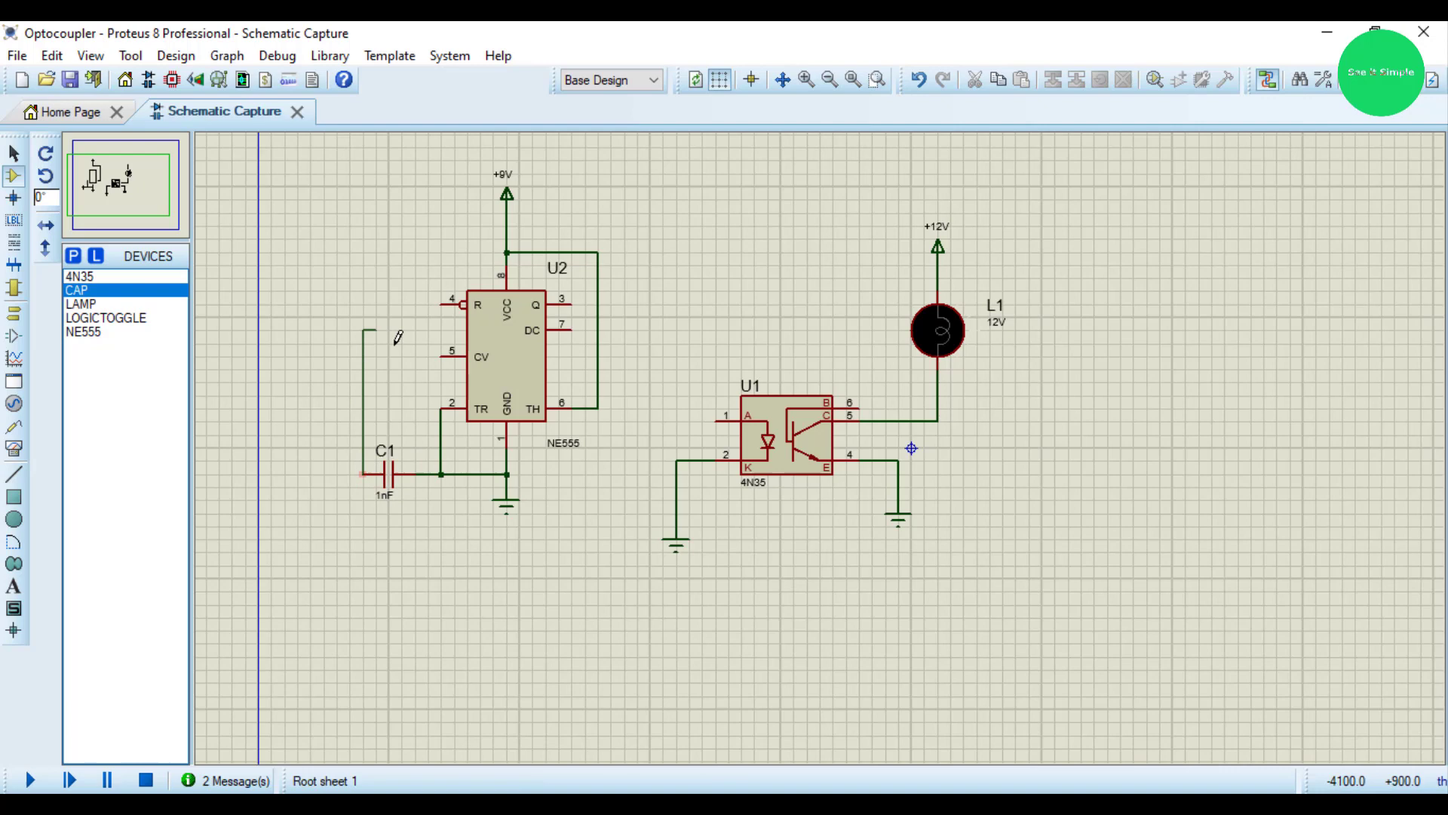
double_click(387, 472)
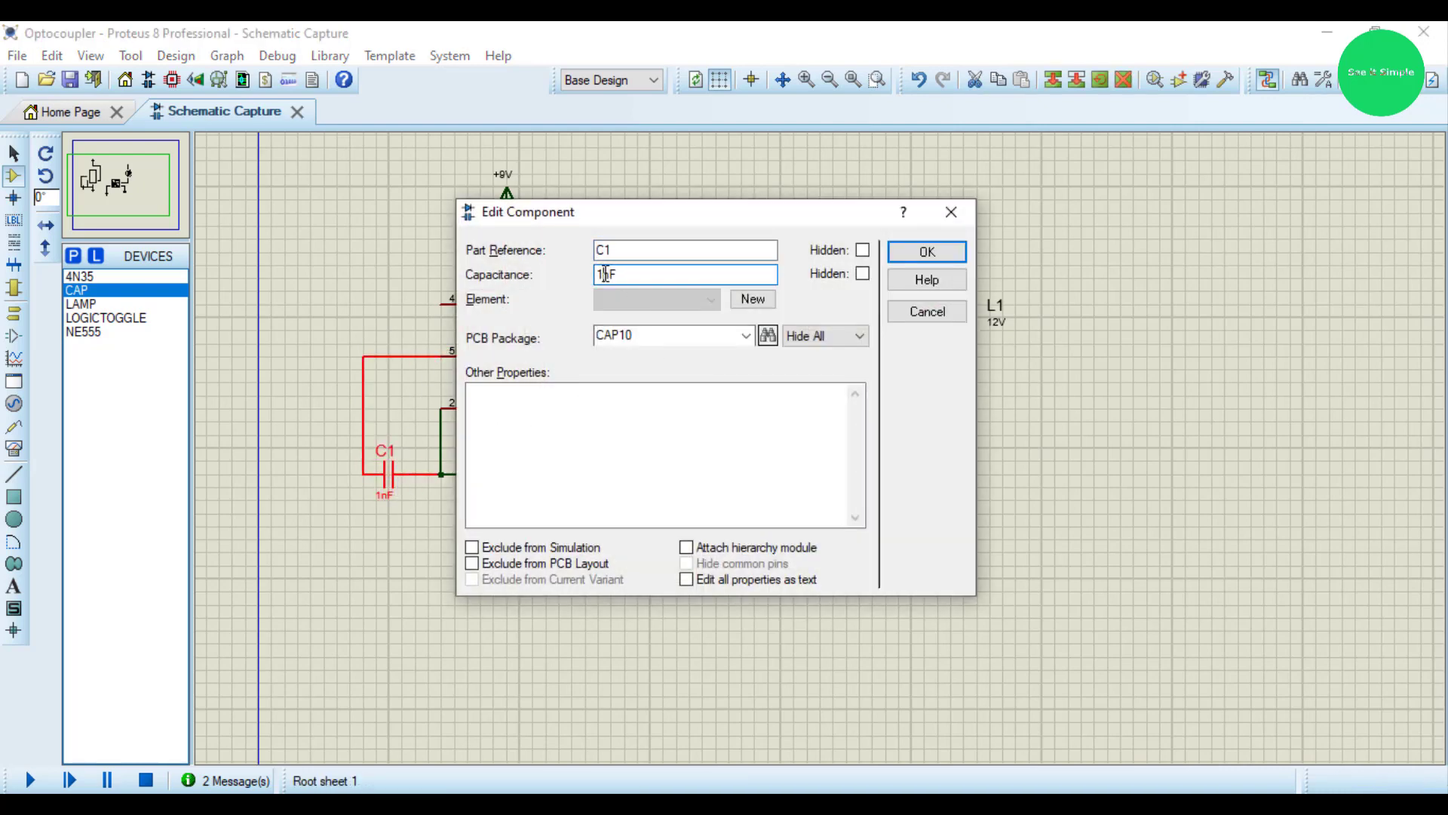
click(925, 252)
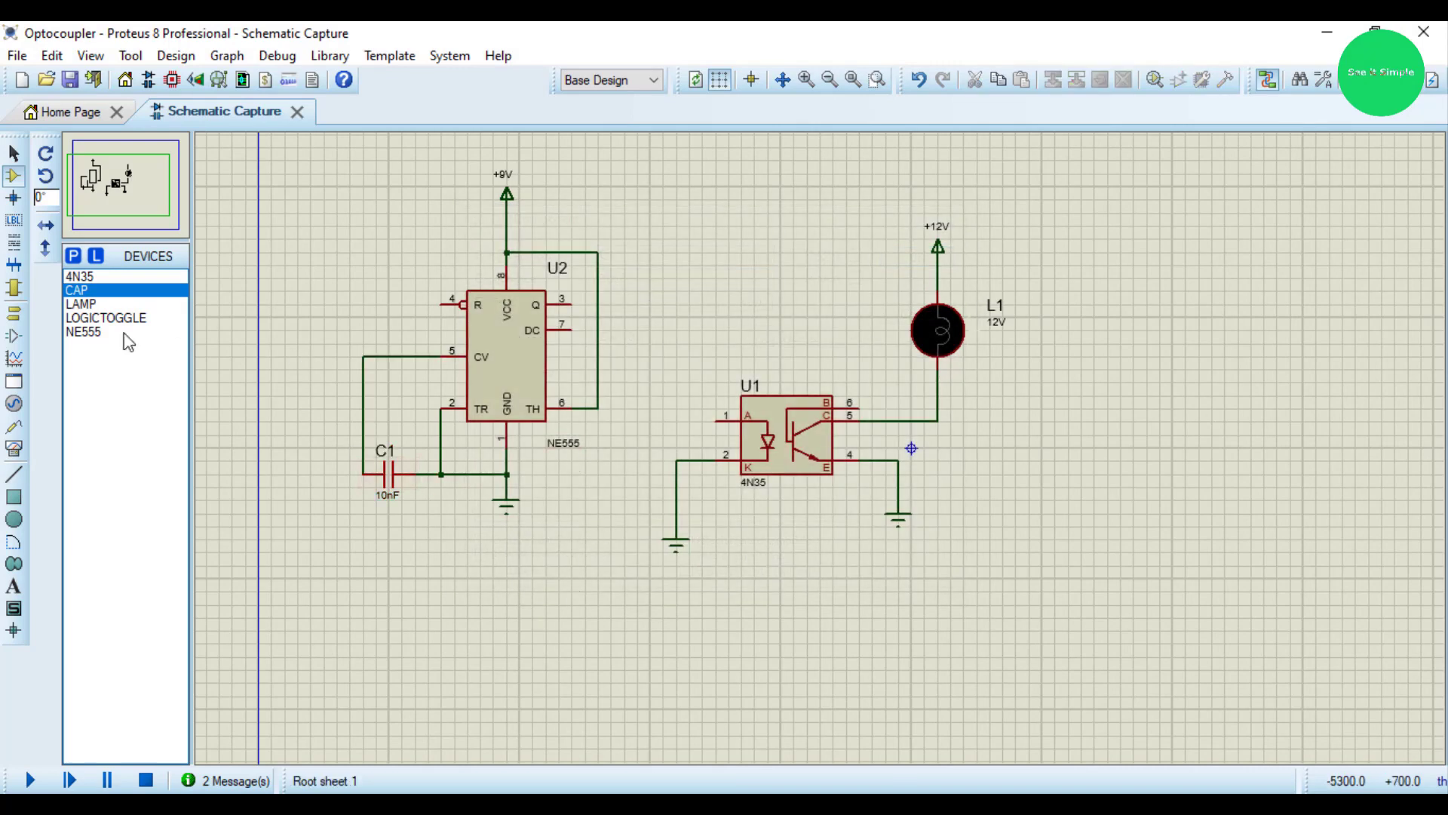
click(71, 256)
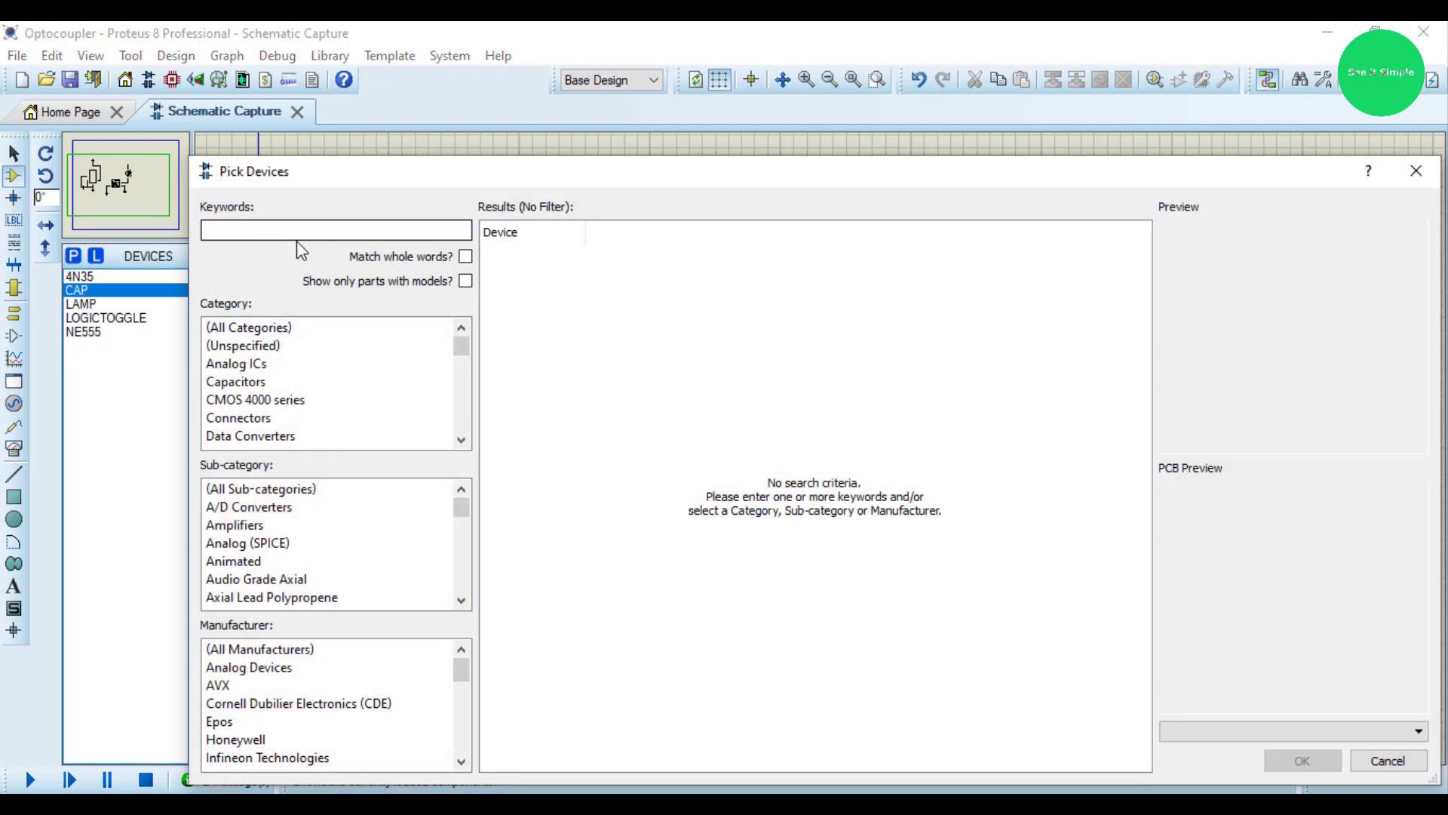
- Add TORCH_LDR as LDR1 left of U2 and wire its top pin to the reset pin
click(335, 230)
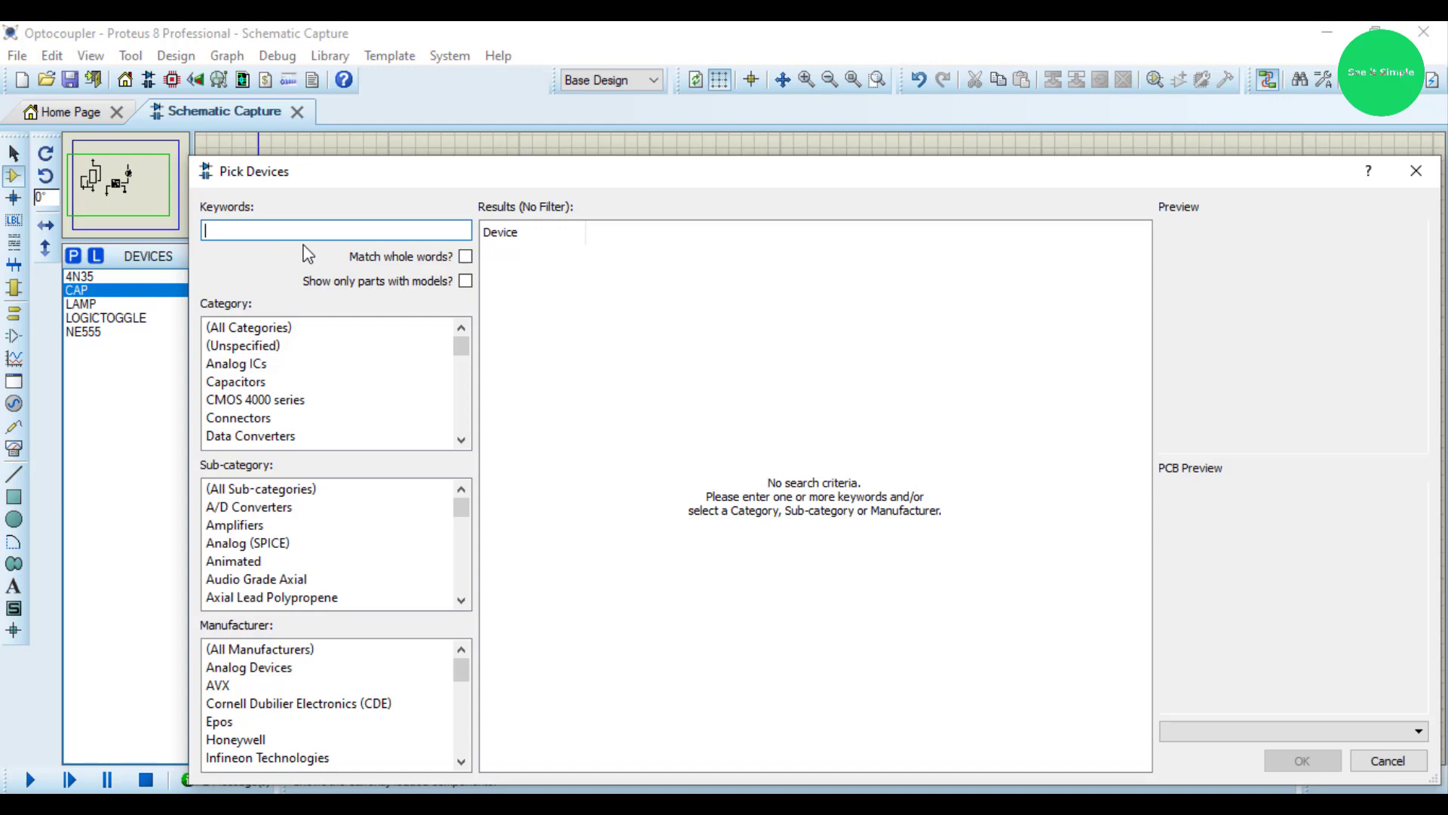
text(LDR)
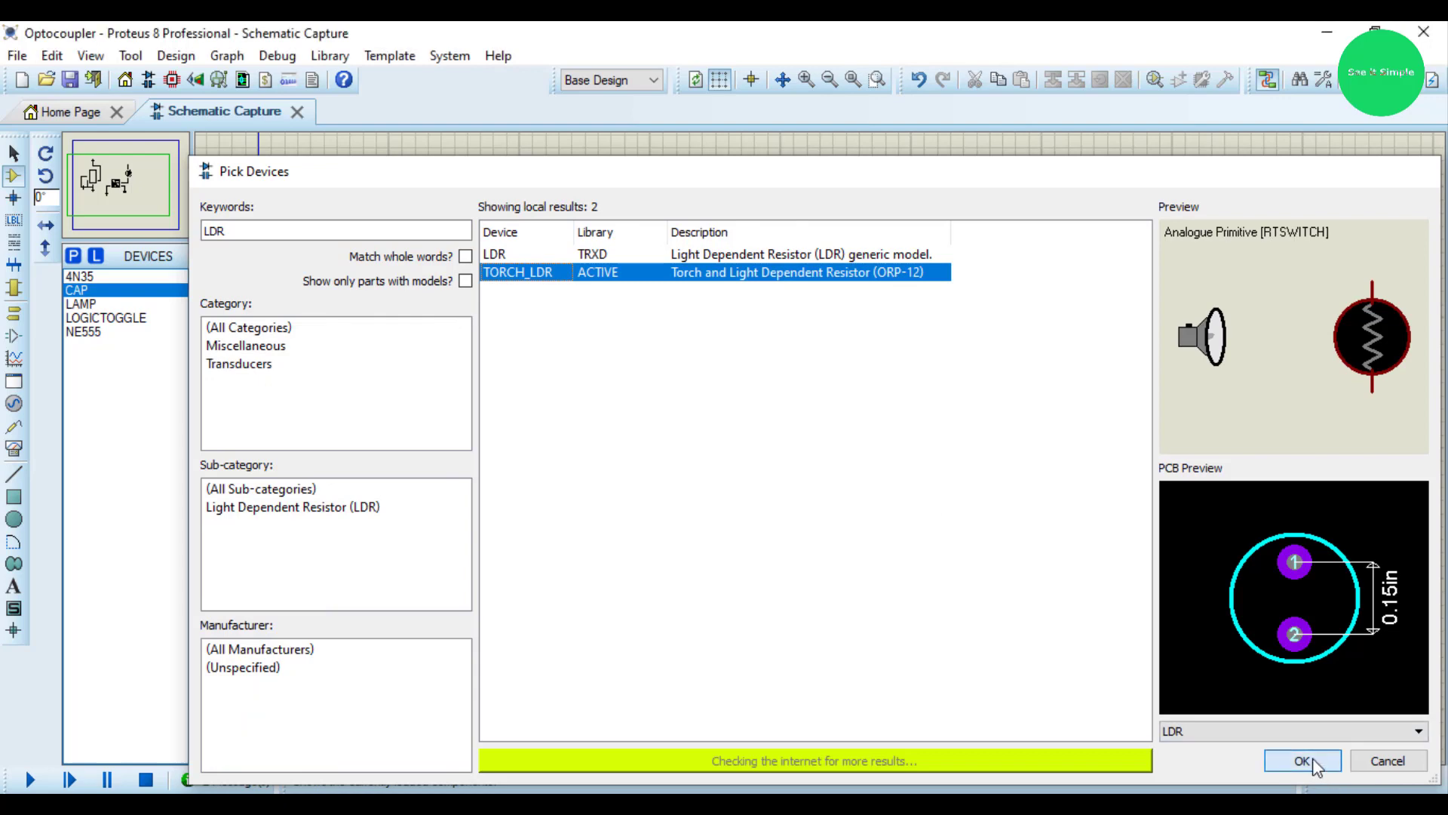
click(1302, 760)
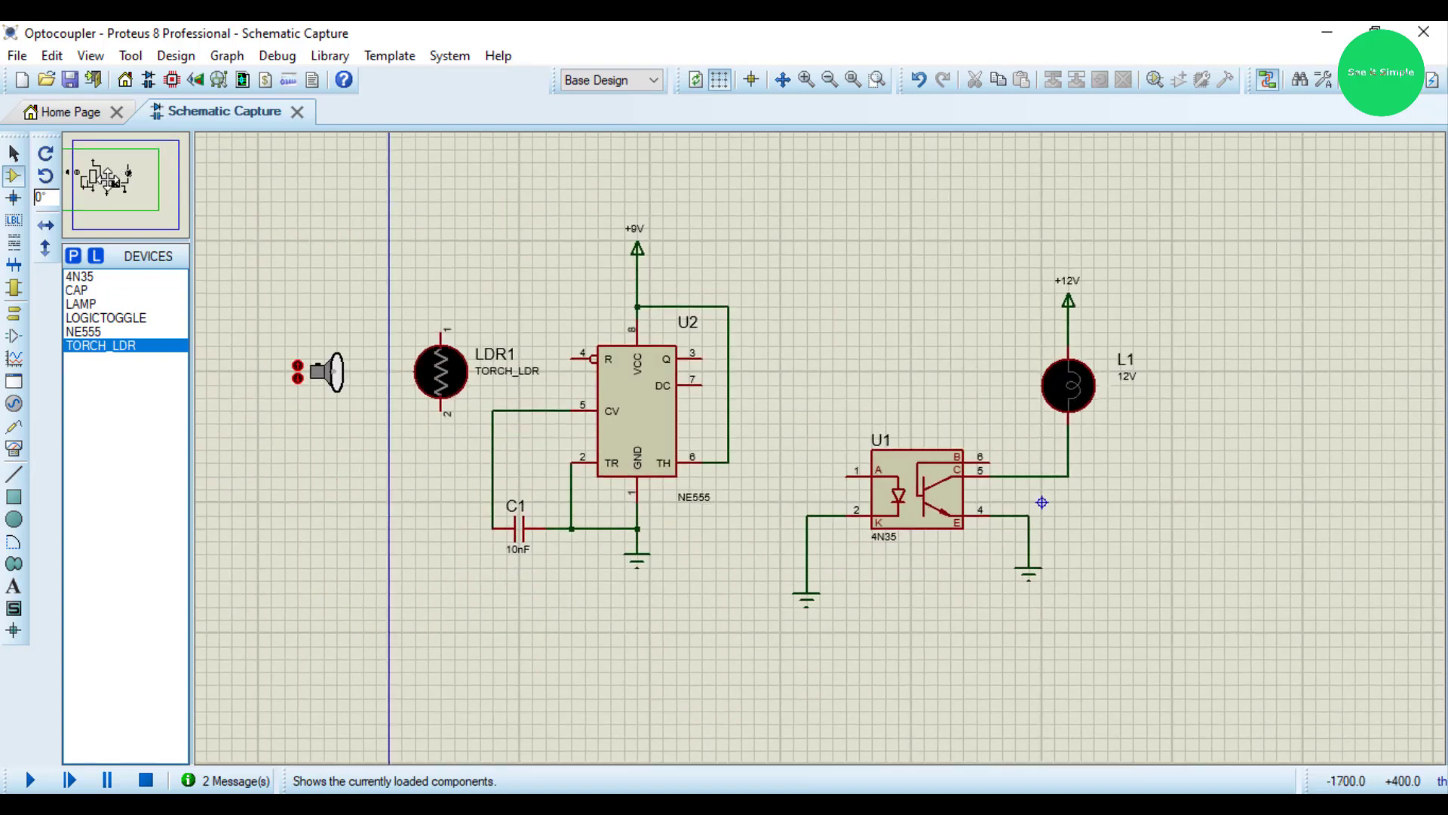
right_click(442, 369)
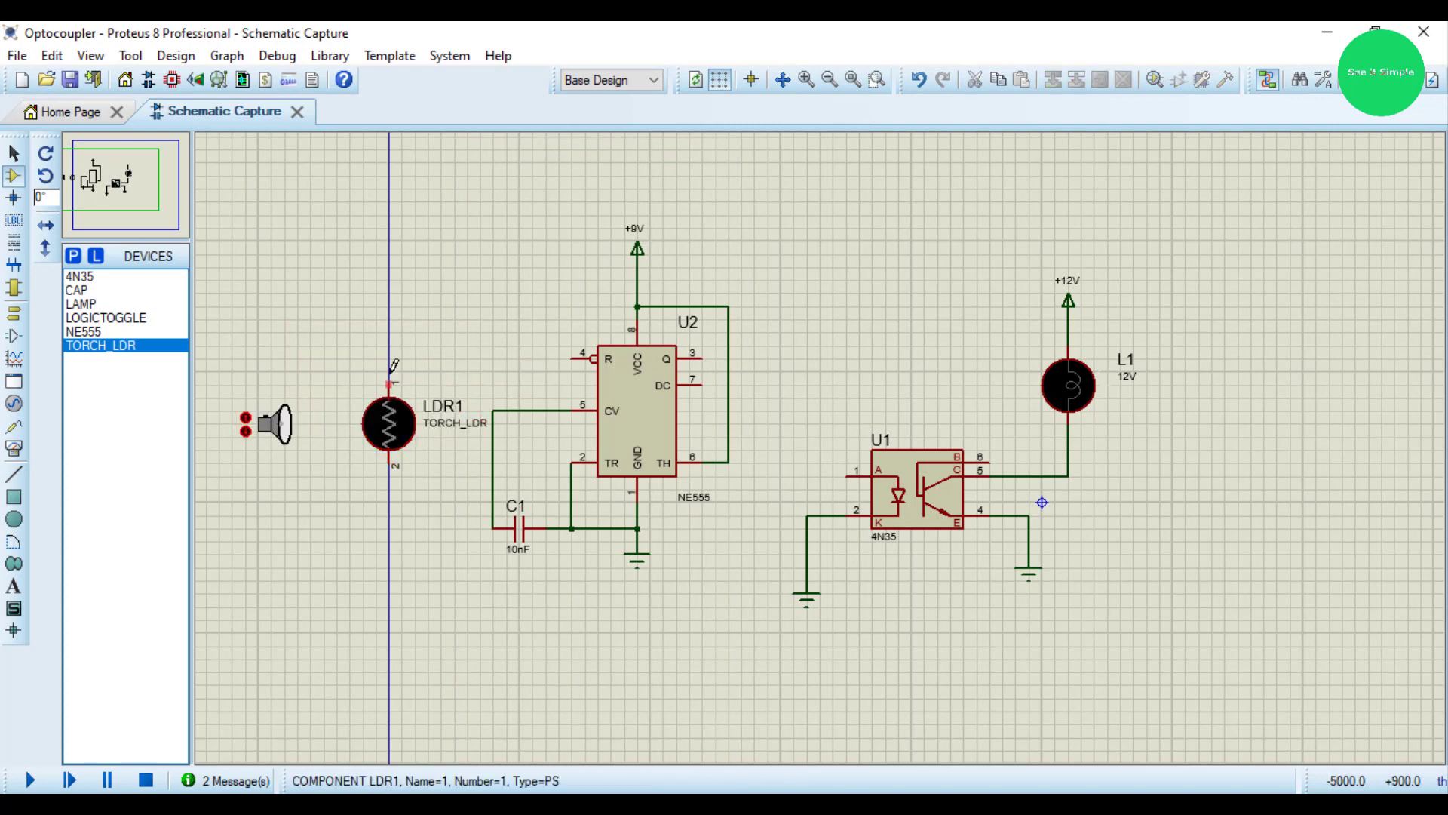
drag(387, 360, 580, 361)
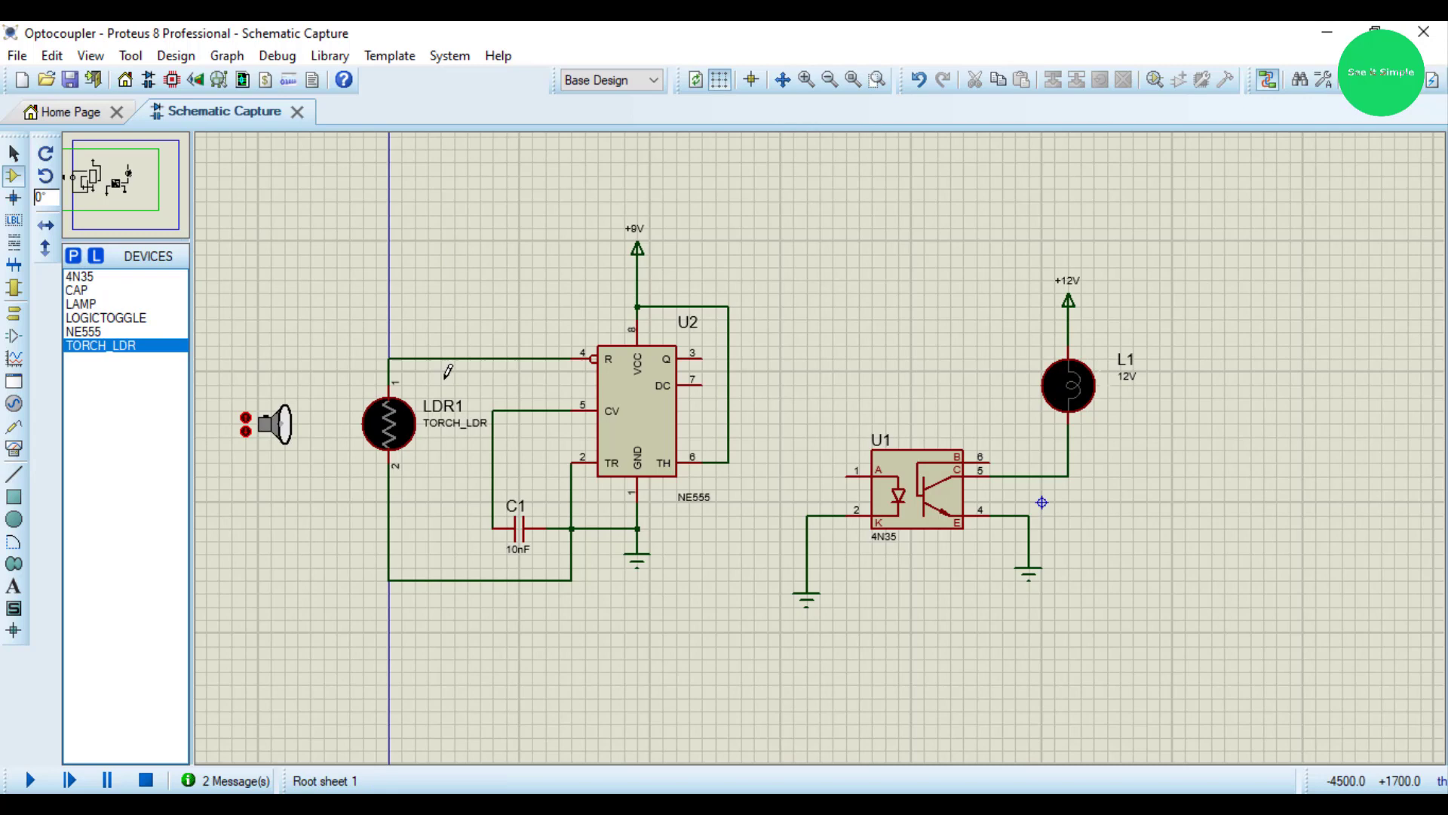
mouse_move(578, 300)
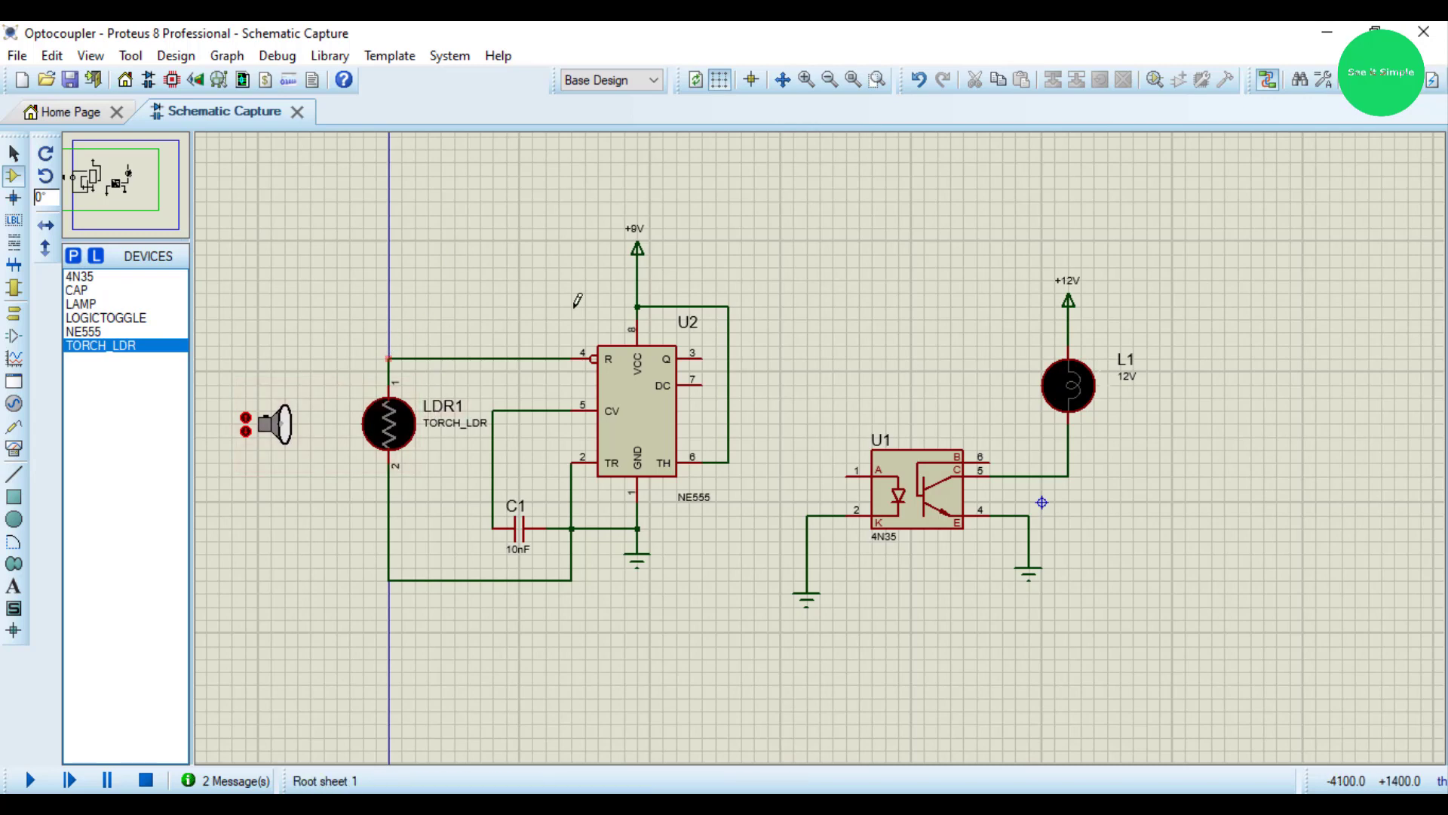
mouse_move(421, 326)
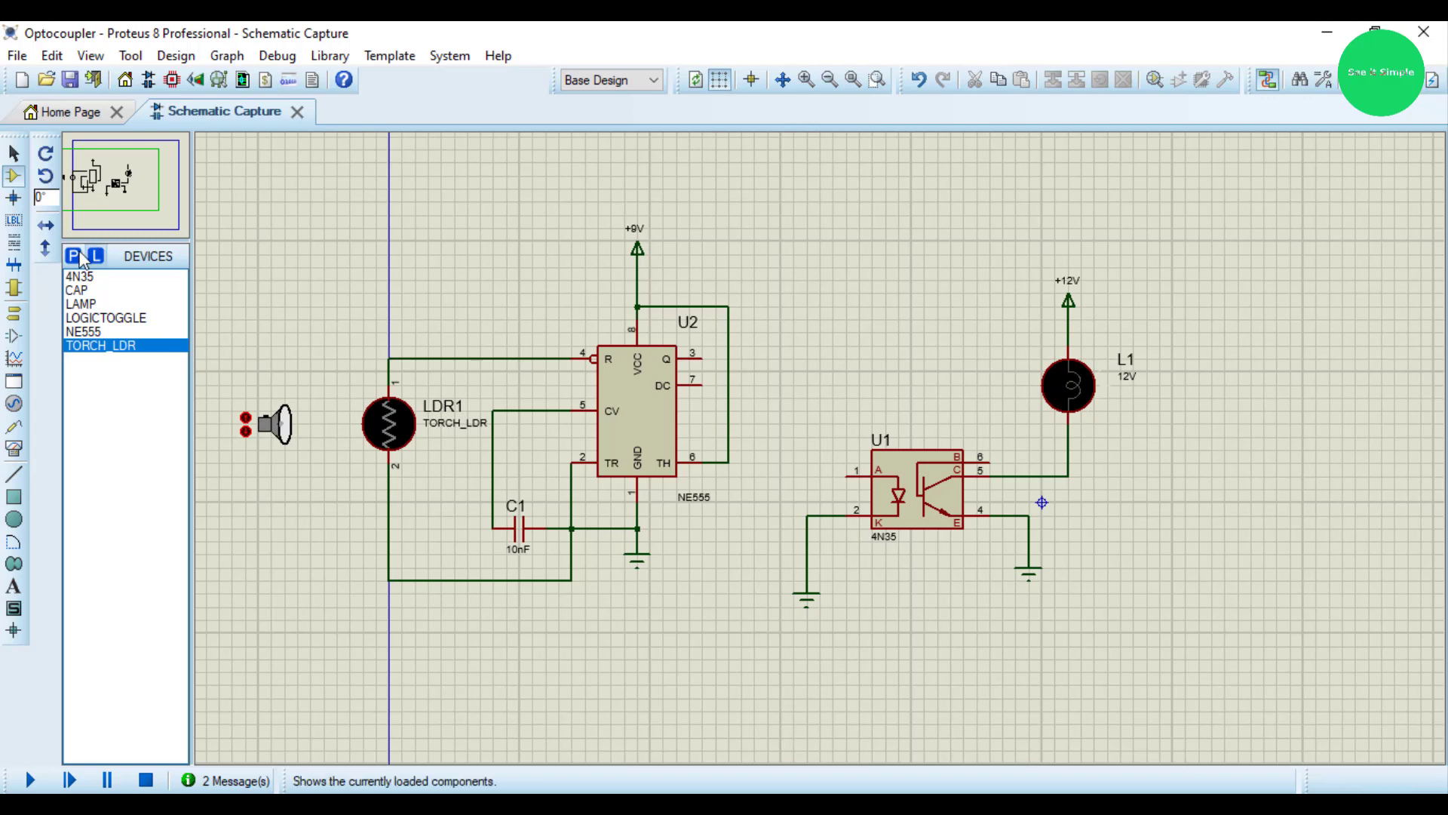
- Search 'res' in Pick Devices and add the generic RES part for R1
click(76, 257)
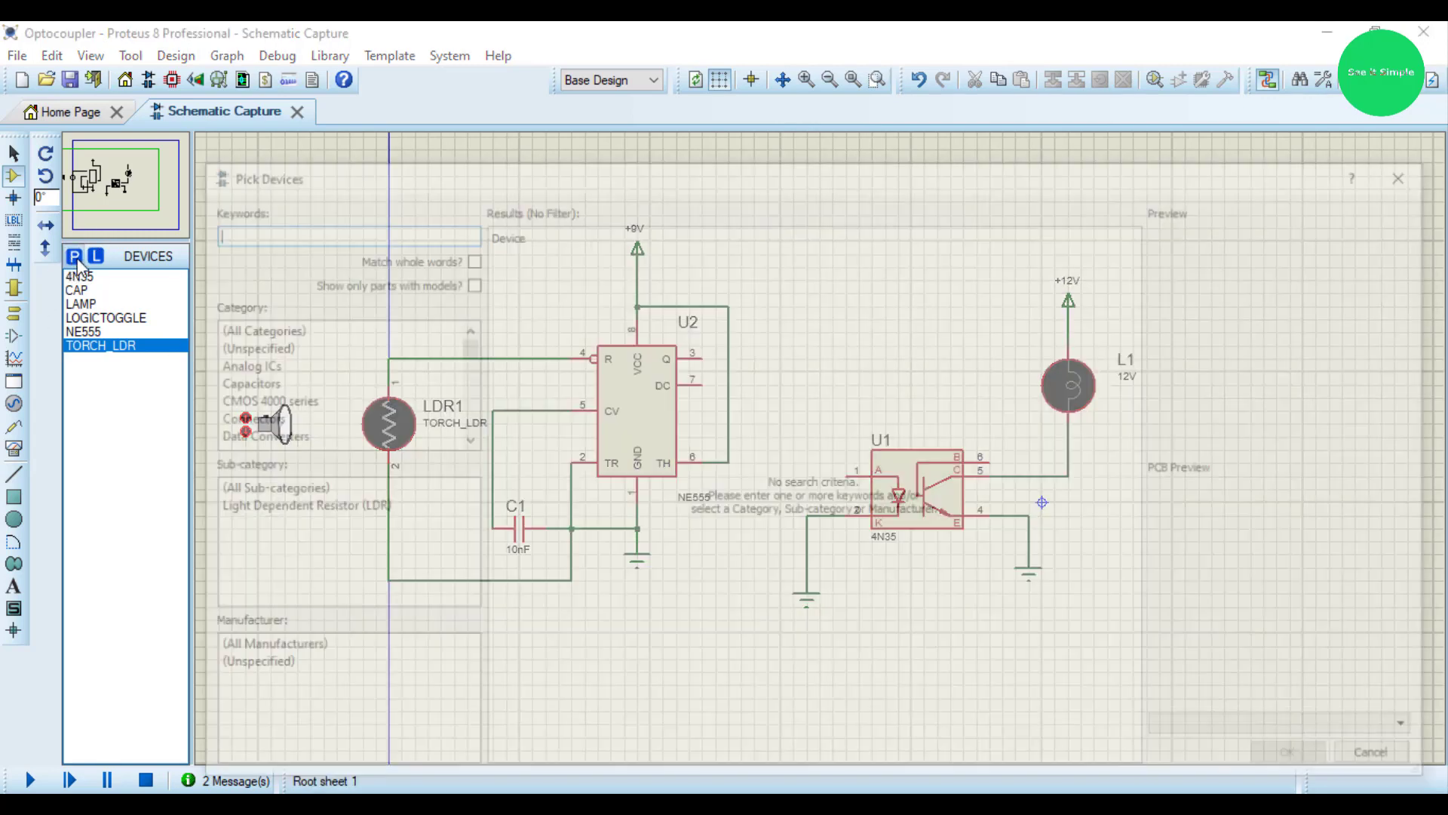
text(res)
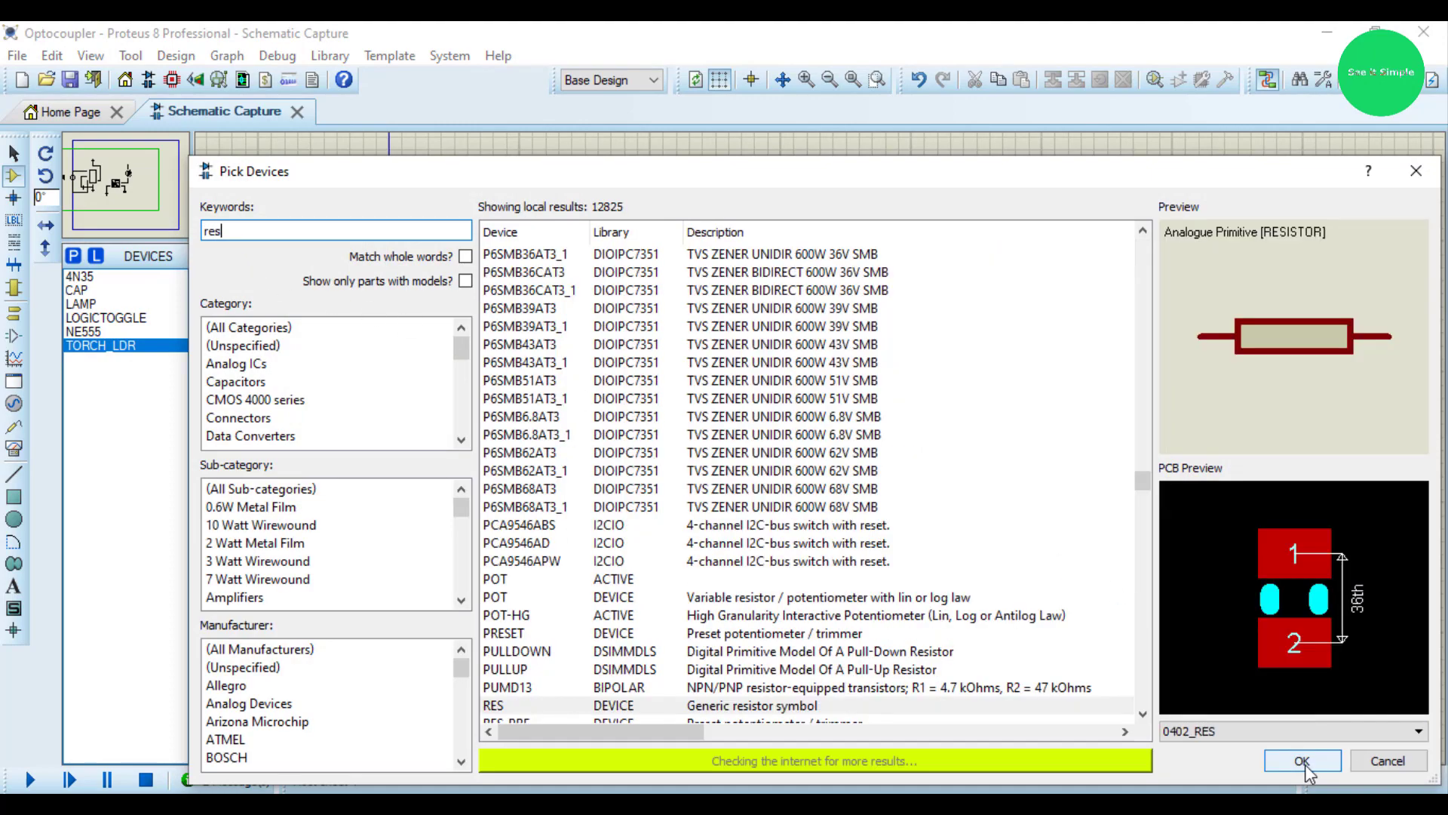
click(1302, 760)
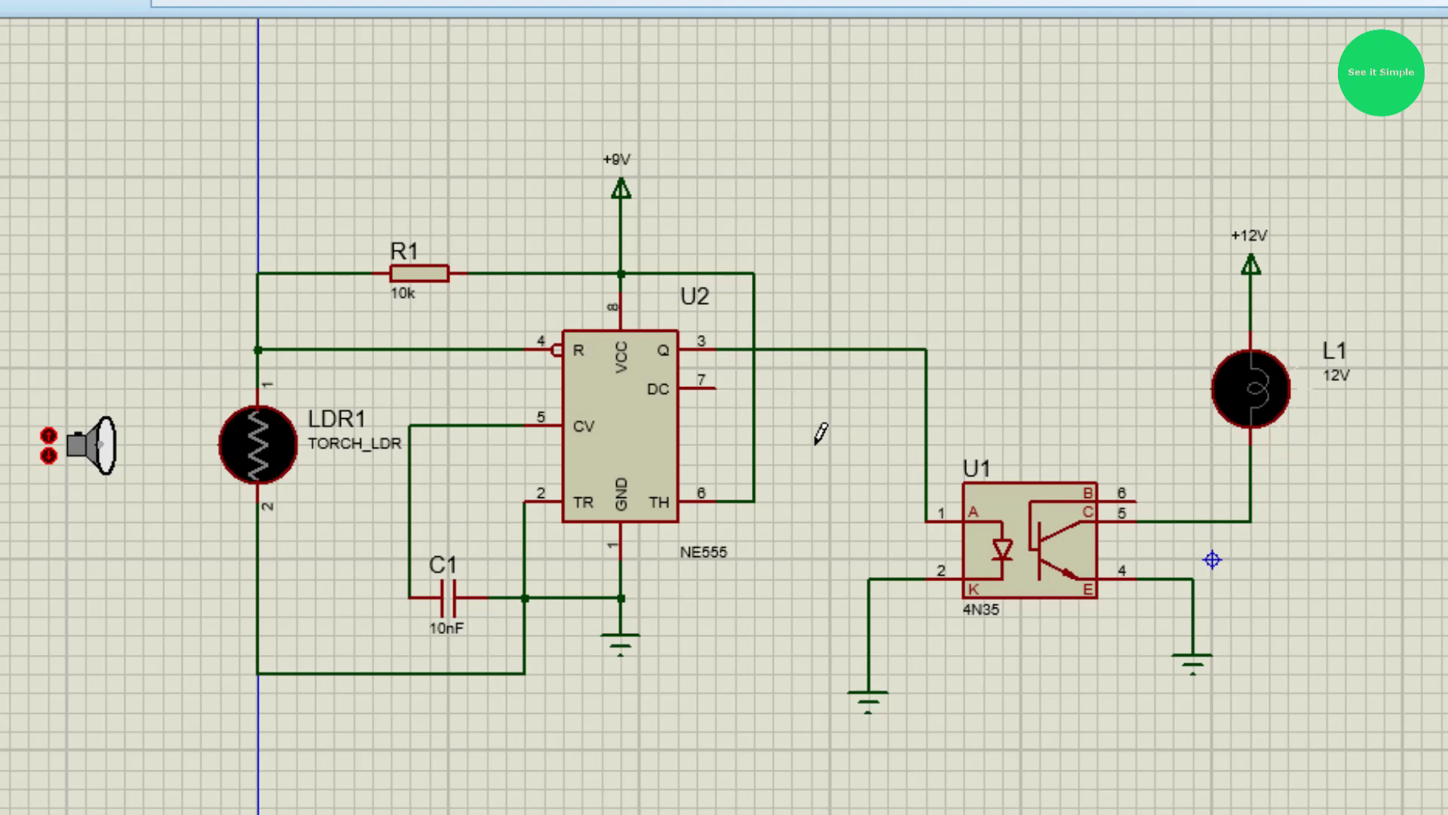
mouse_move(900, 525)
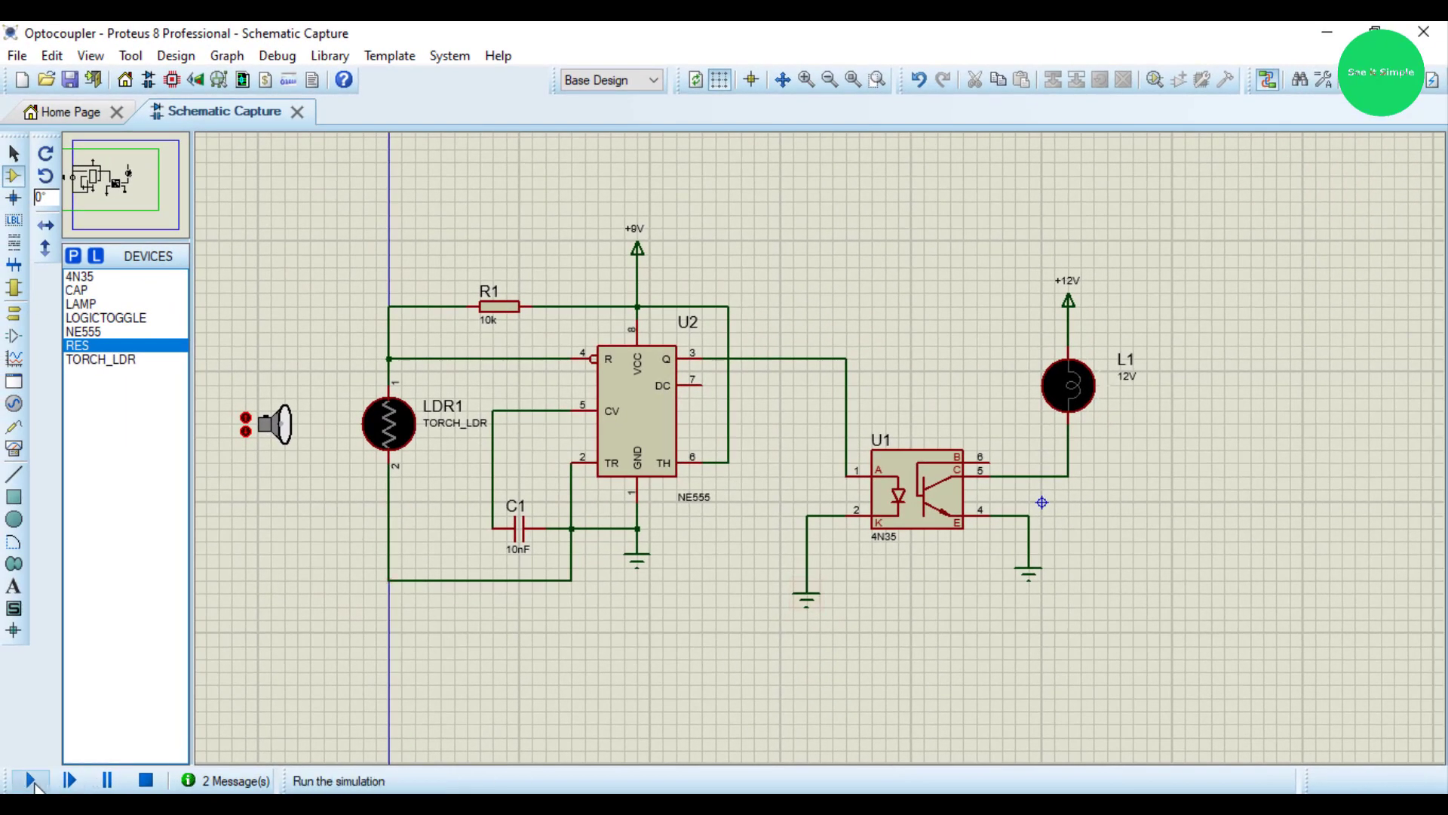
- Run the simulation and switch the torch on over LDR1 so lamp L1 goes dark
click(30, 780)
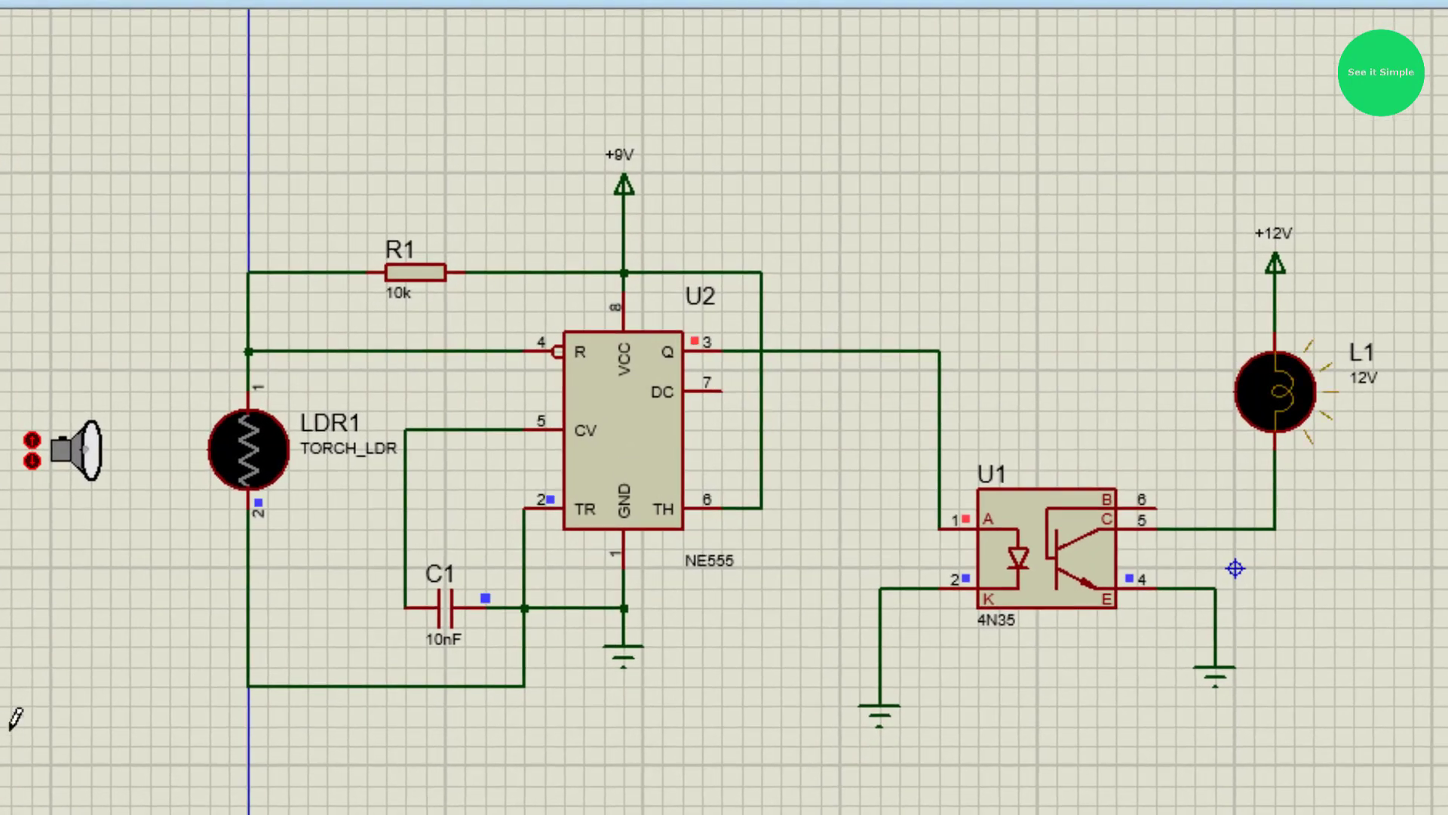
mouse_move(162, 503)
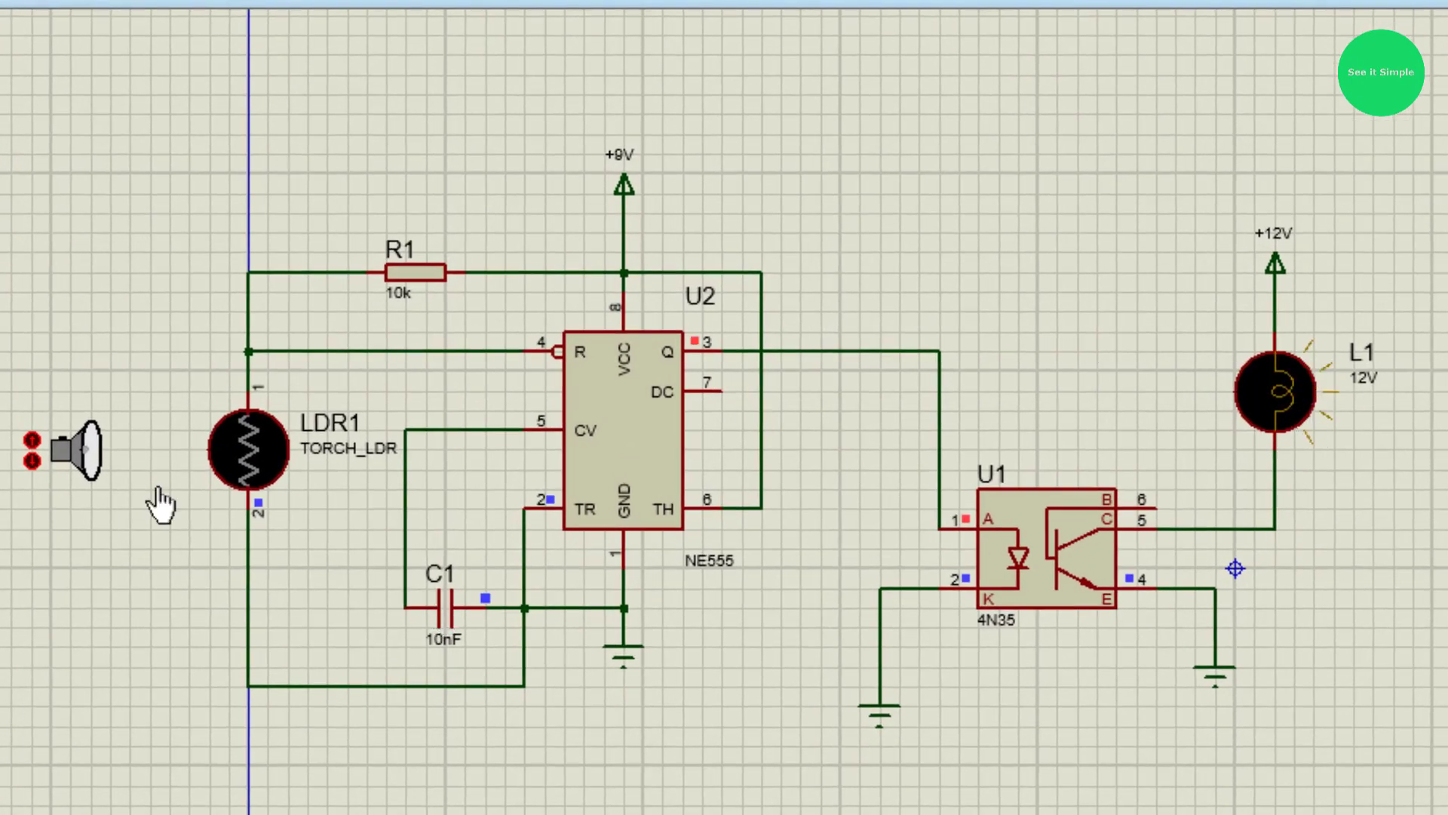
mouse_move(190, 452)
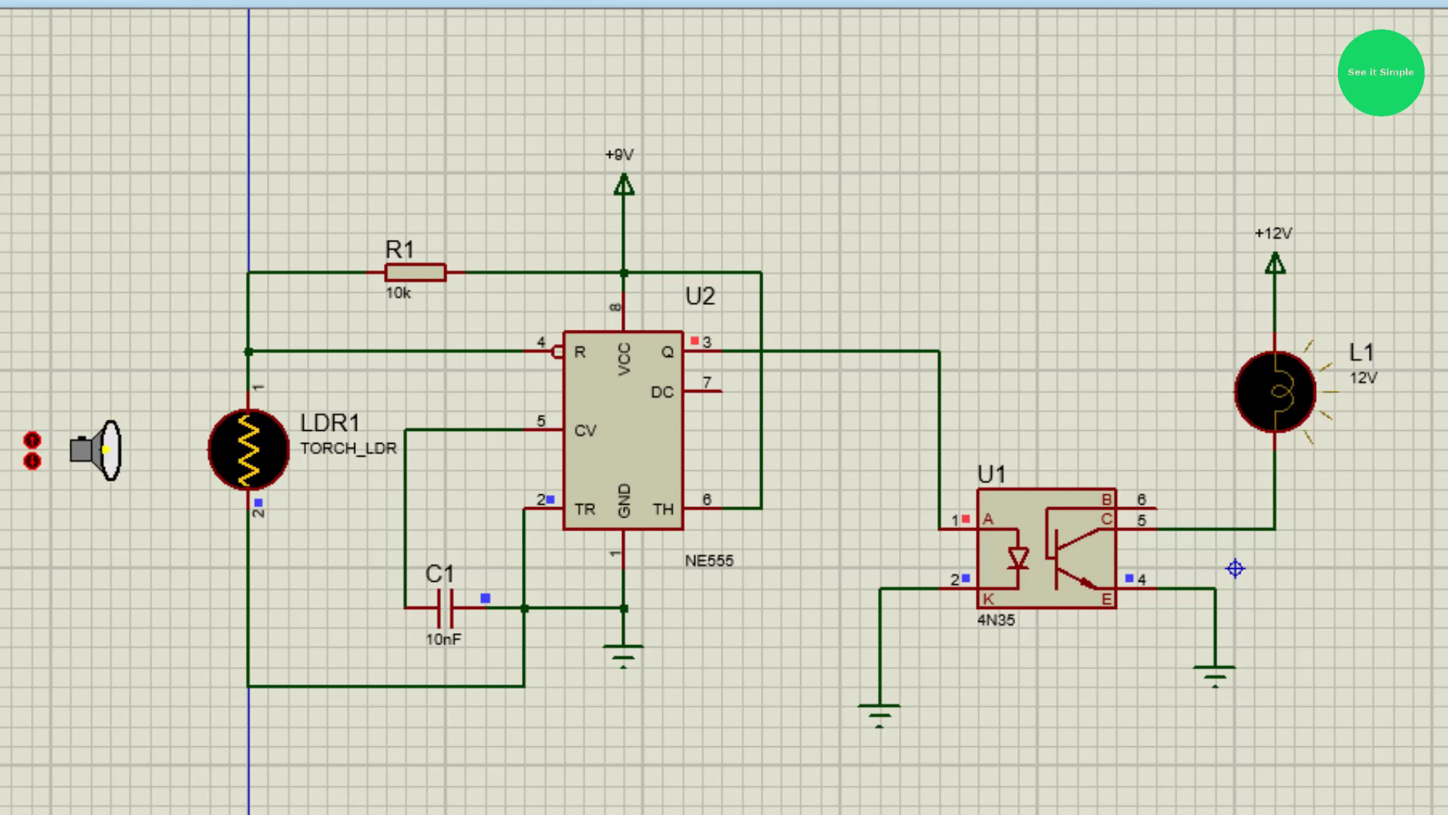
click(261, 448)
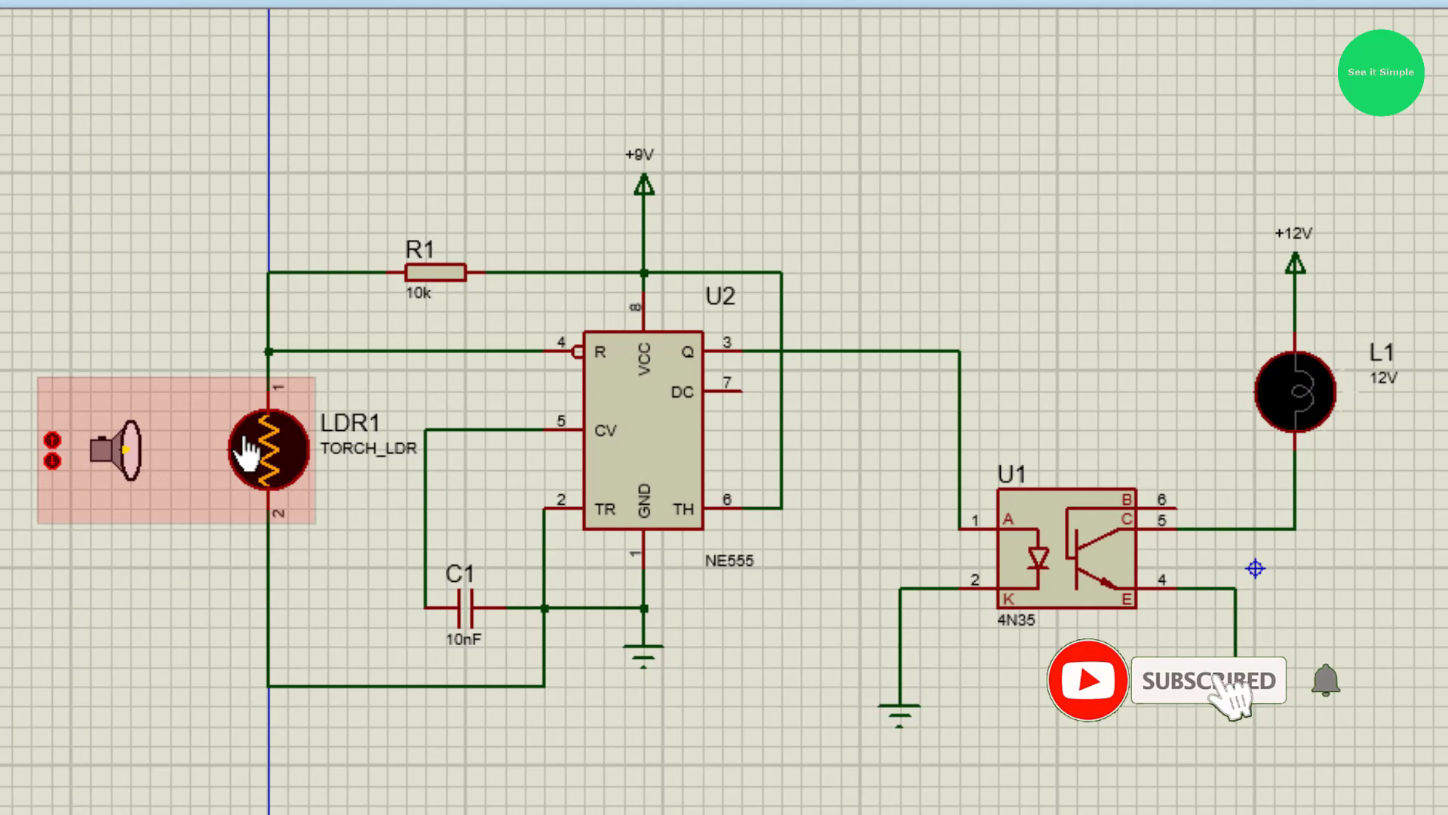
- Review LDR1's properties, confirm the 1M dark resistance, and accept them unchanged
right_click(265, 452)
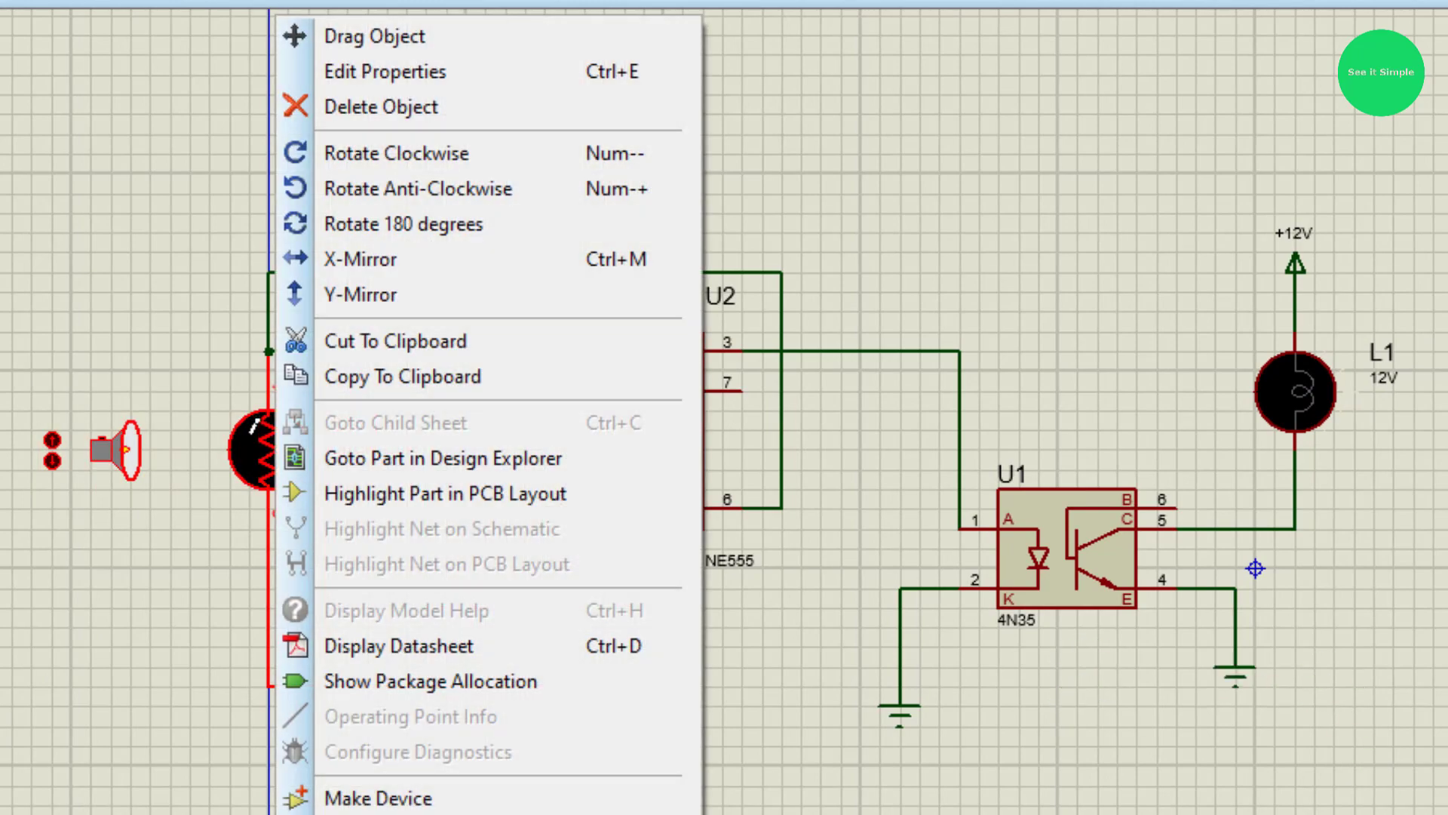
click(384, 71)
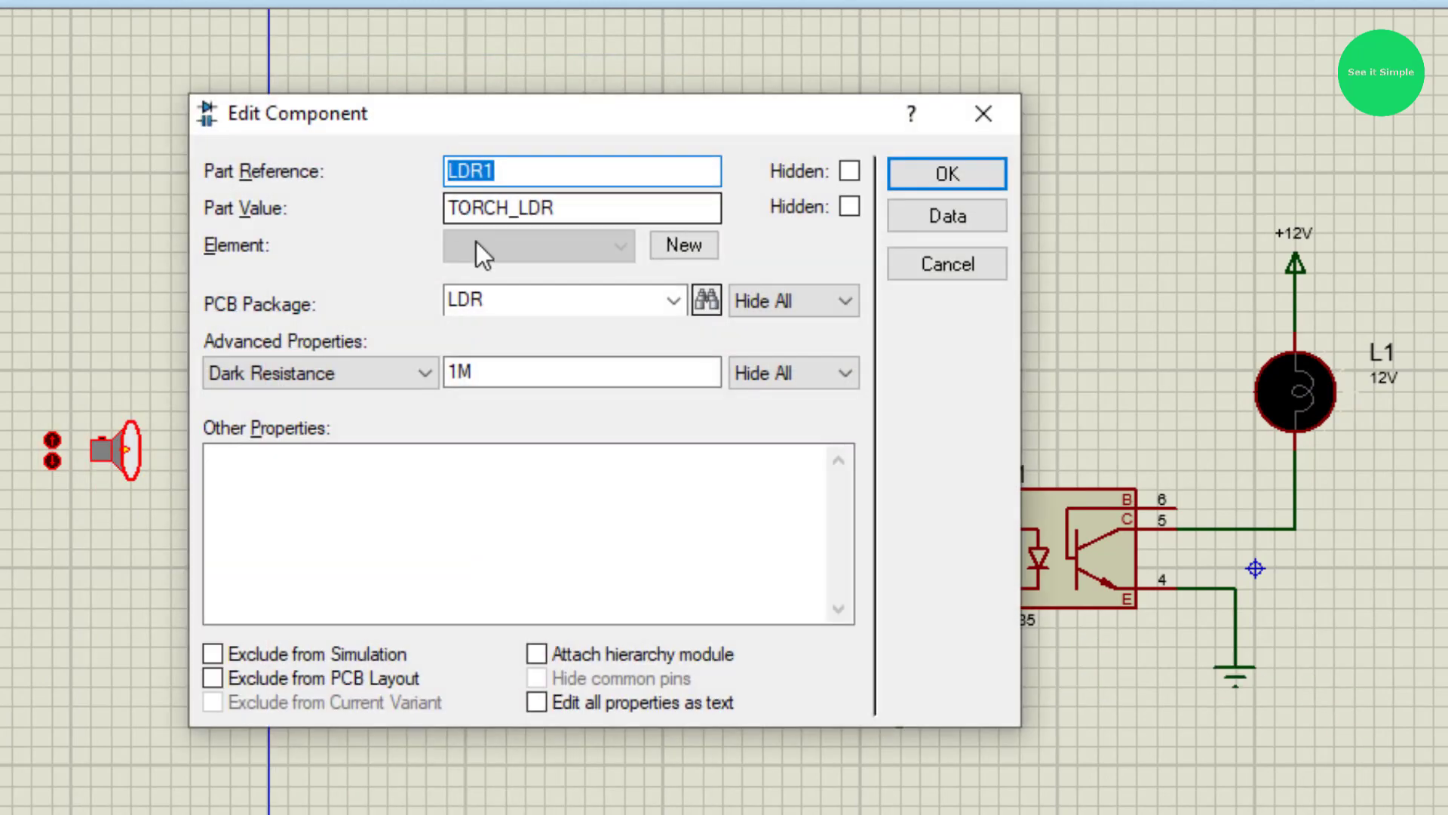
mouse_move(361, 421)
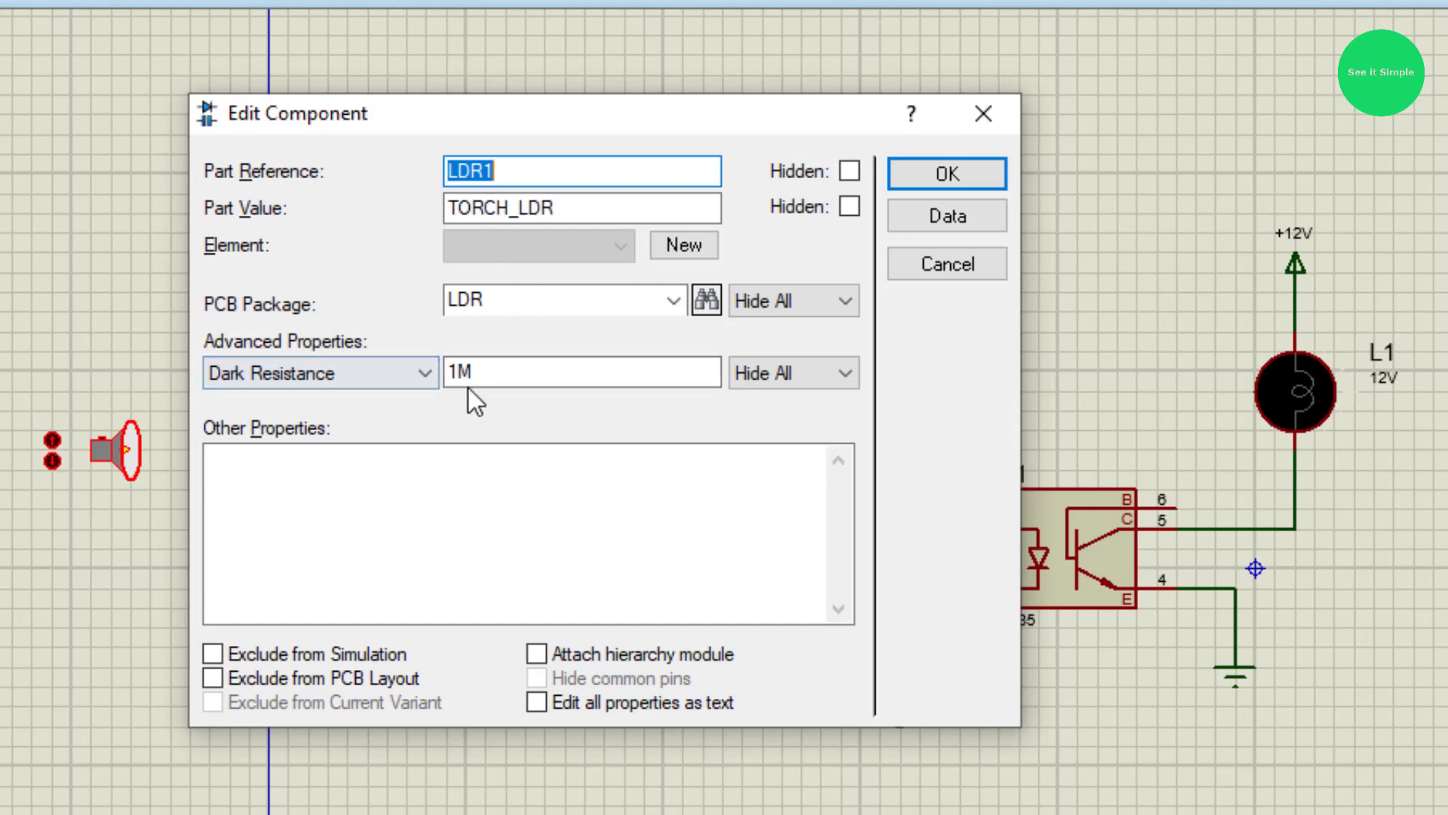
click(319, 373)
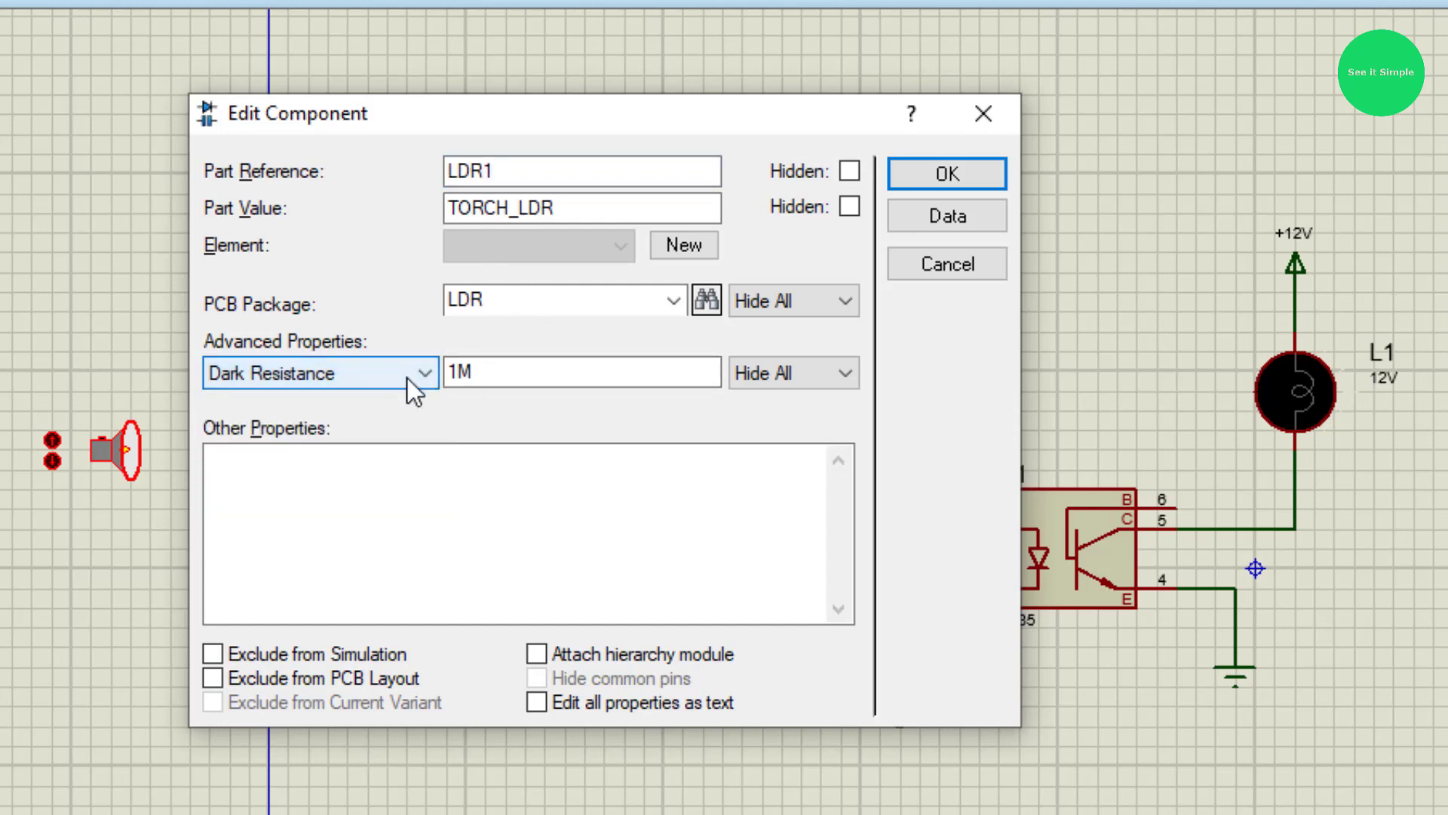
click(582, 373)
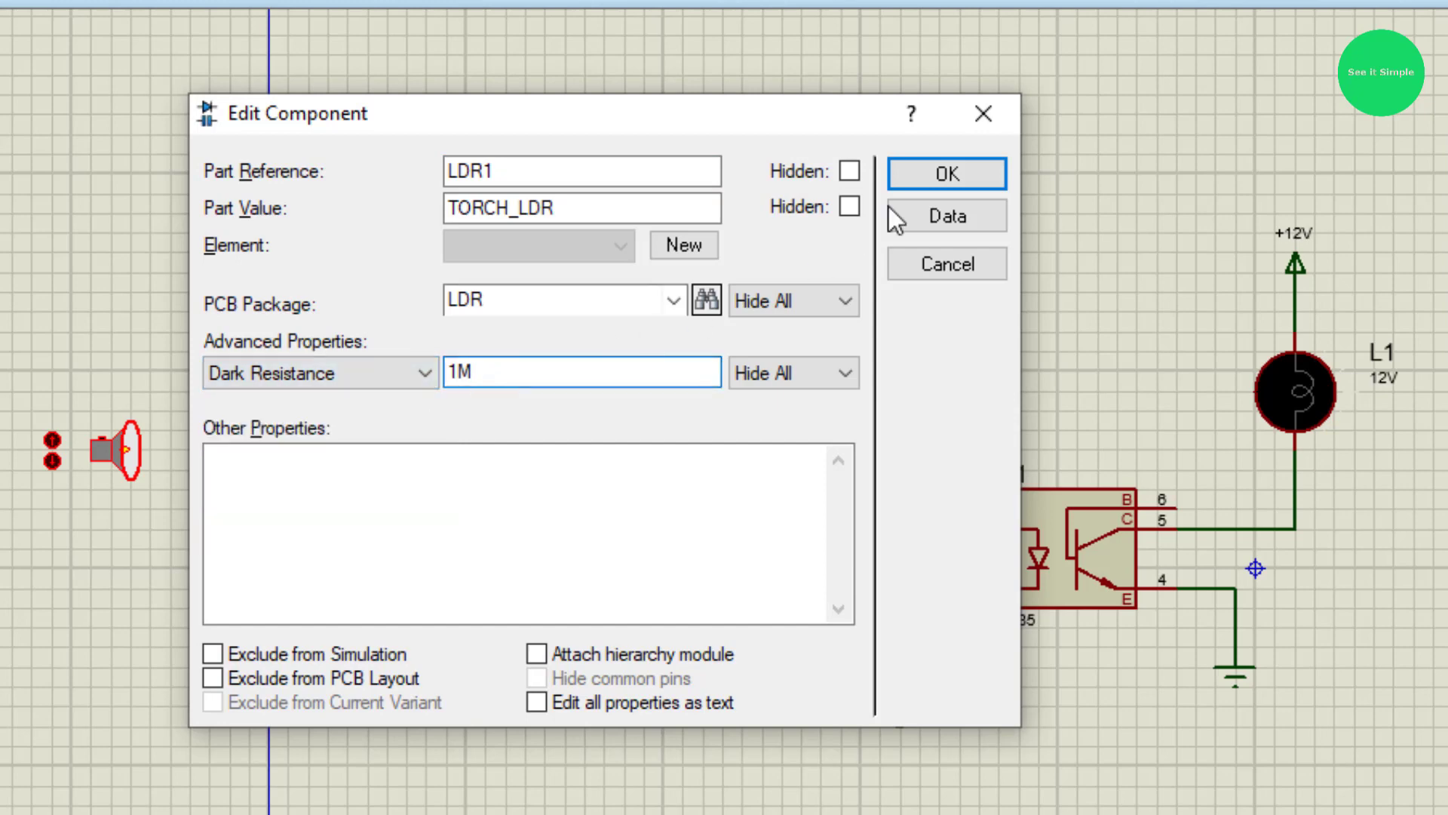
click(946, 173)
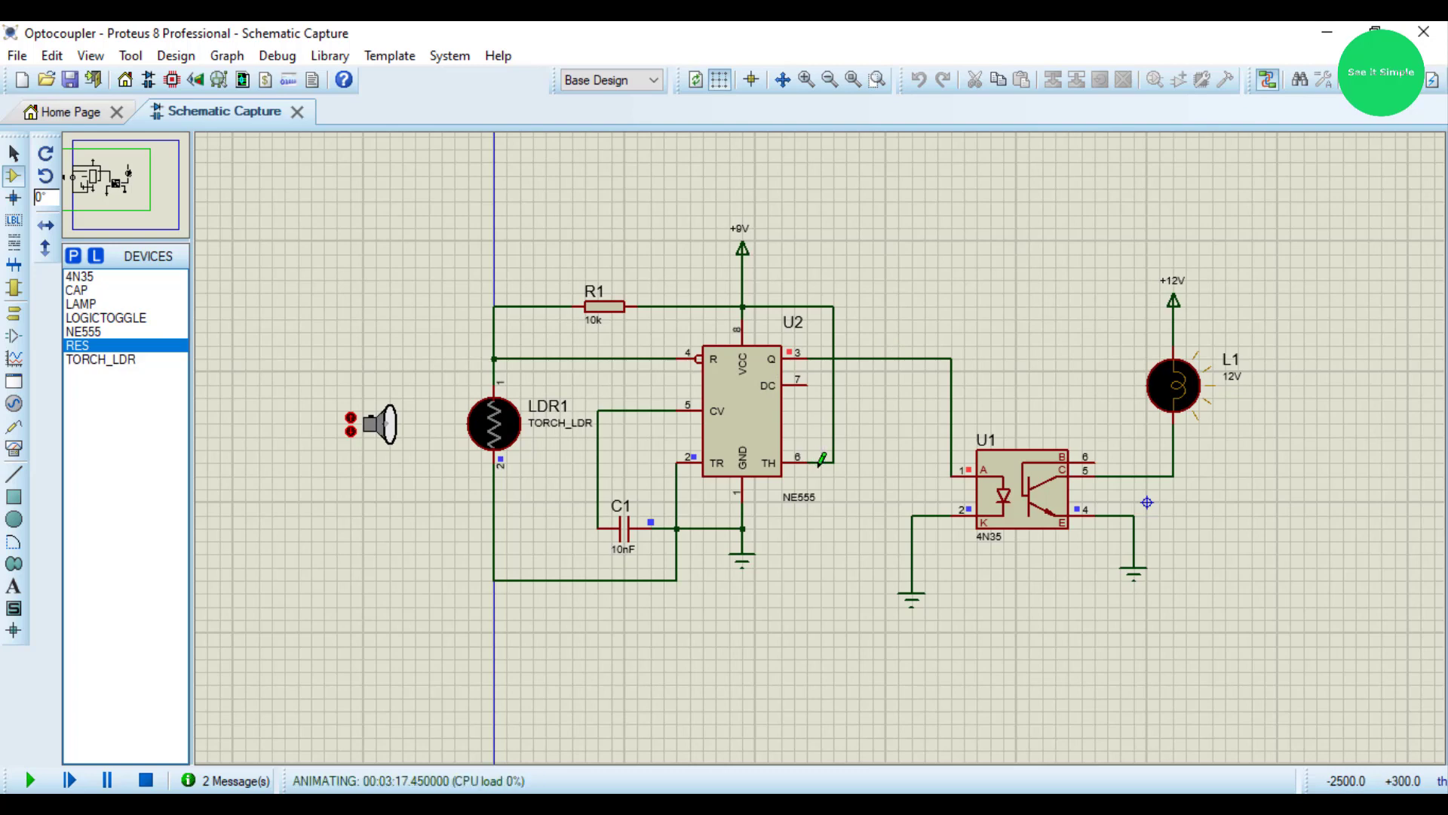
mouse_move(1022, 501)
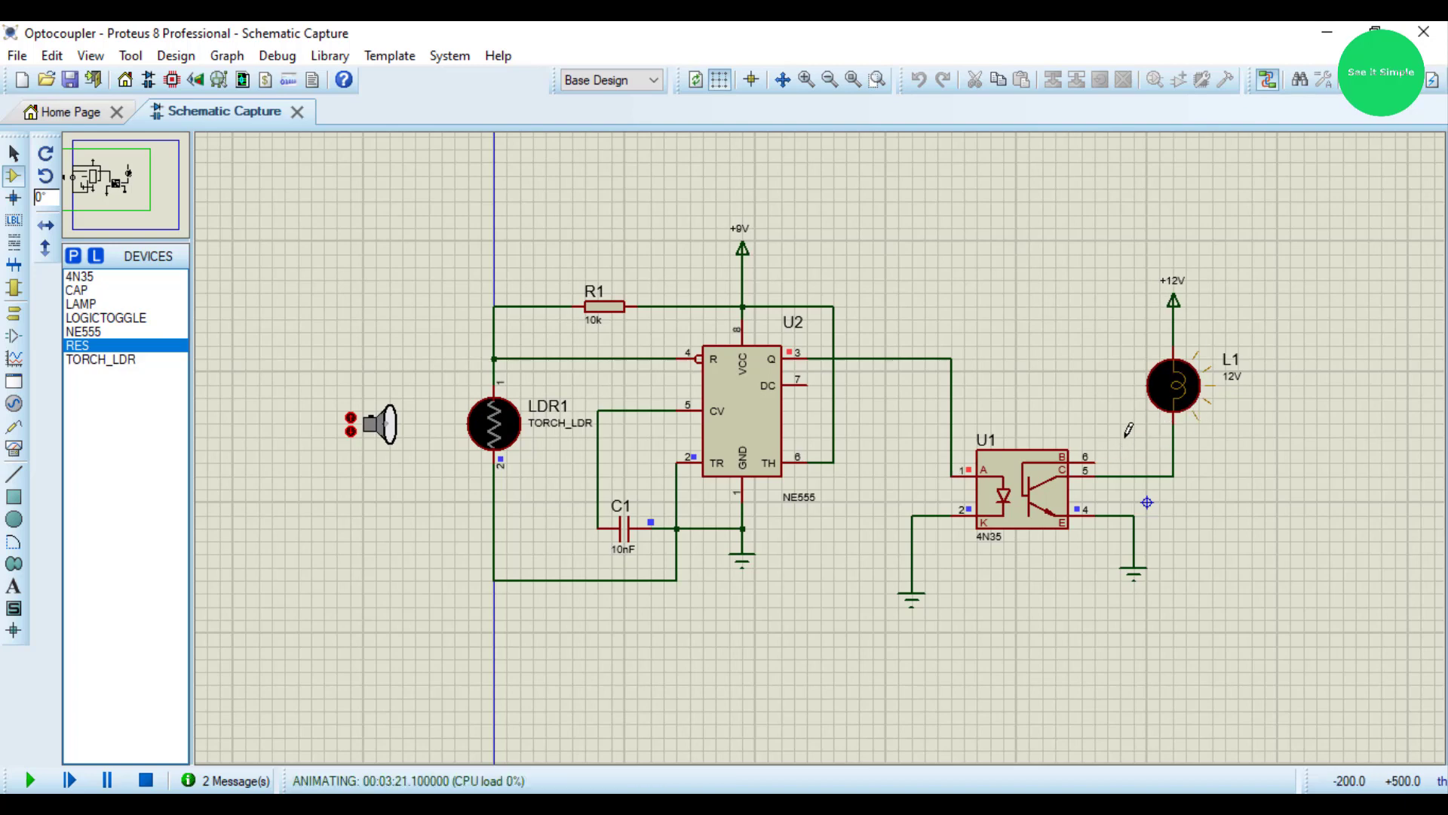
mouse_move(930, 330)
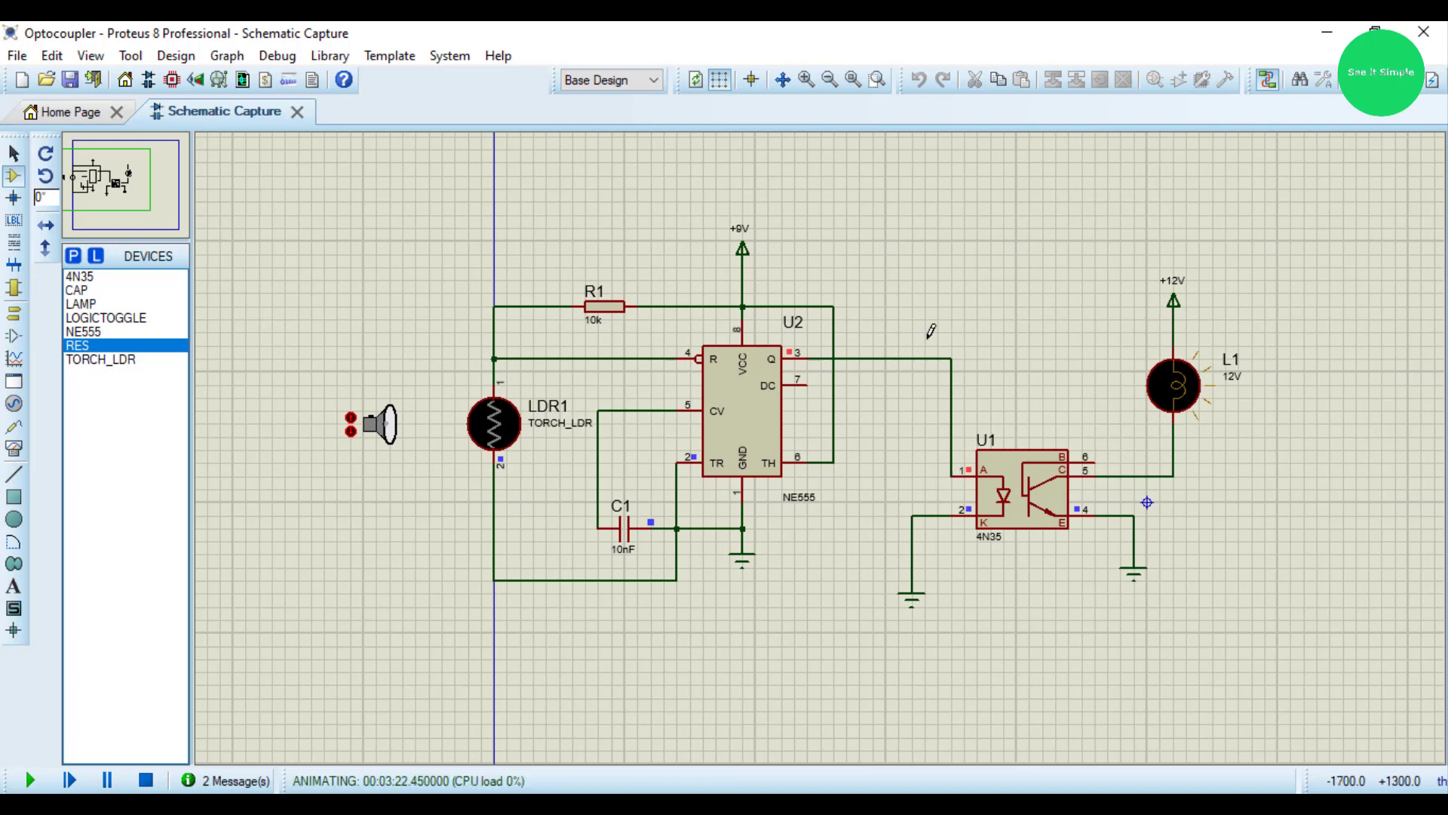